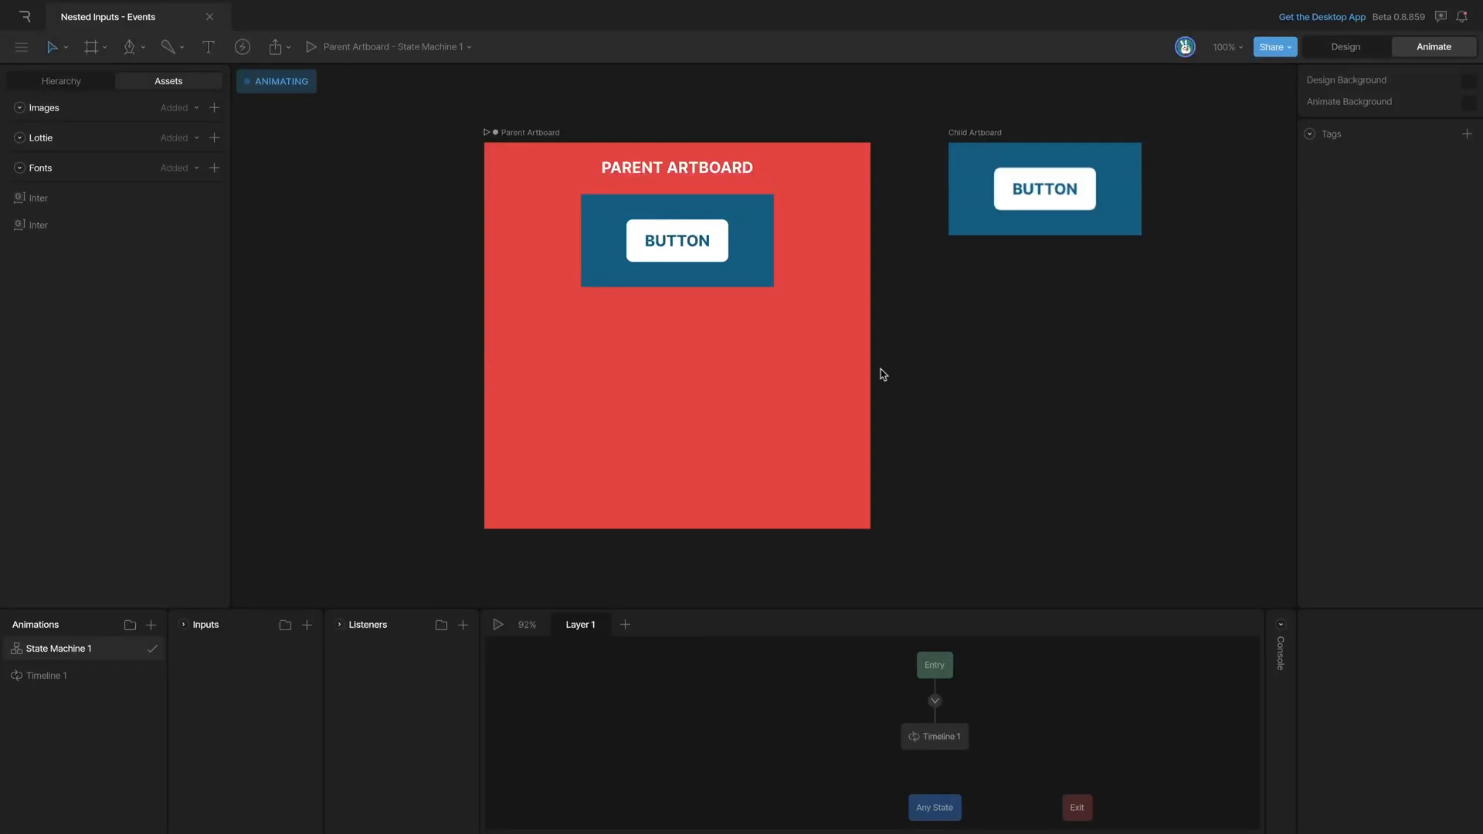
mouse_move(805, 395)
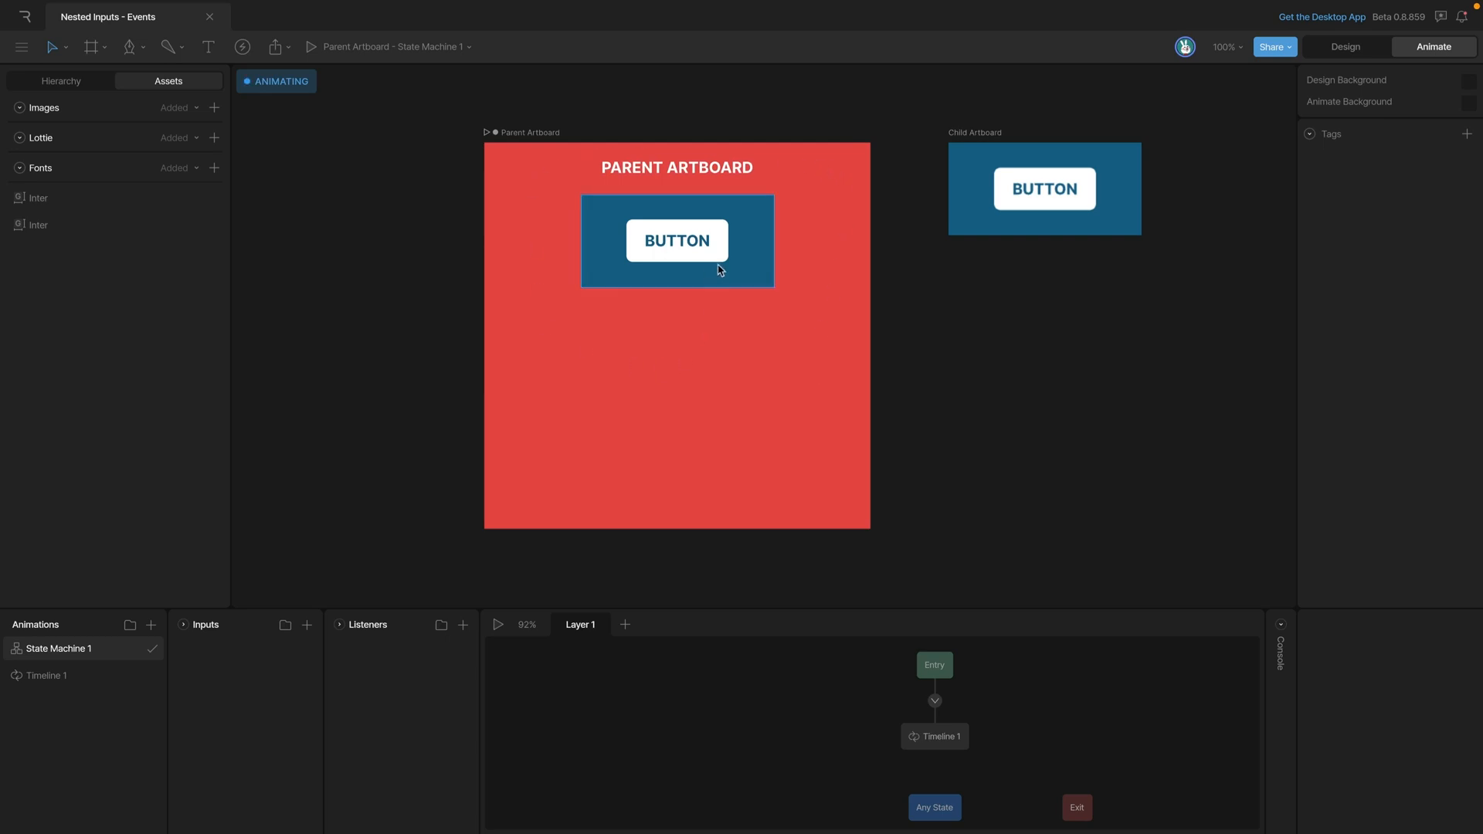
Step: Select the nested button and switch to the Child Artboard to see its Idle/Click state machine
left_click(677, 240)
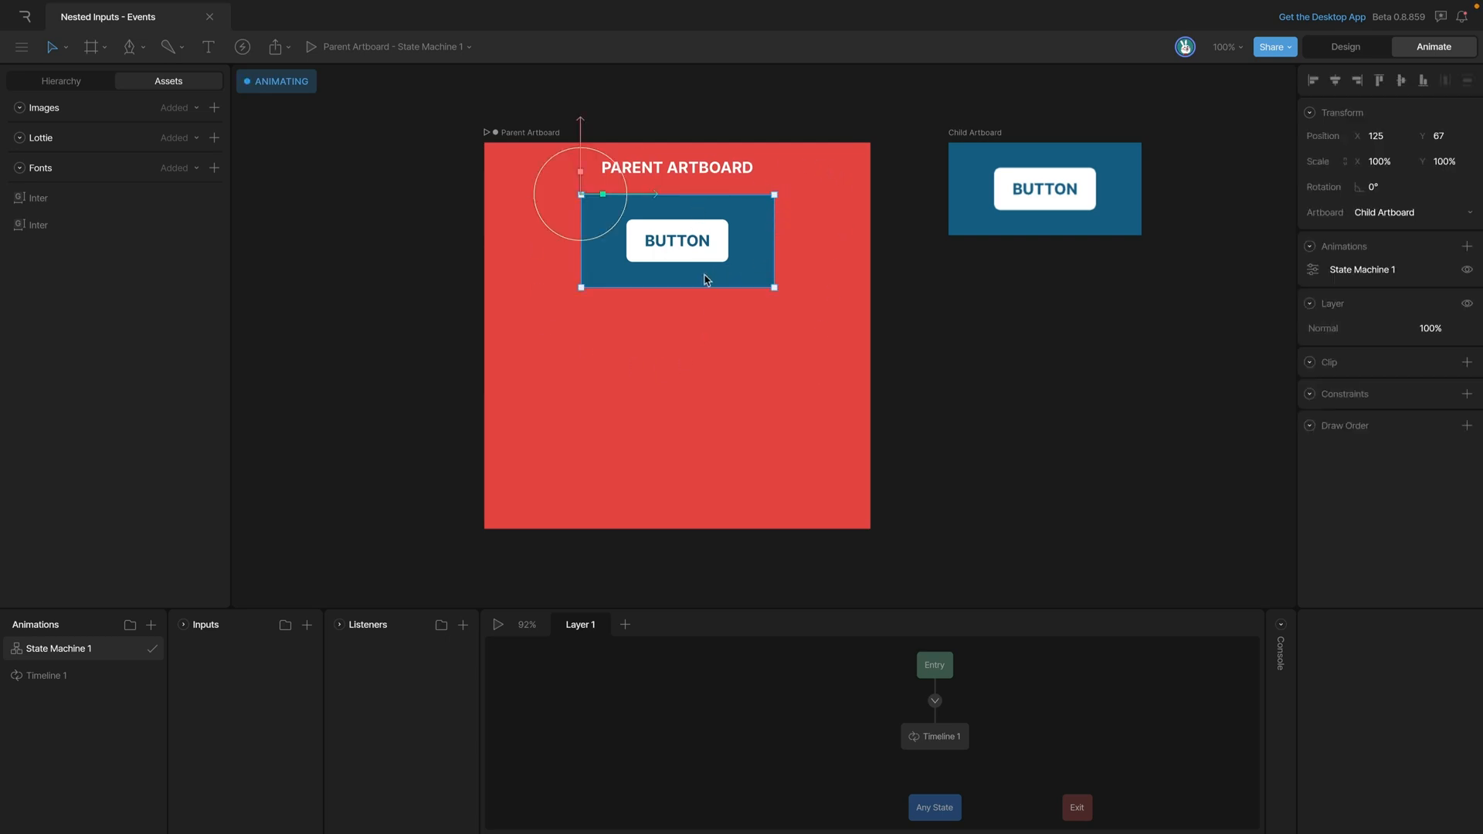
left_click(935, 331)
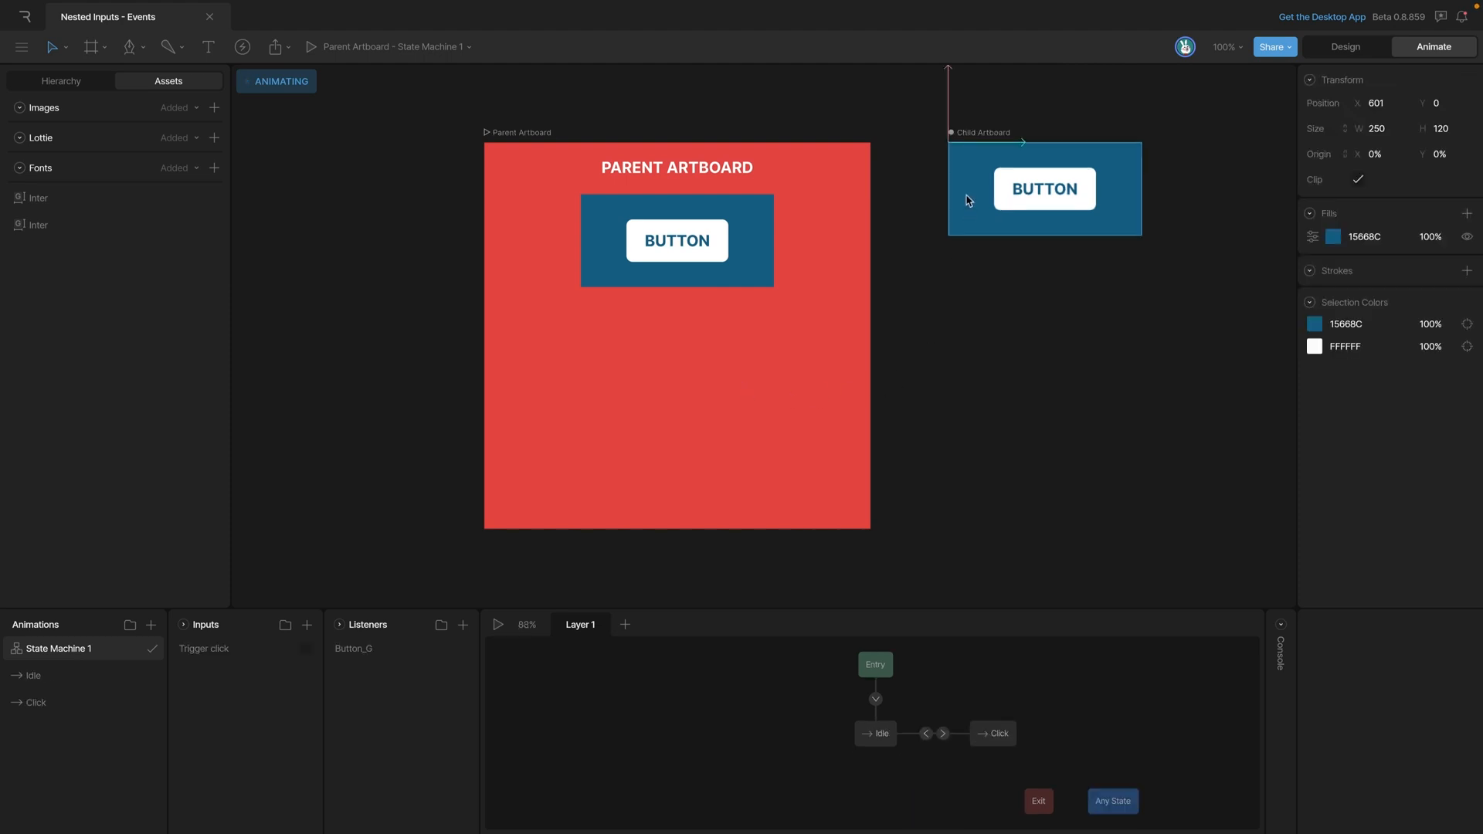
Step: Turn off the Child Artboard's blue fill visibility, leaving only the white button
left_click(497, 625)
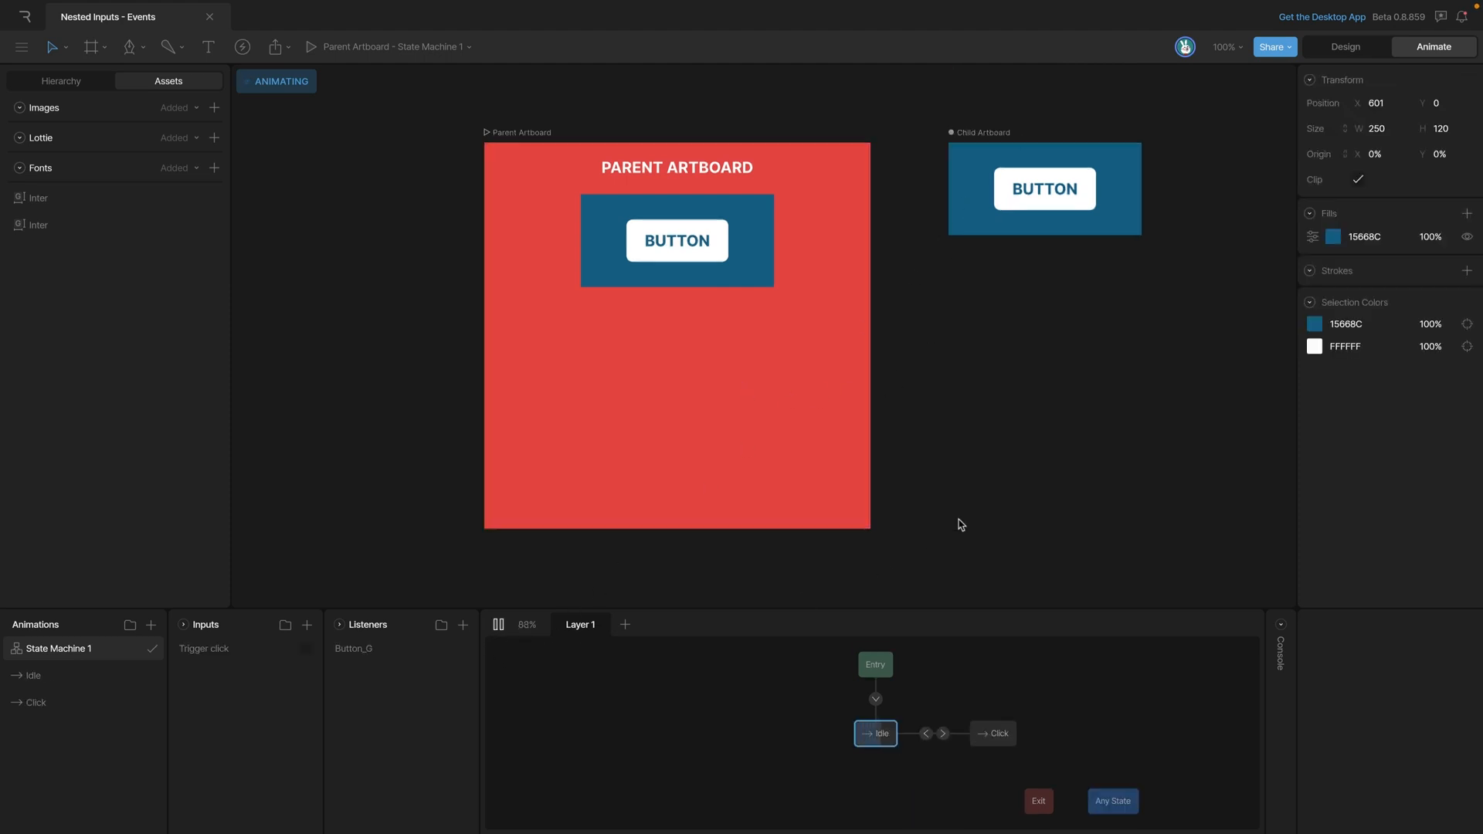
left_click(1043, 188)
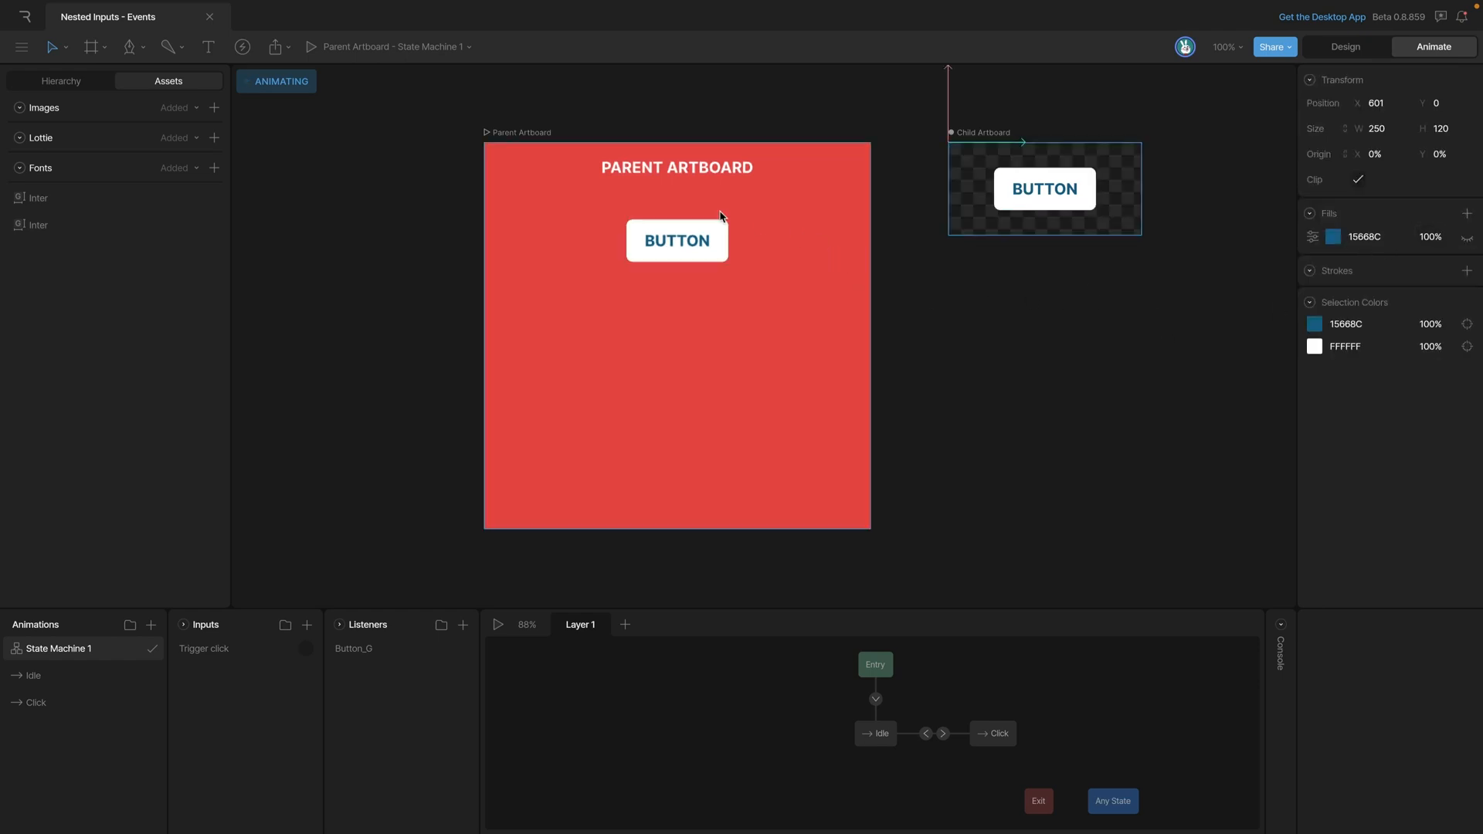
mouse_move(607, 251)
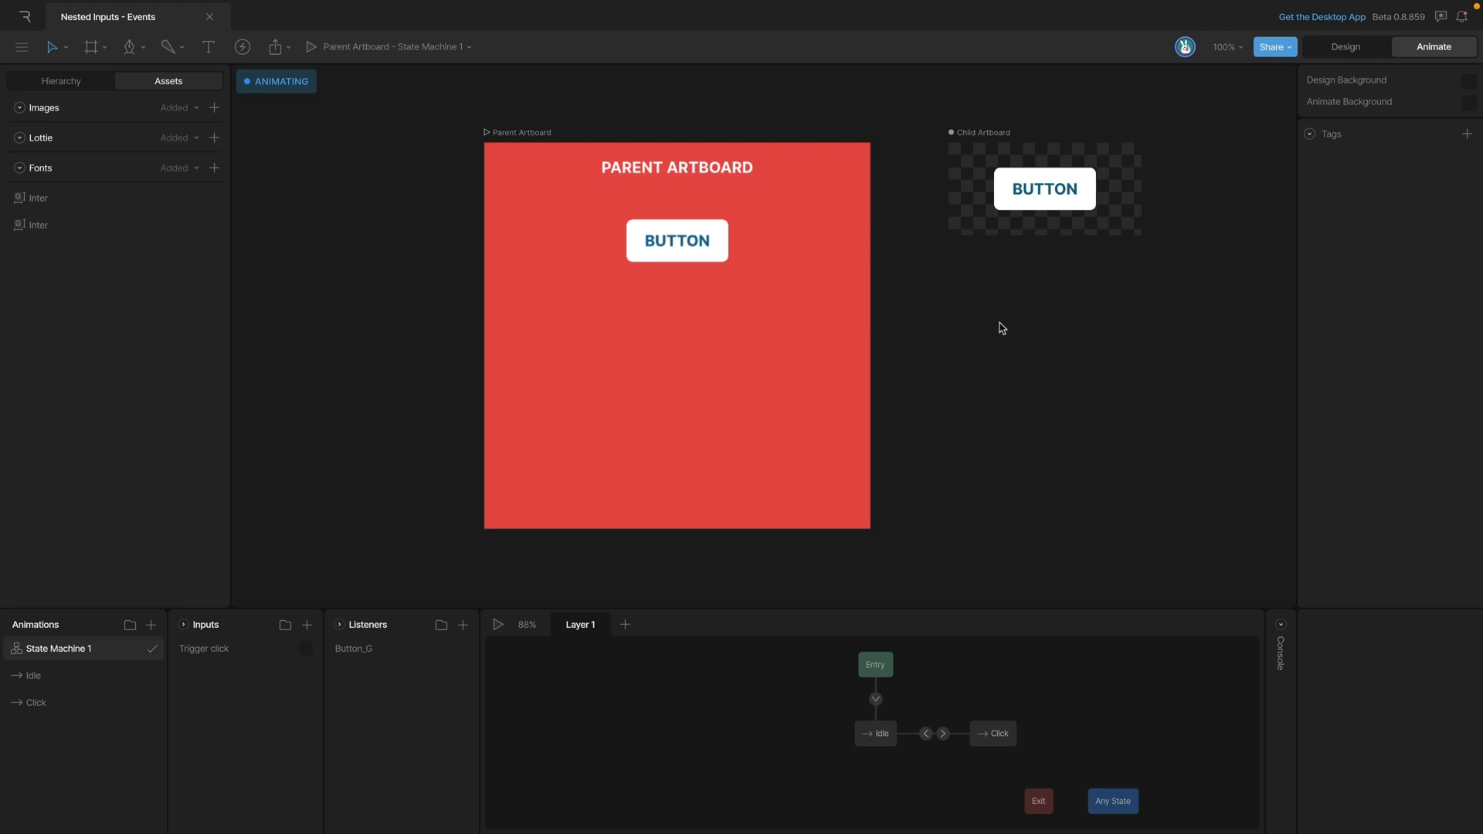
mouse_move(977, 229)
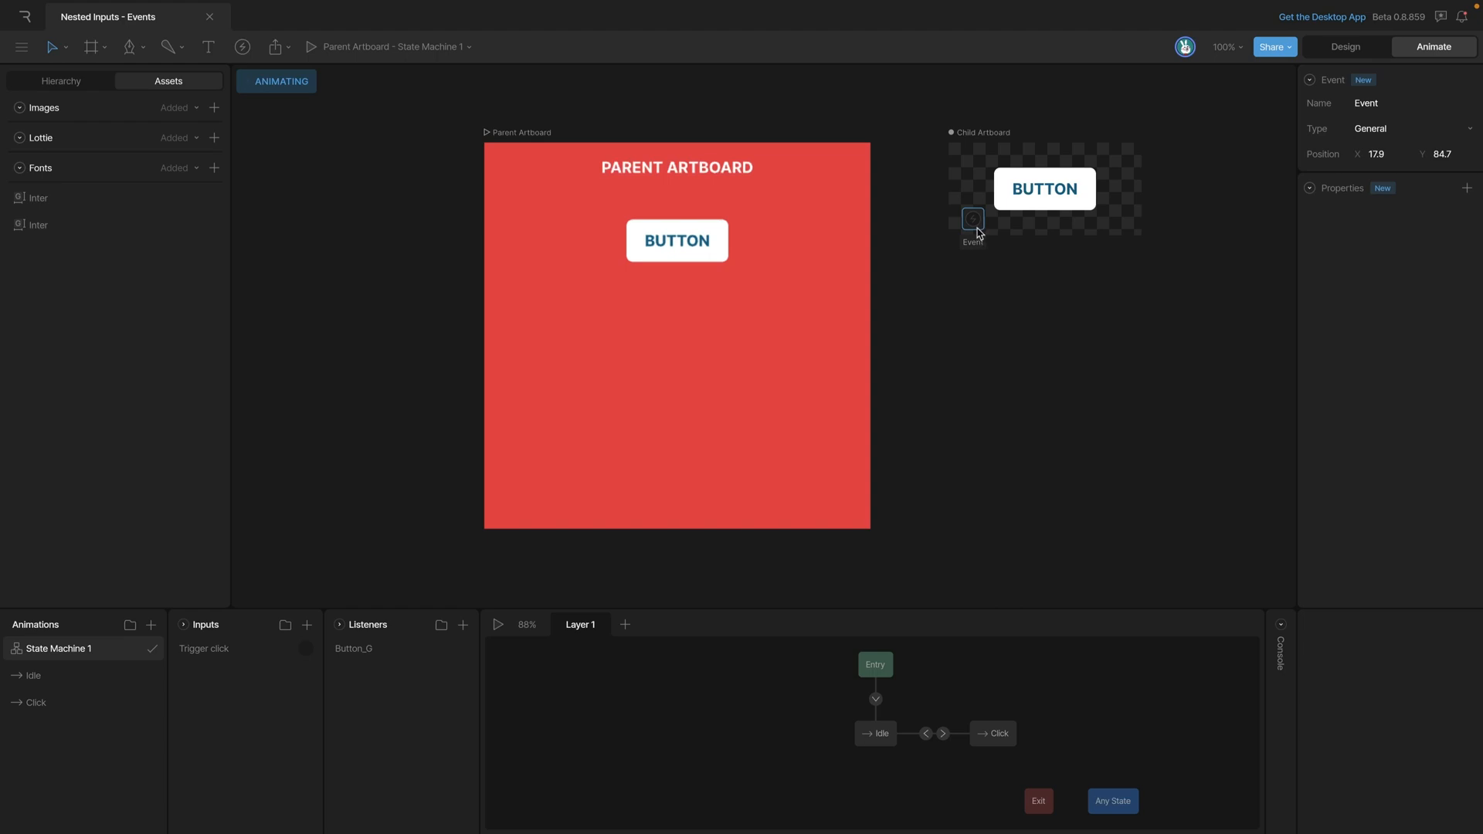
Step: Move the new event to the artboard's bottom-left corner at 0, 120 and rename it Event Click
left_click_drag(972, 218, 958, 245)
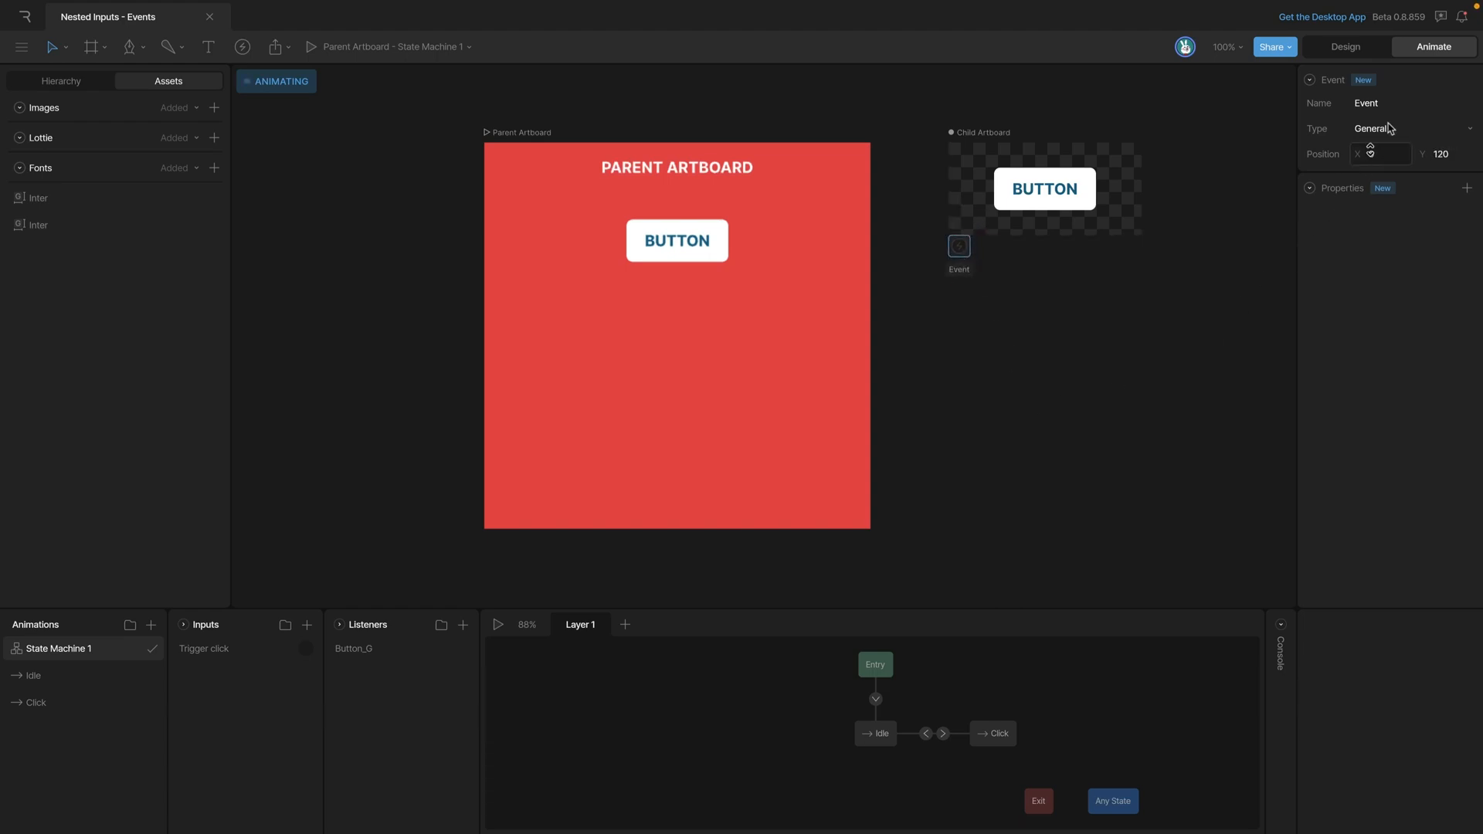
left_click(1412, 102)
type(" Click")
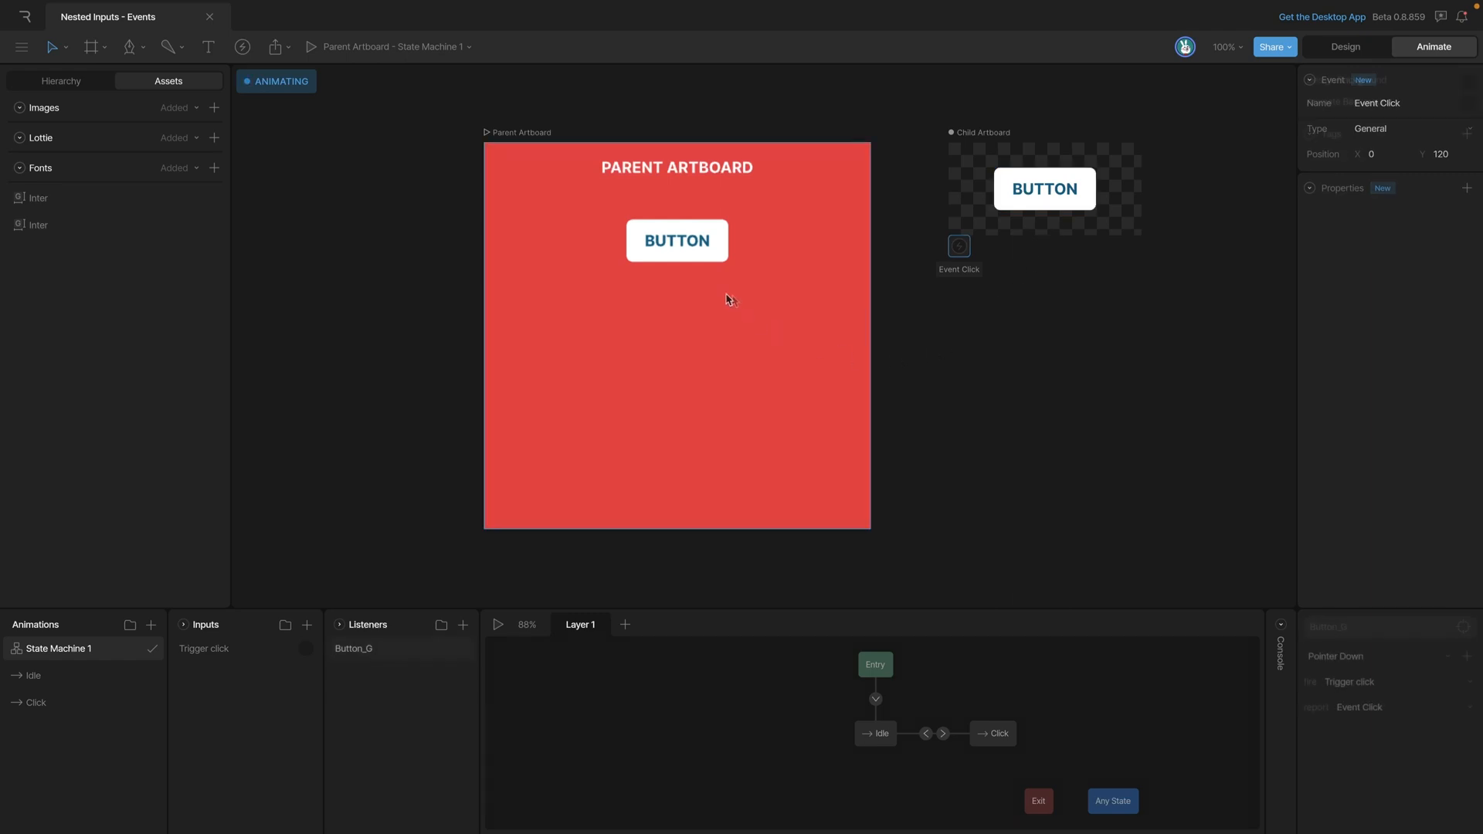
Step: Add a Pointer Down listener on Button_G that fires the Event Click event
left_click(1043, 188)
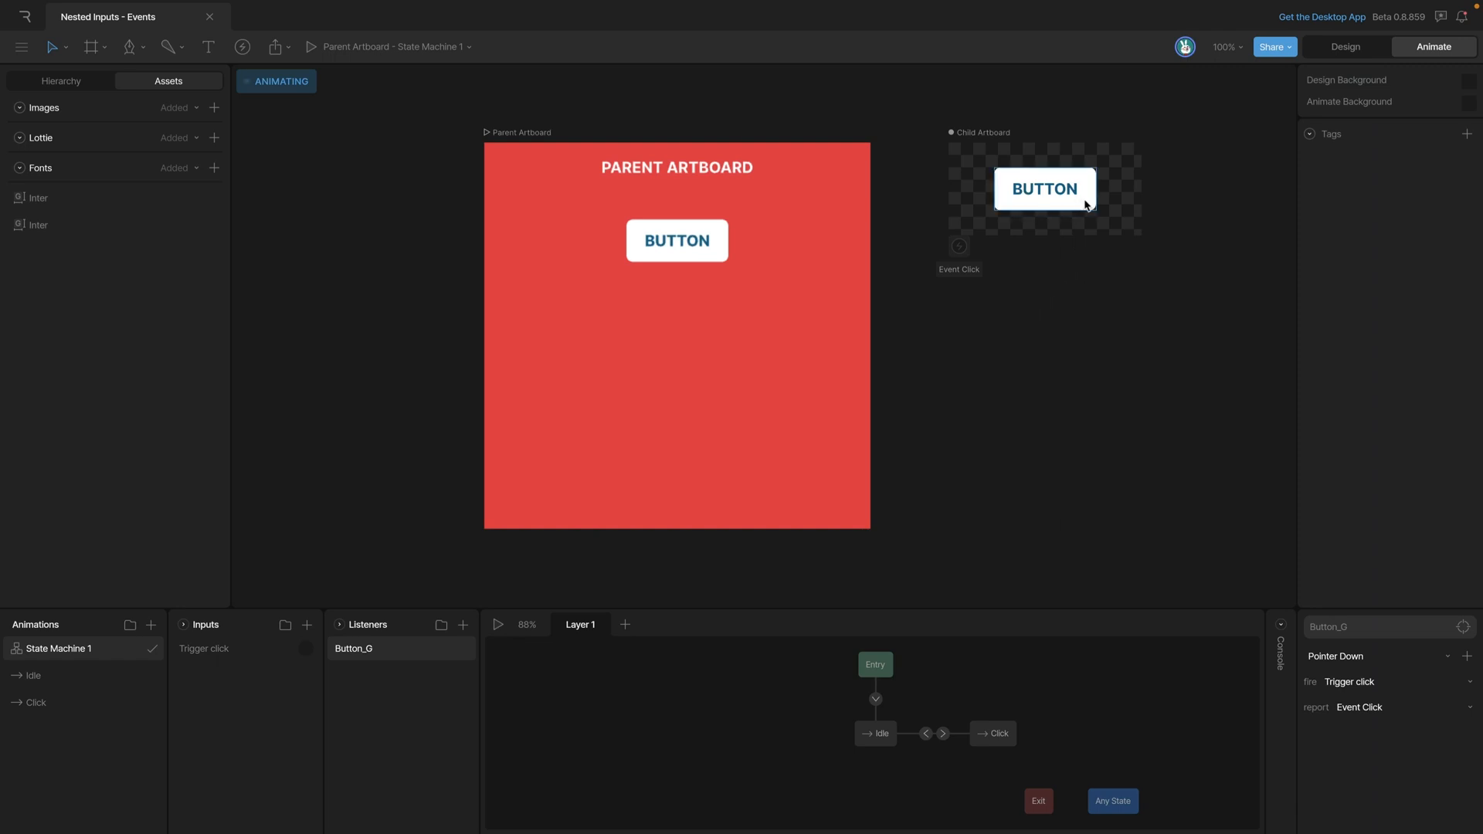
left_click(1044, 188)
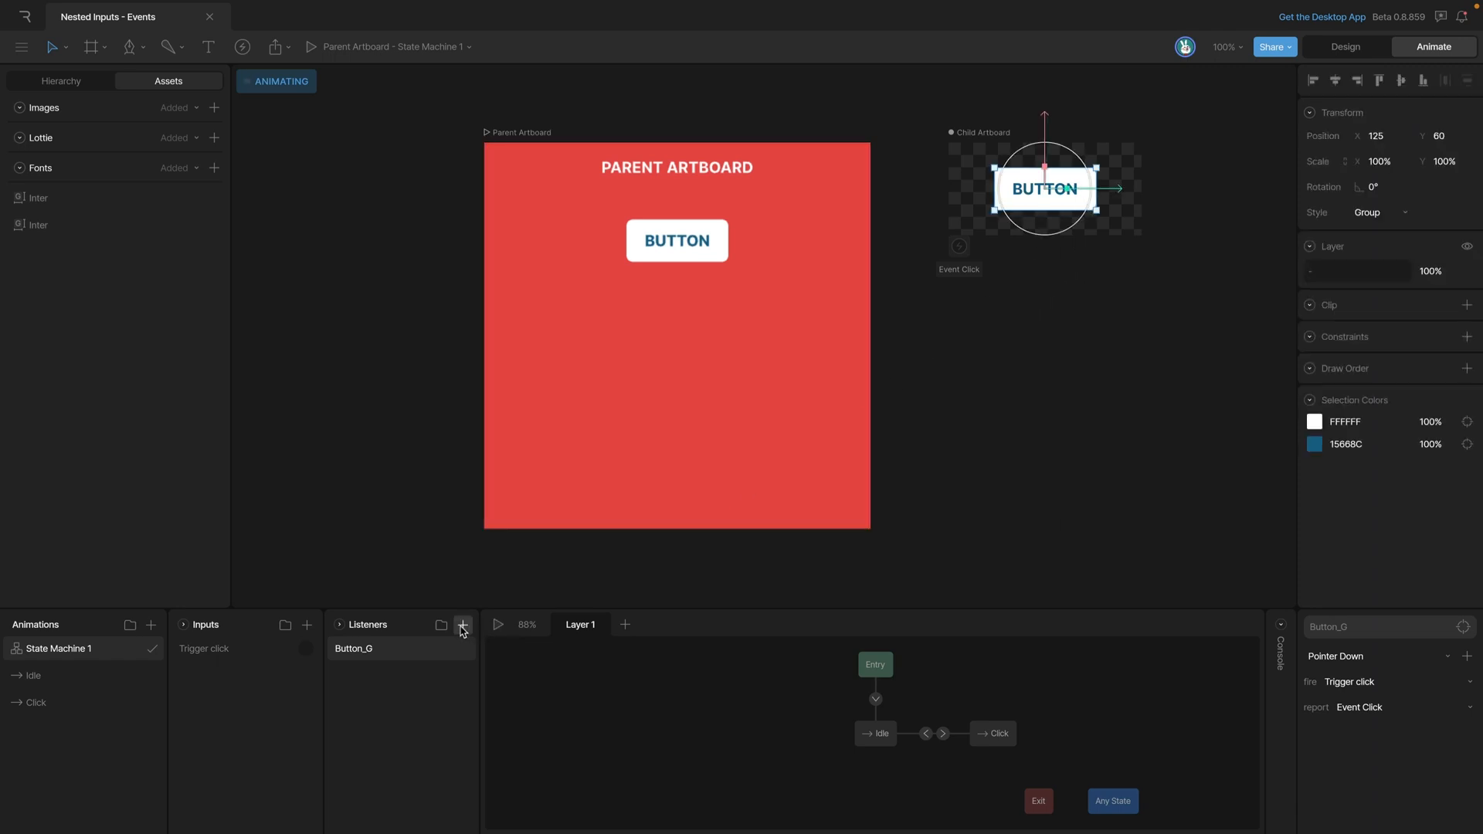
left_click(462, 625)
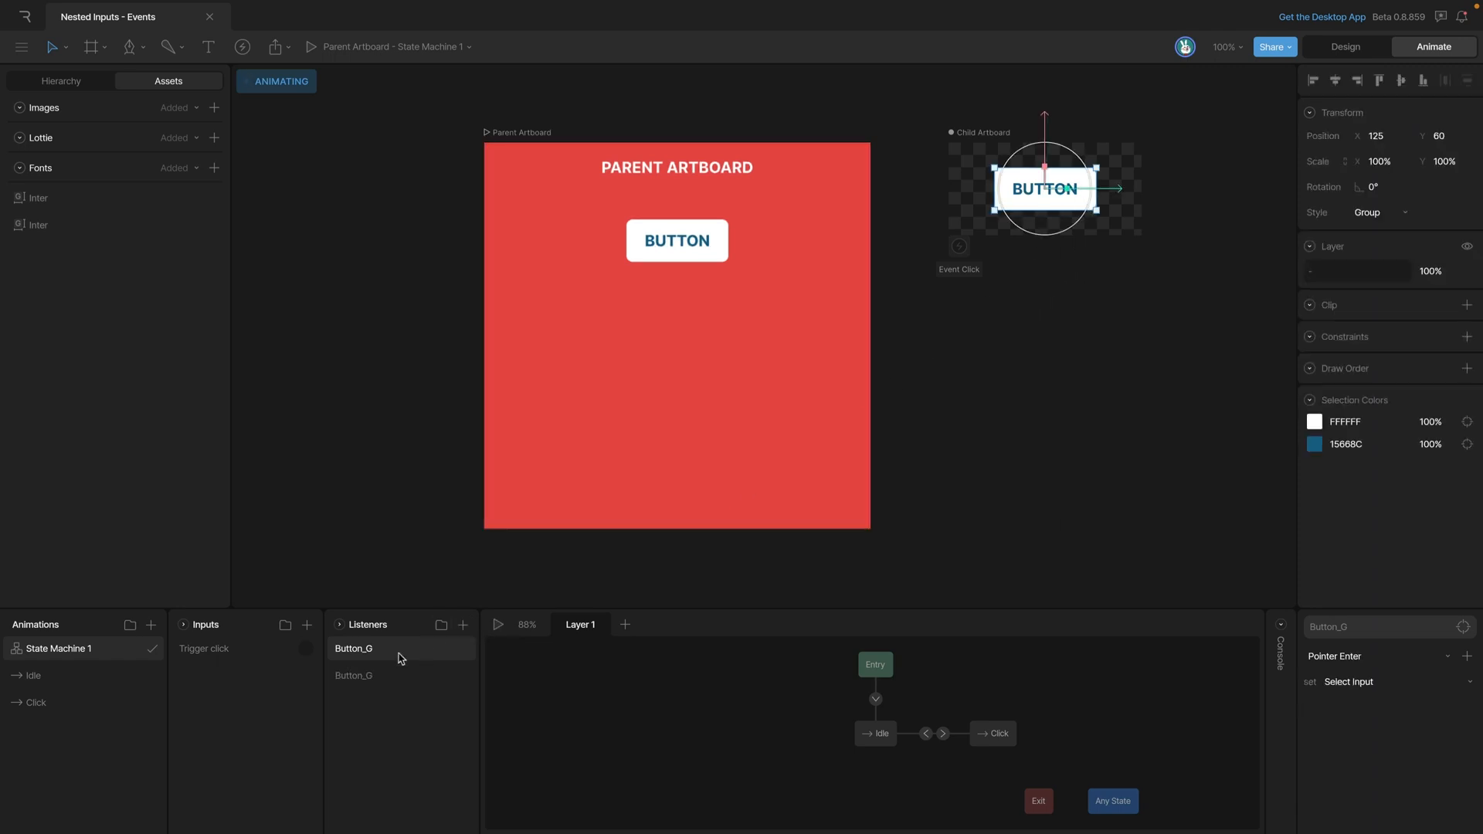
left_click(1335, 656)
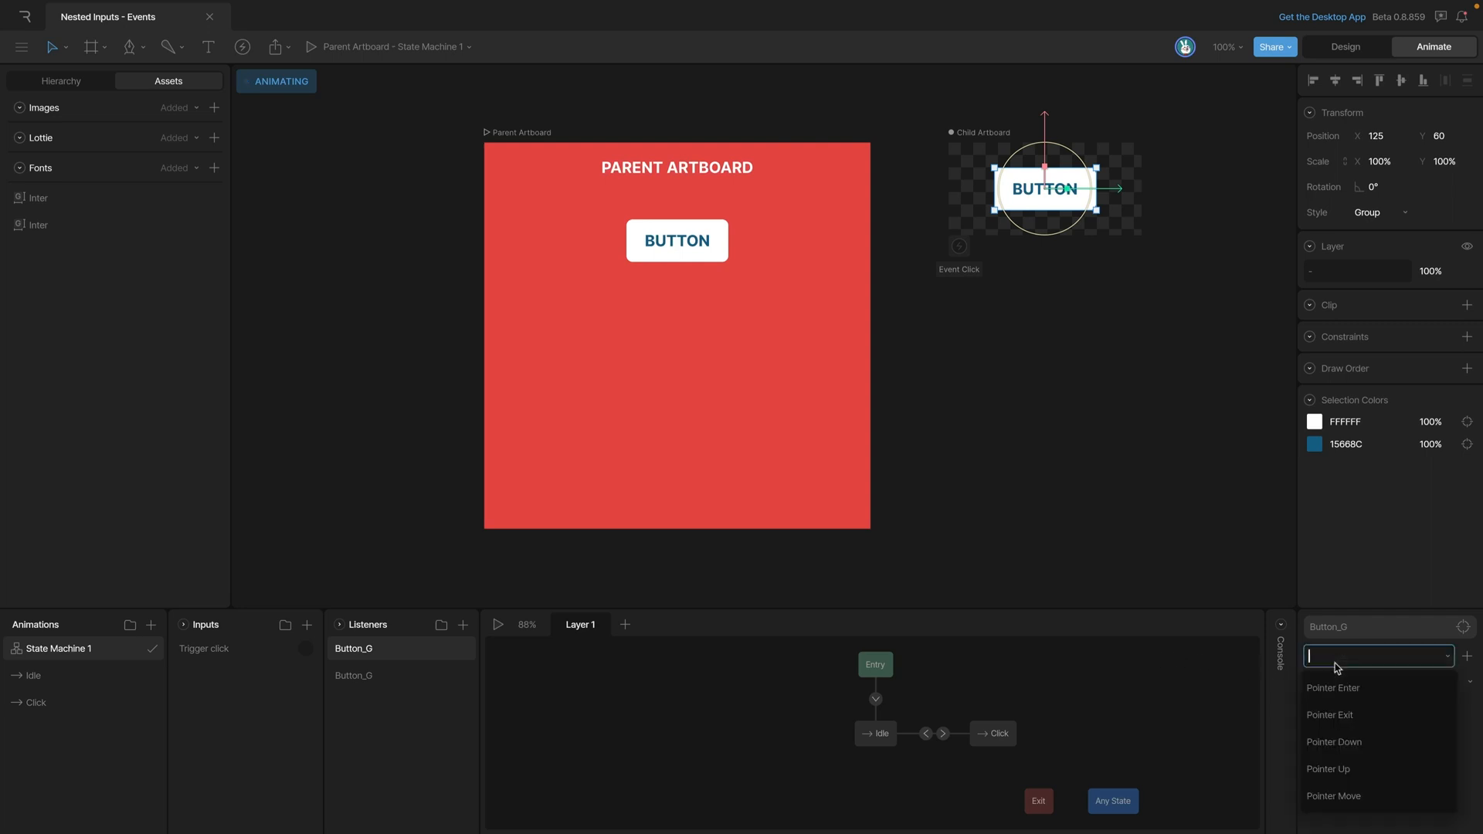
left_click(1334, 742)
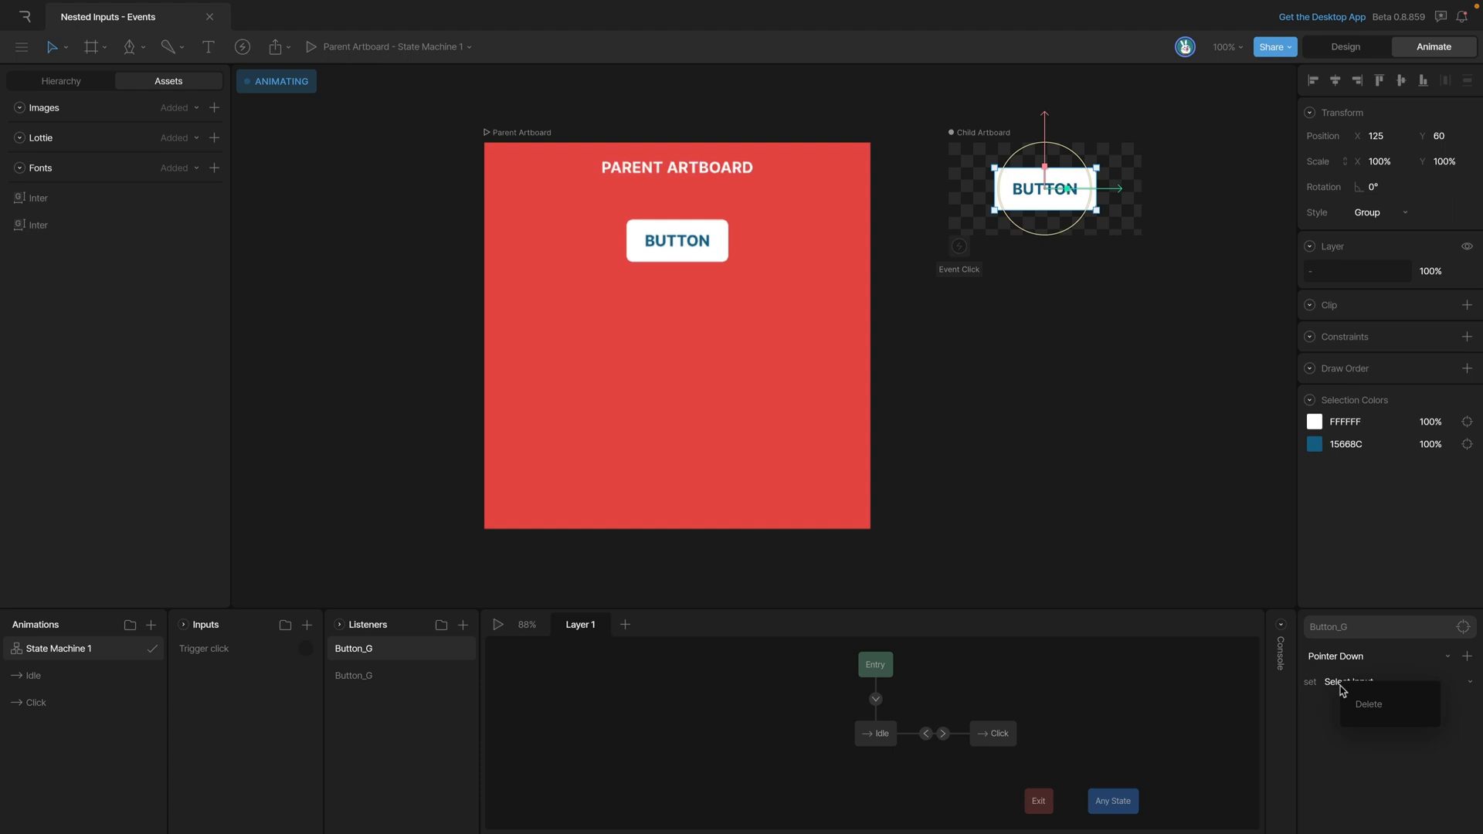
left_click(1368, 704)
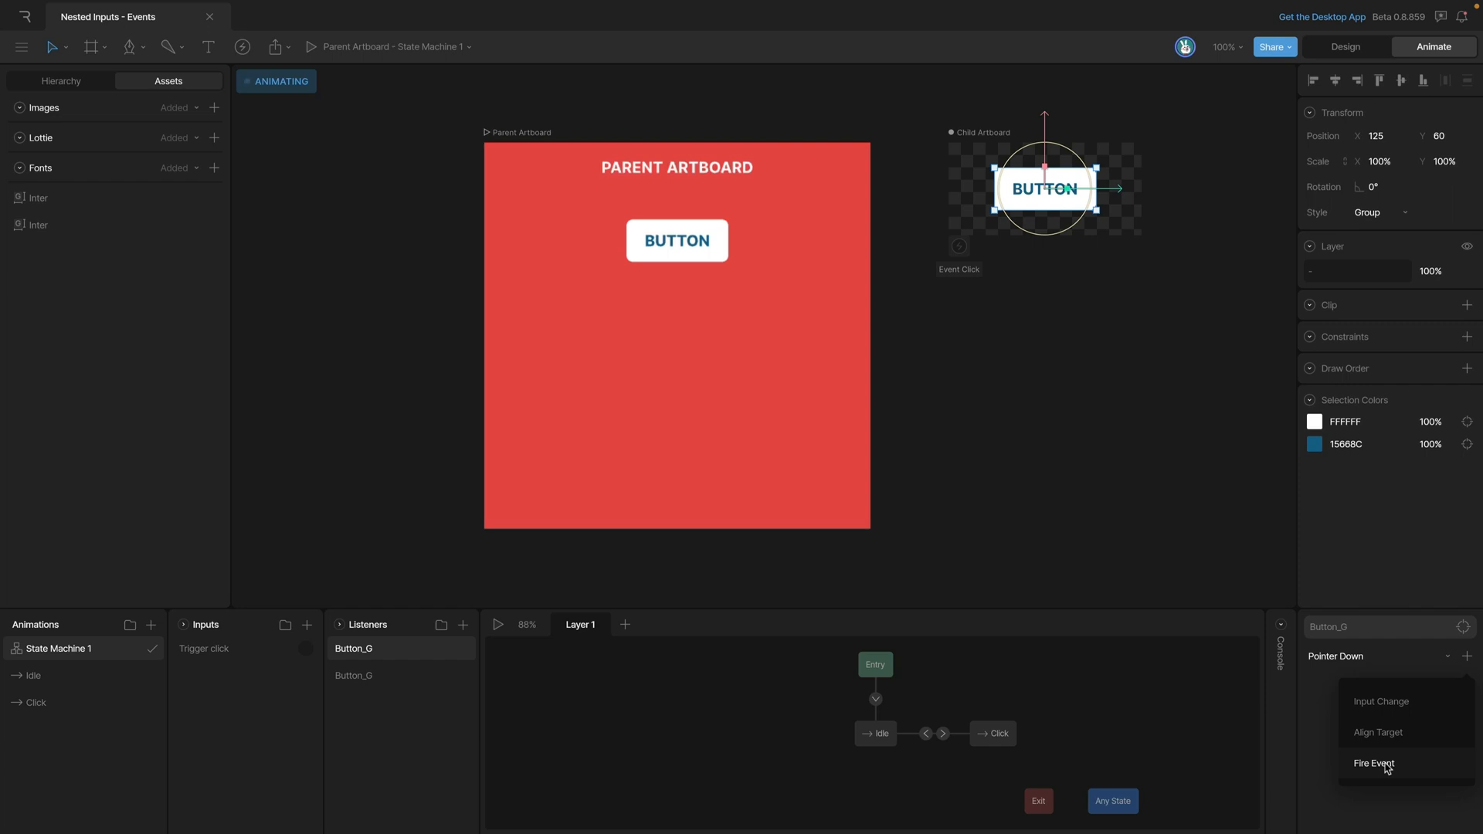
left_click(1374, 763)
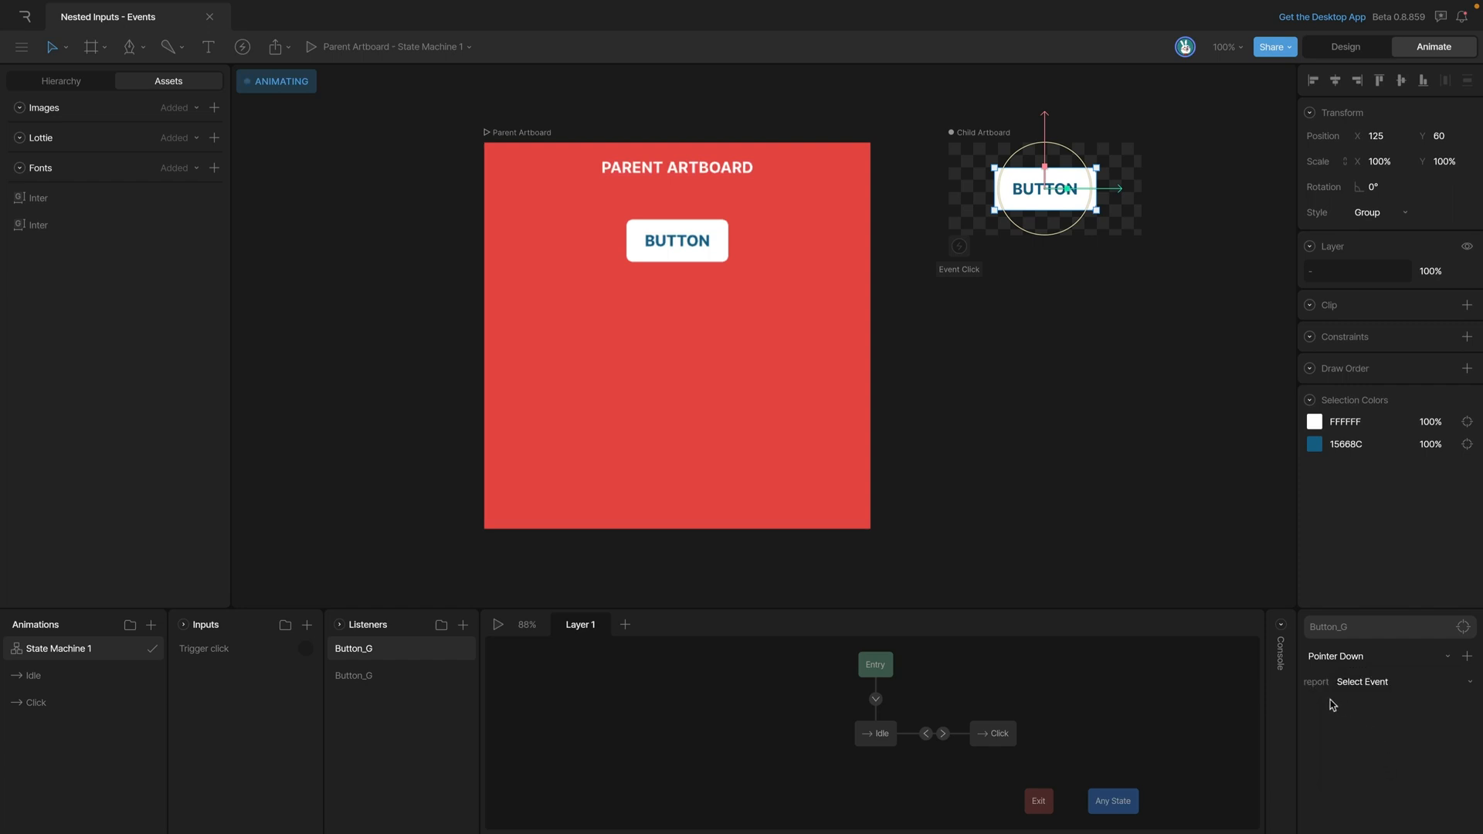
mouse_move(1360, 702)
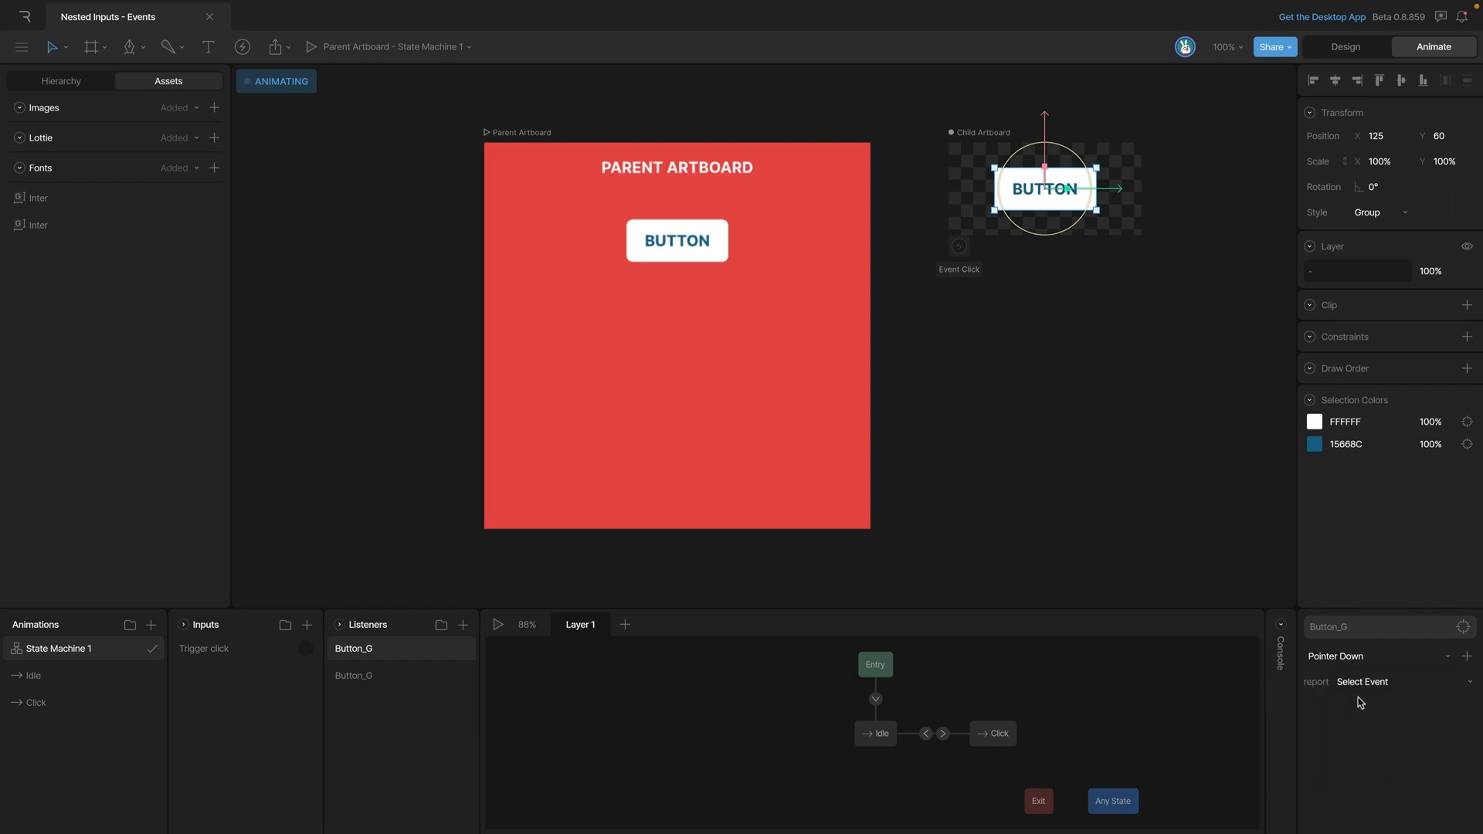
left_click(1403, 681)
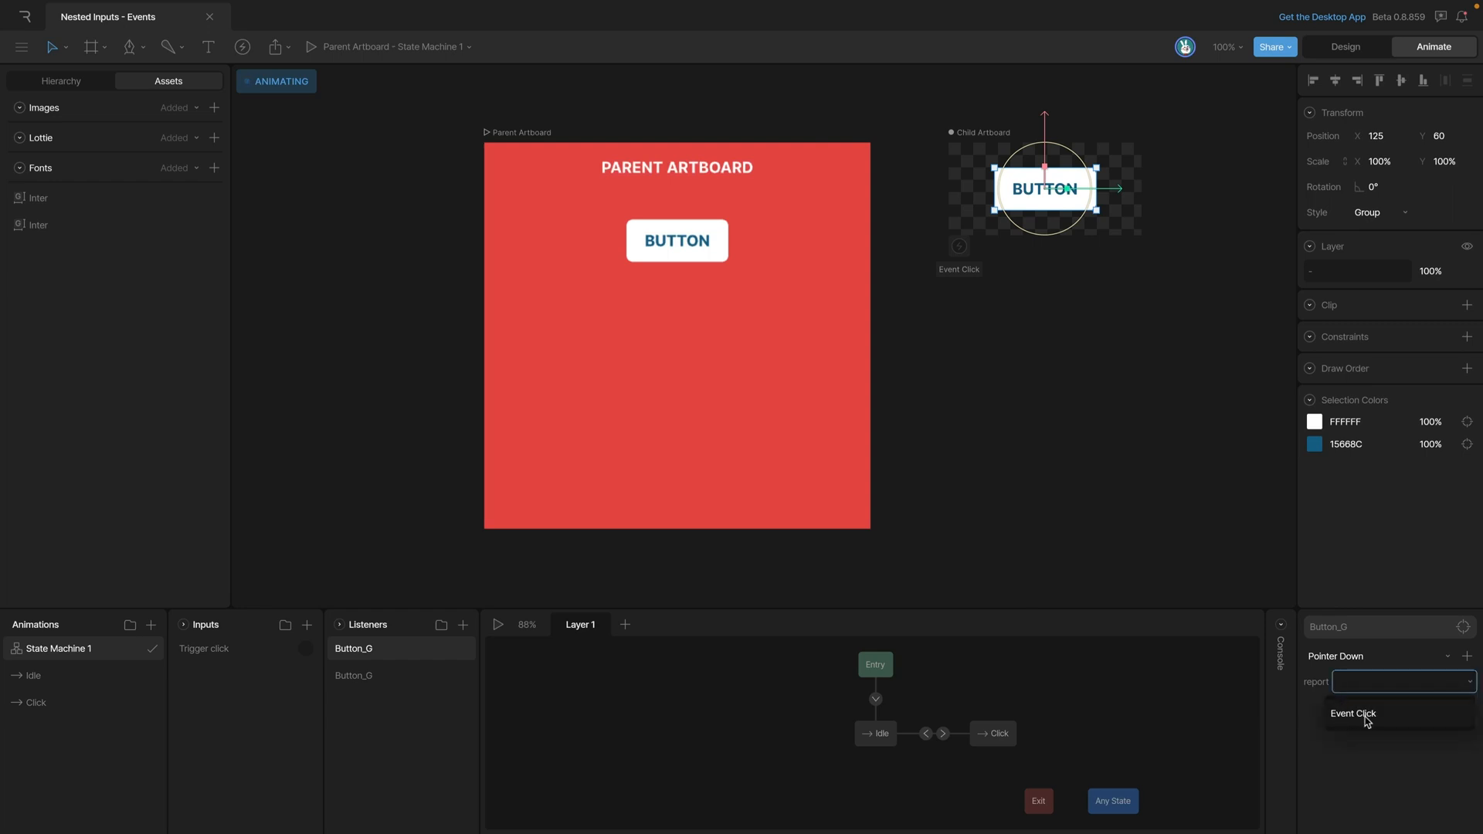
left_click(1352, 713)
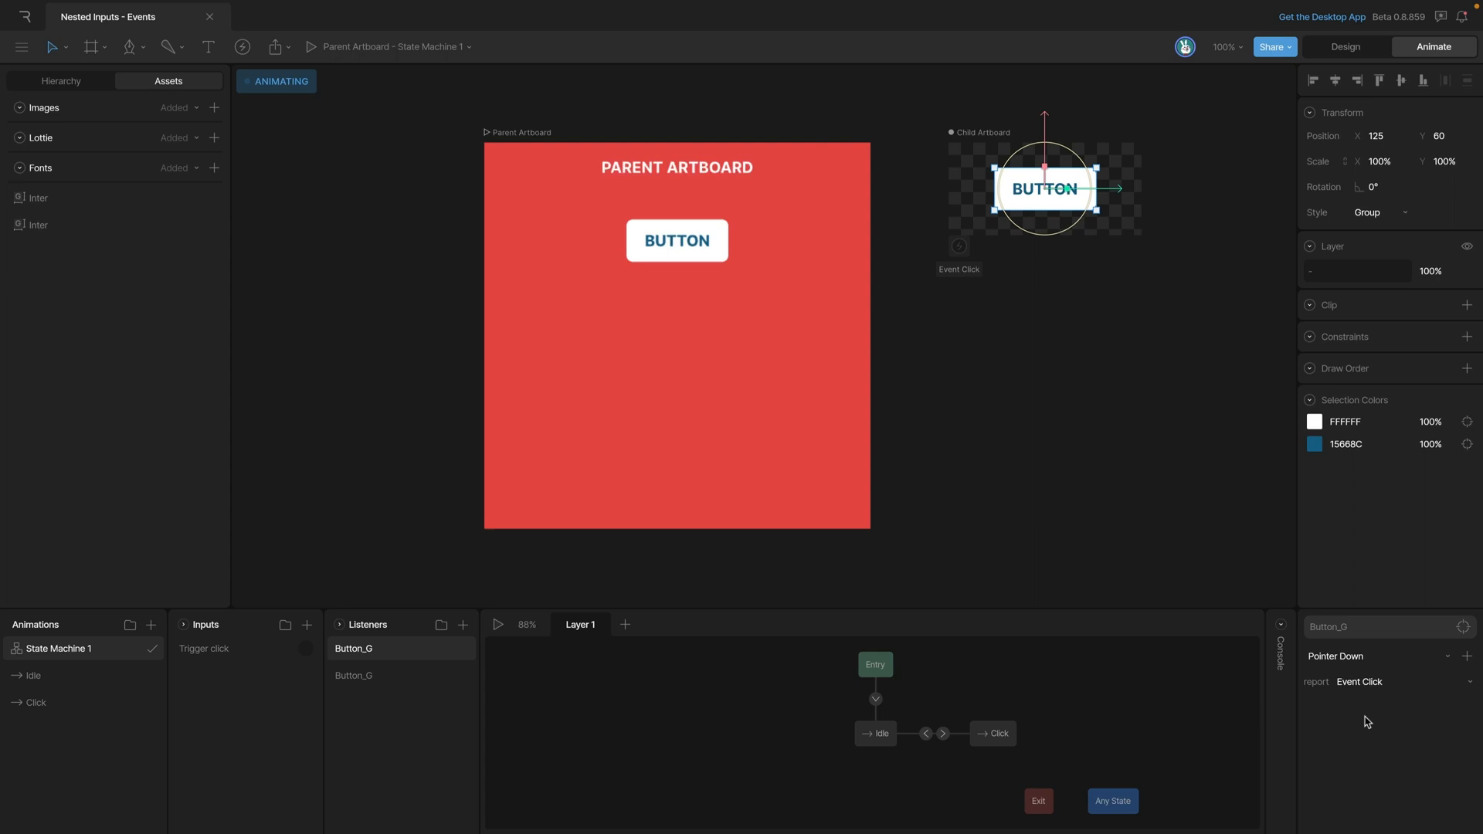
mouse_move(645, 631)
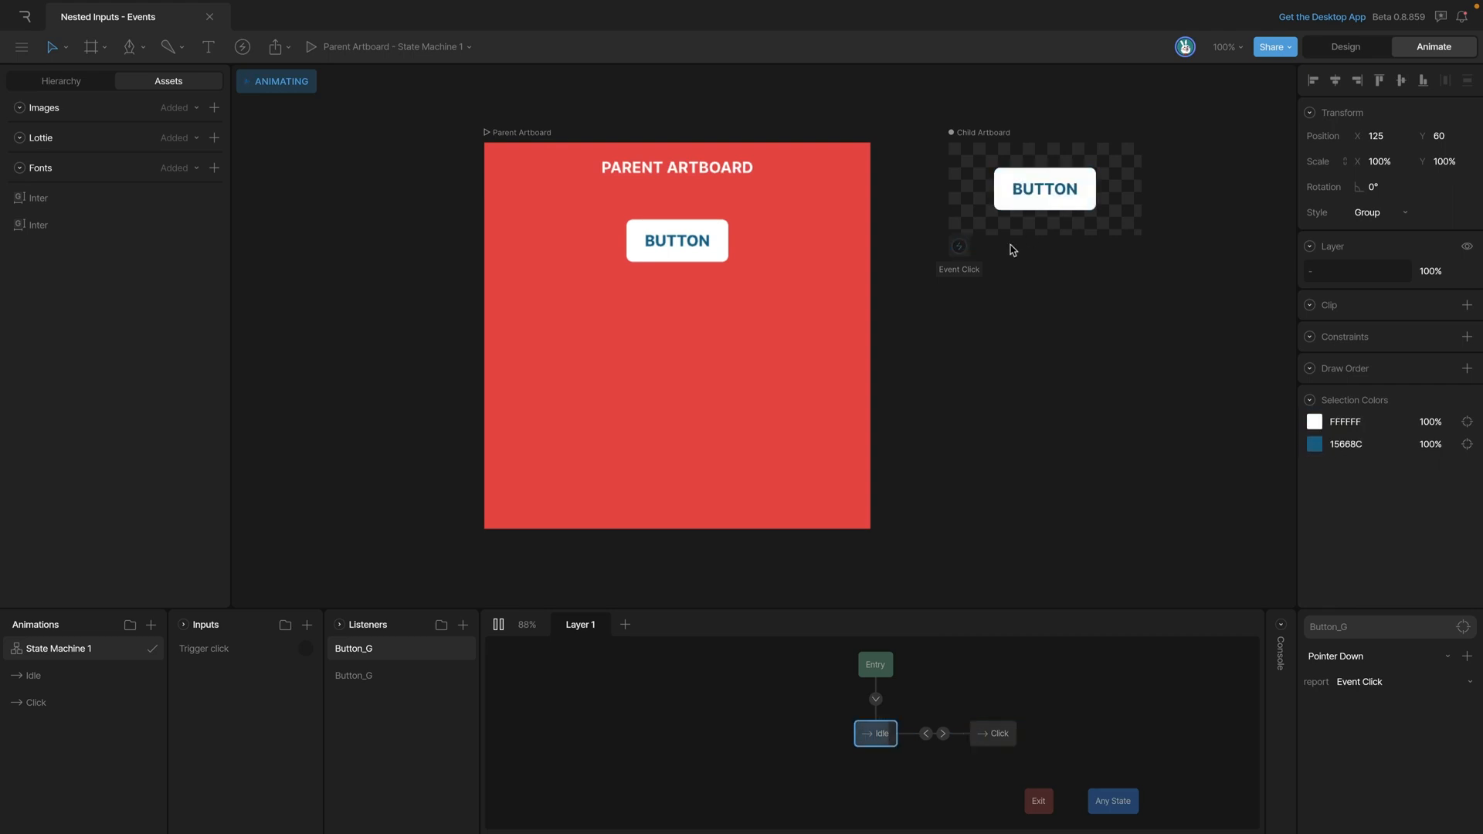
mouse_move(1049, 210)
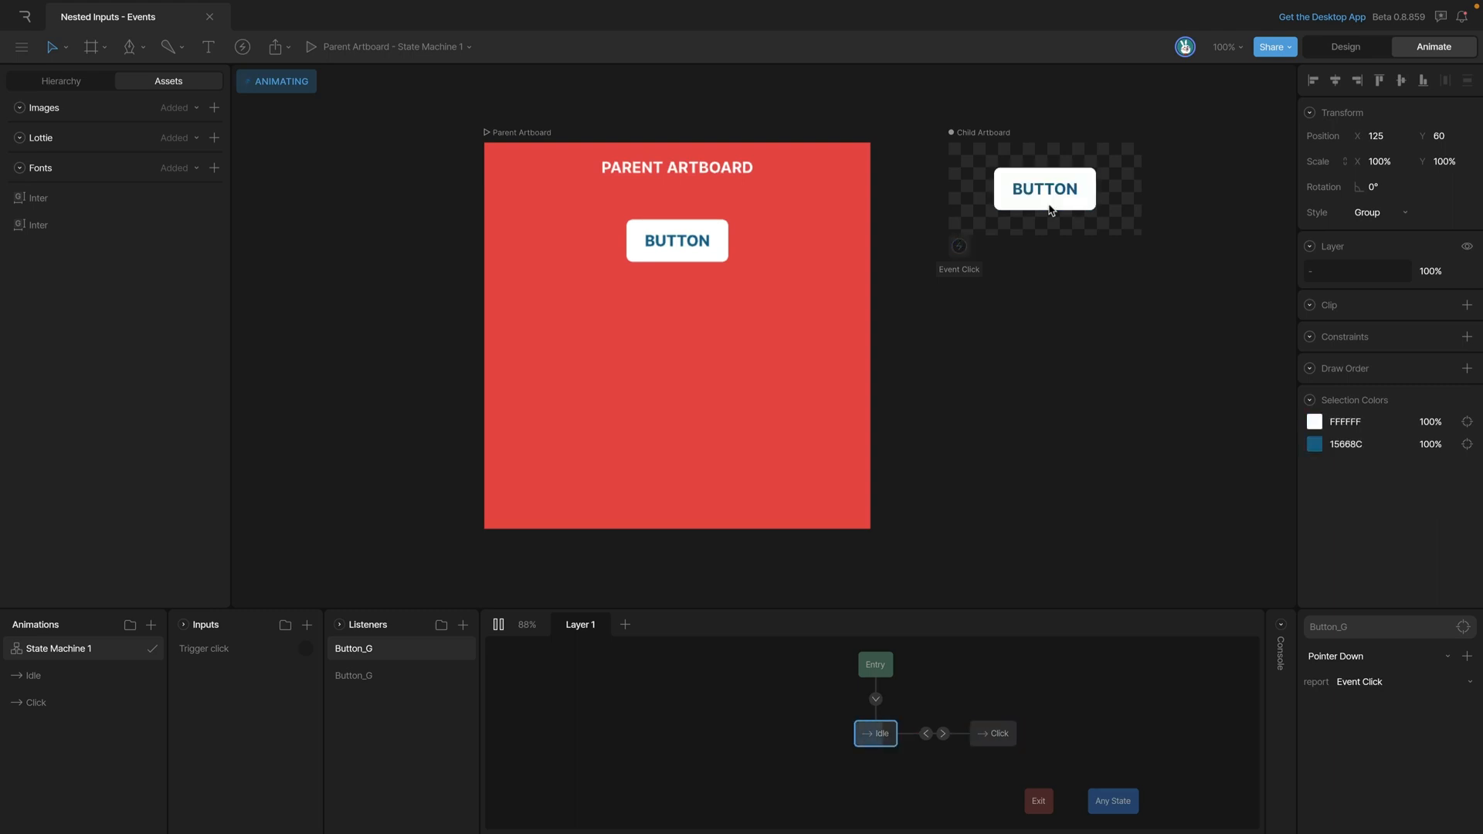
mouse_move(981, 265)
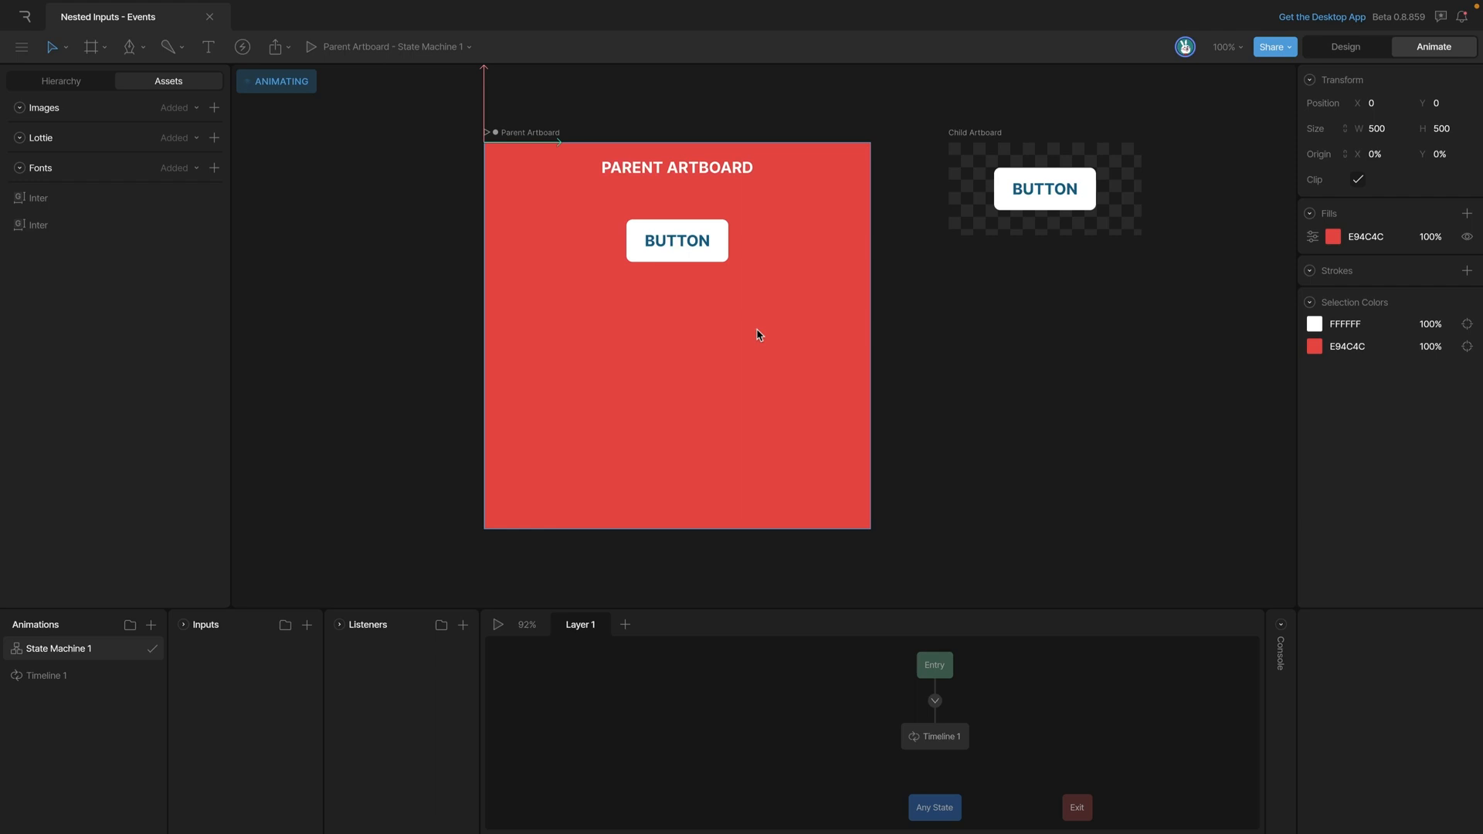
mouse_move(740, 282)
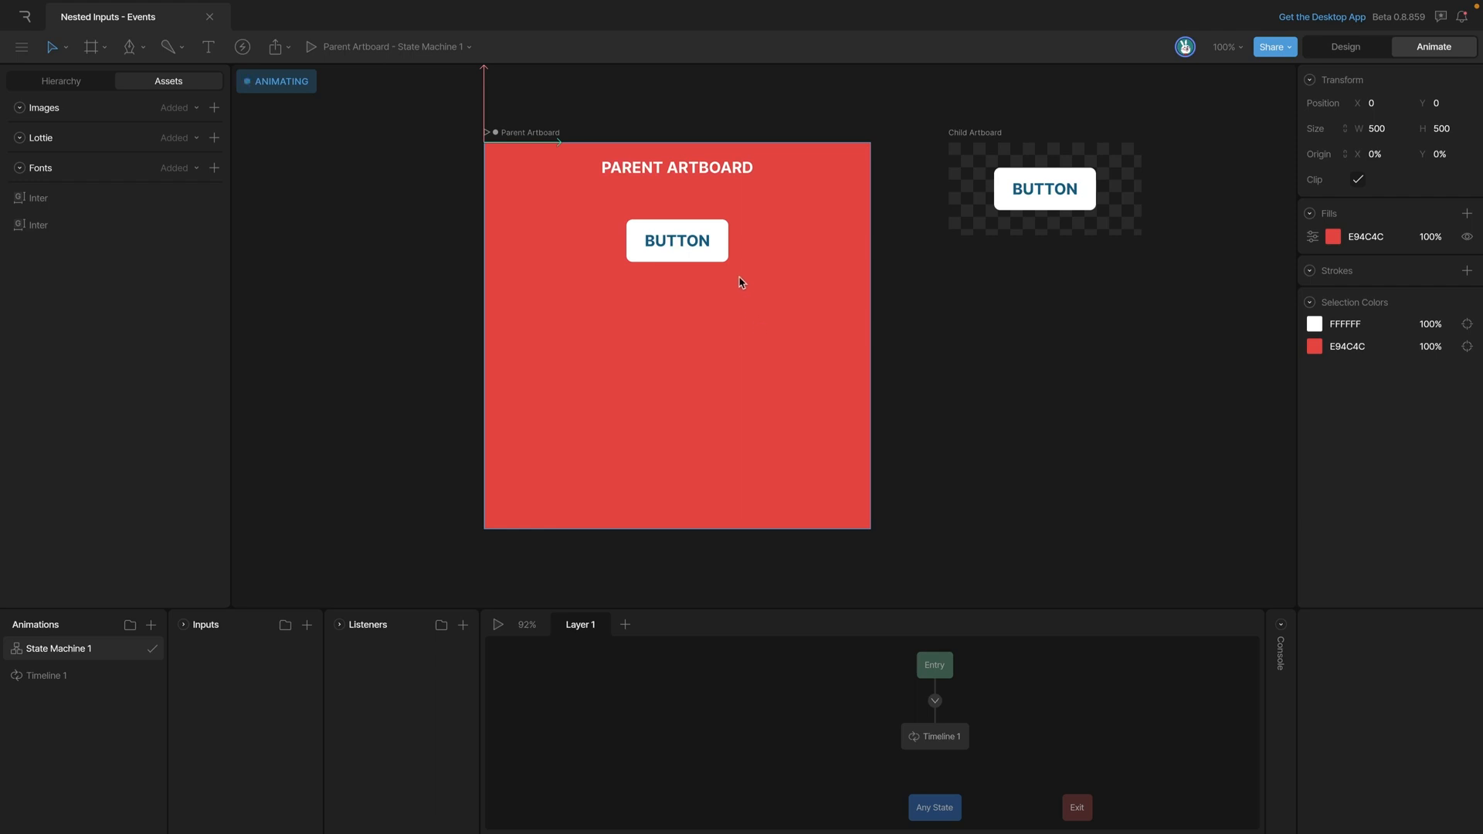
Step: Add a listener for the nested Child Artboard 1 and a boolean input named Parent Boolean
left_click(676, 241)
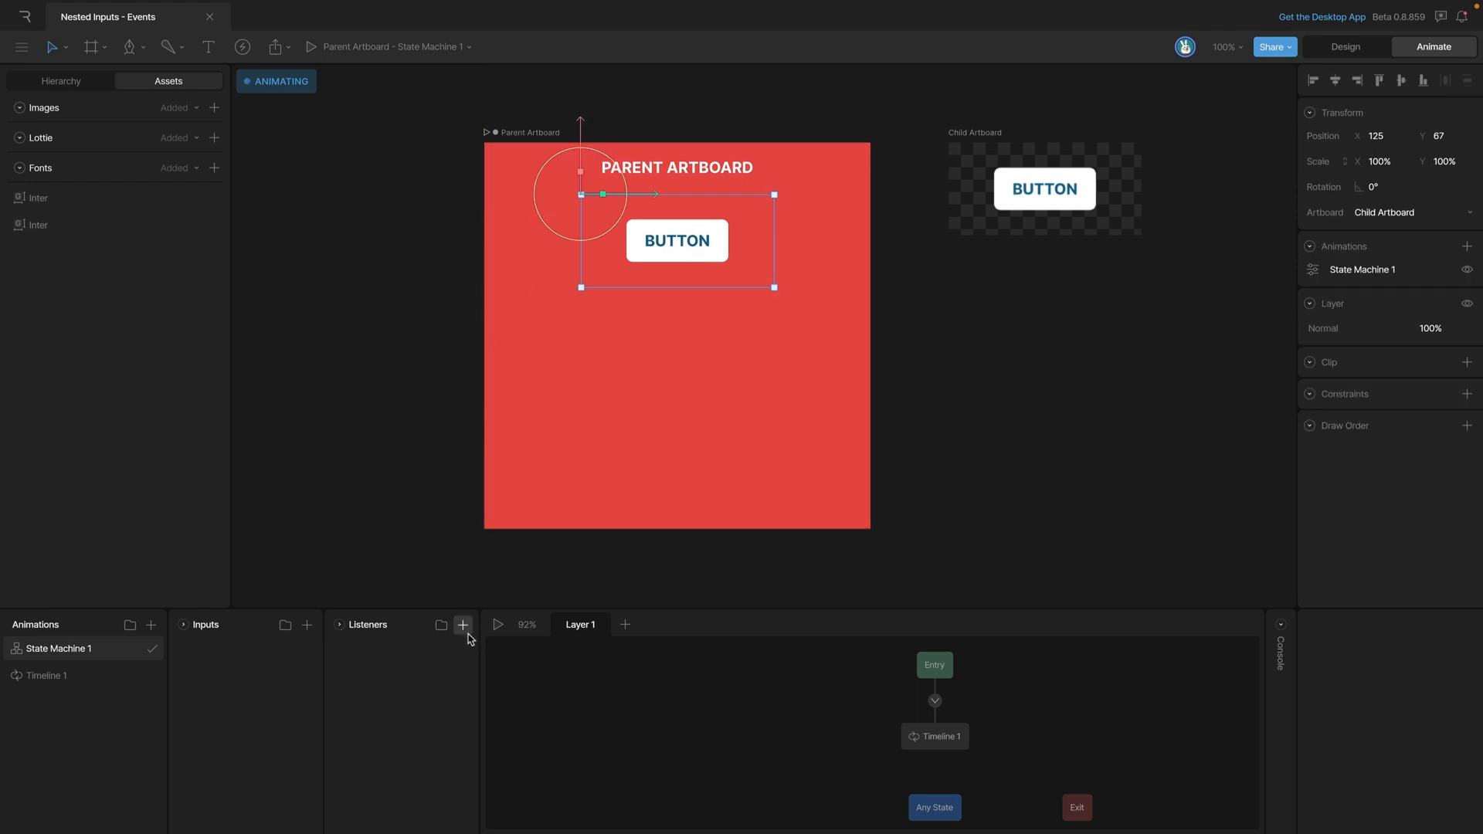
left_click(462, 625)
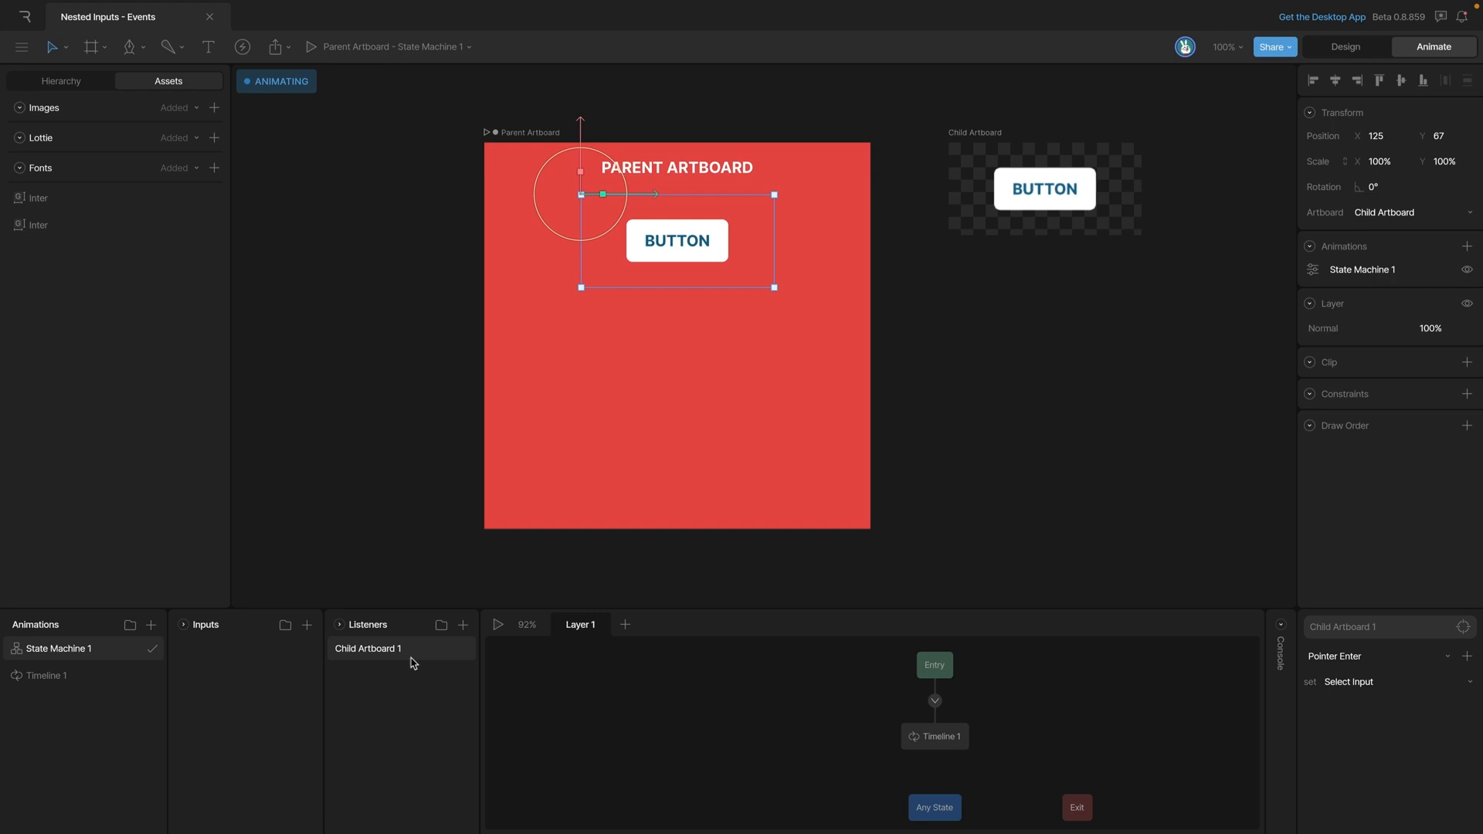
mouse_move(395, 657)
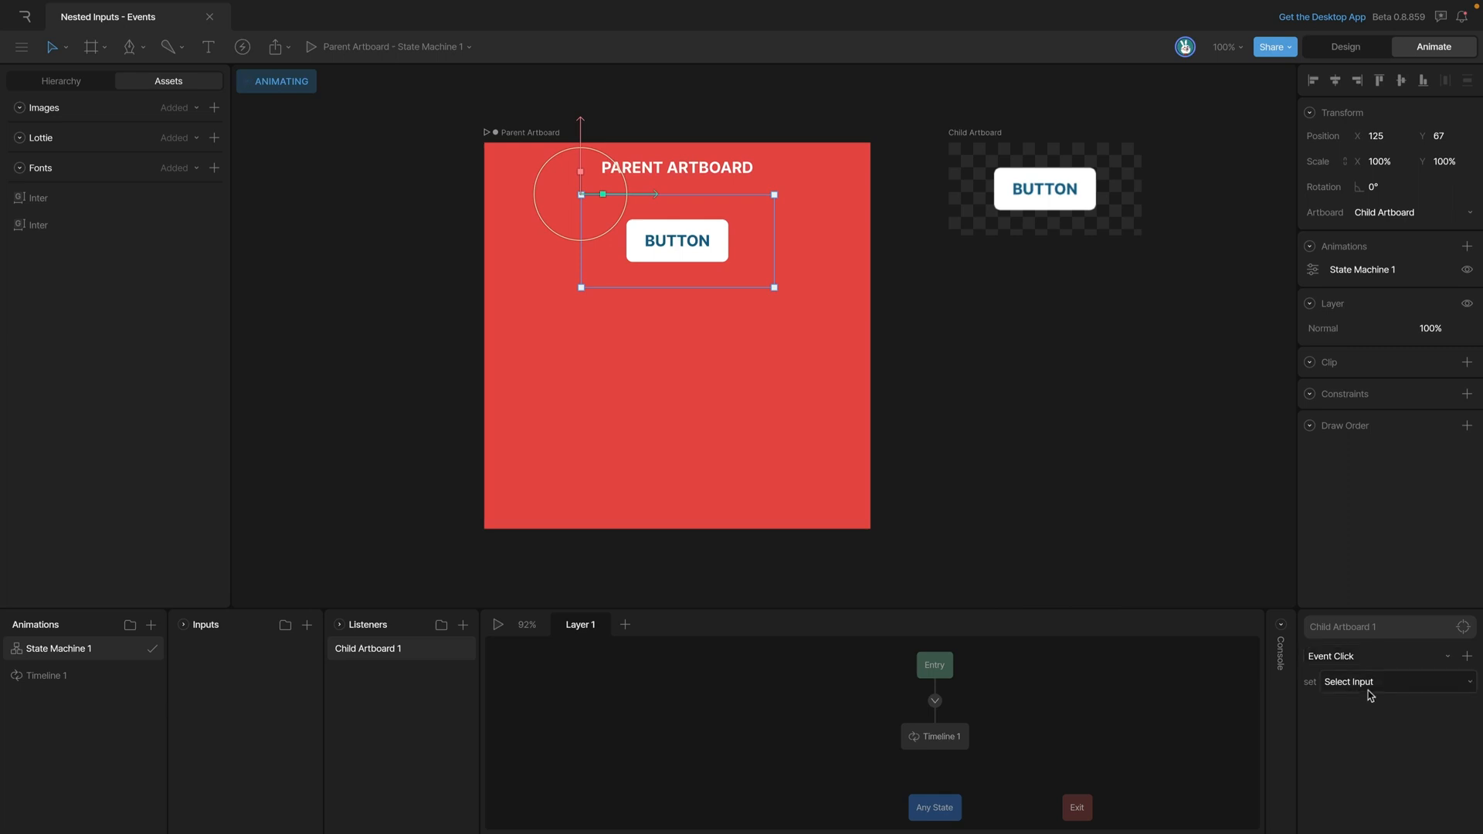
mouse_move(1349, 690)
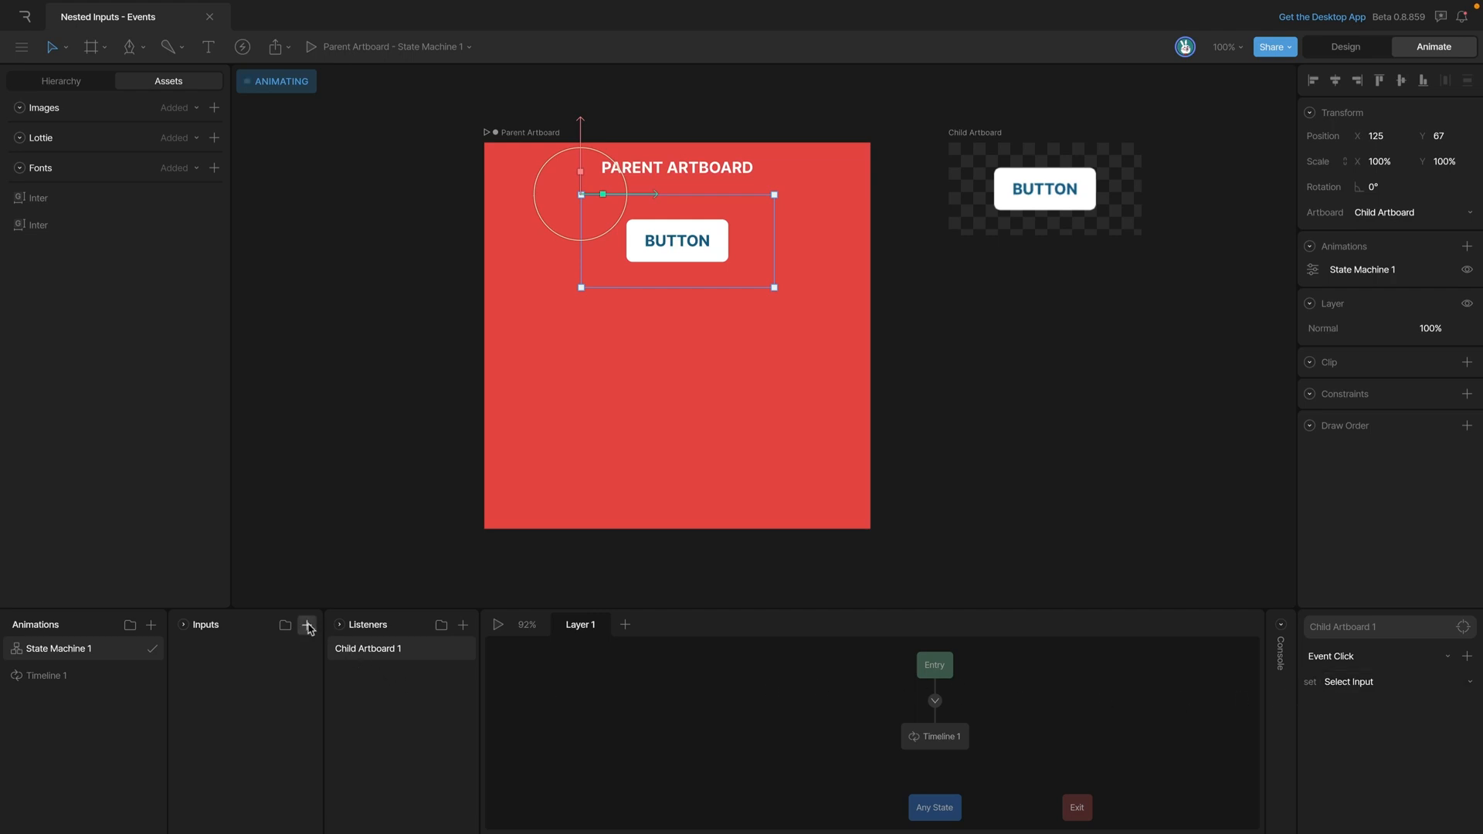
left_click(307, 625)
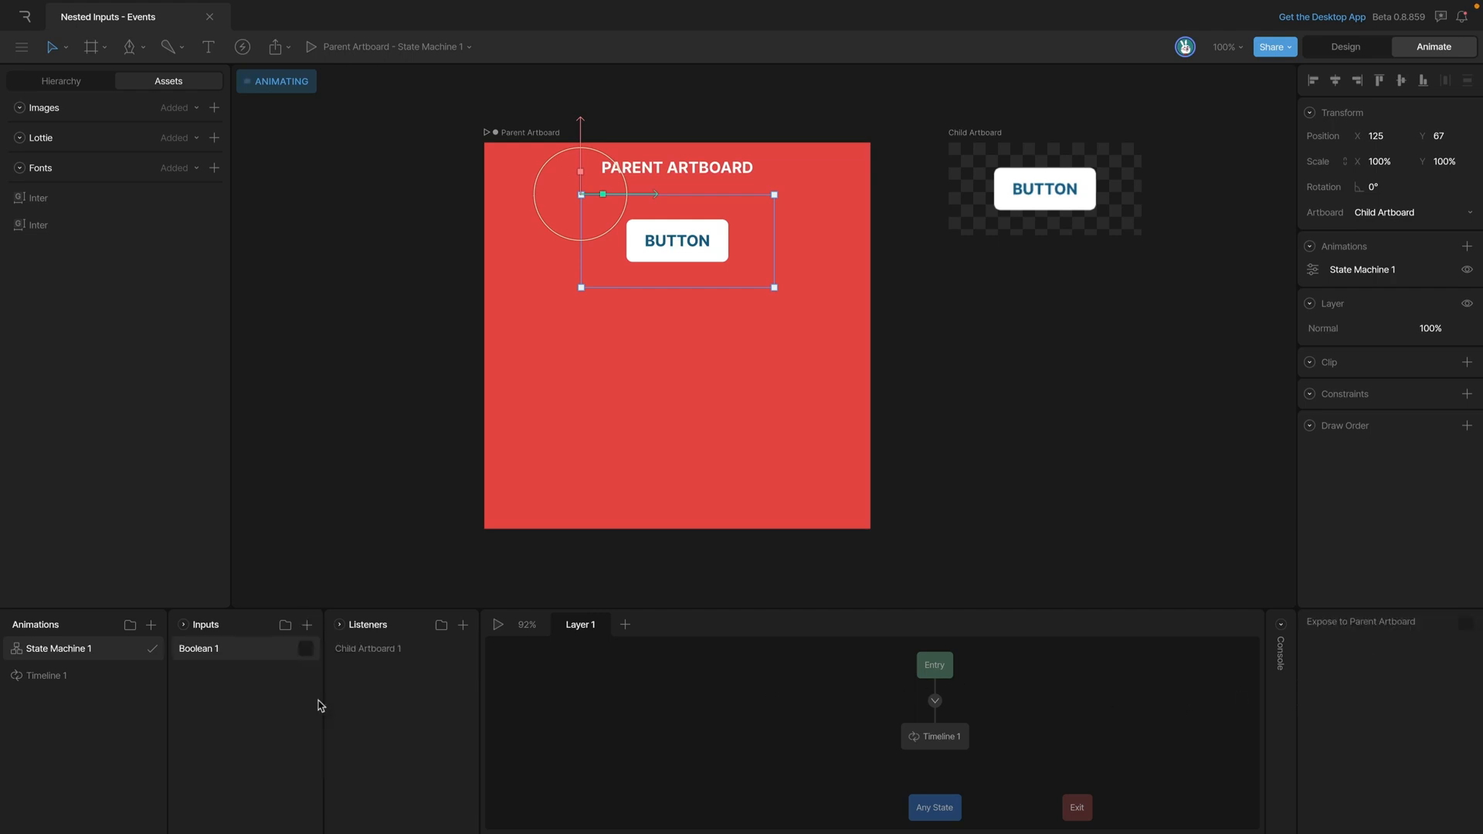
double_click(198, 648)
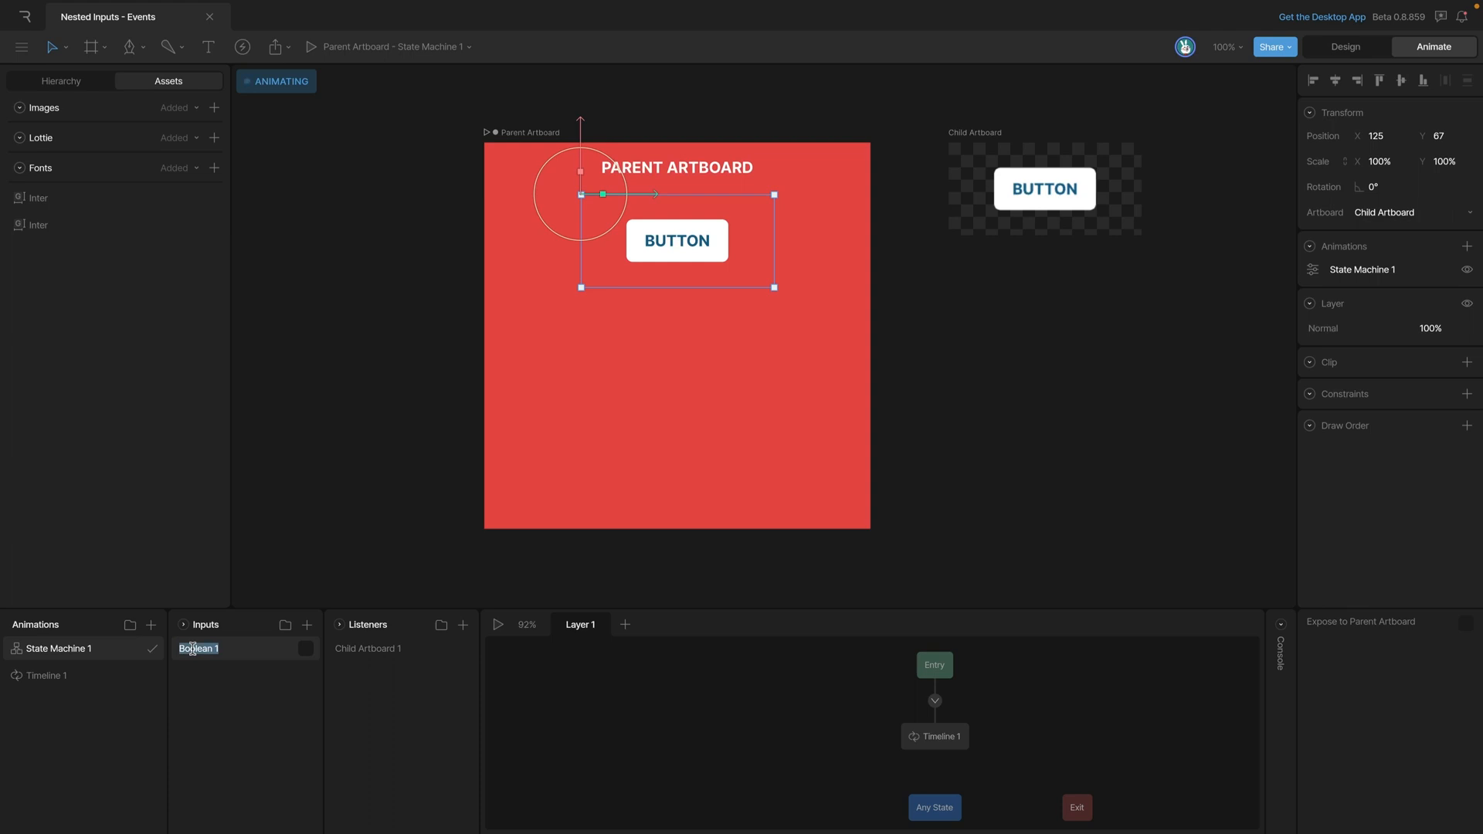
type("Parent")
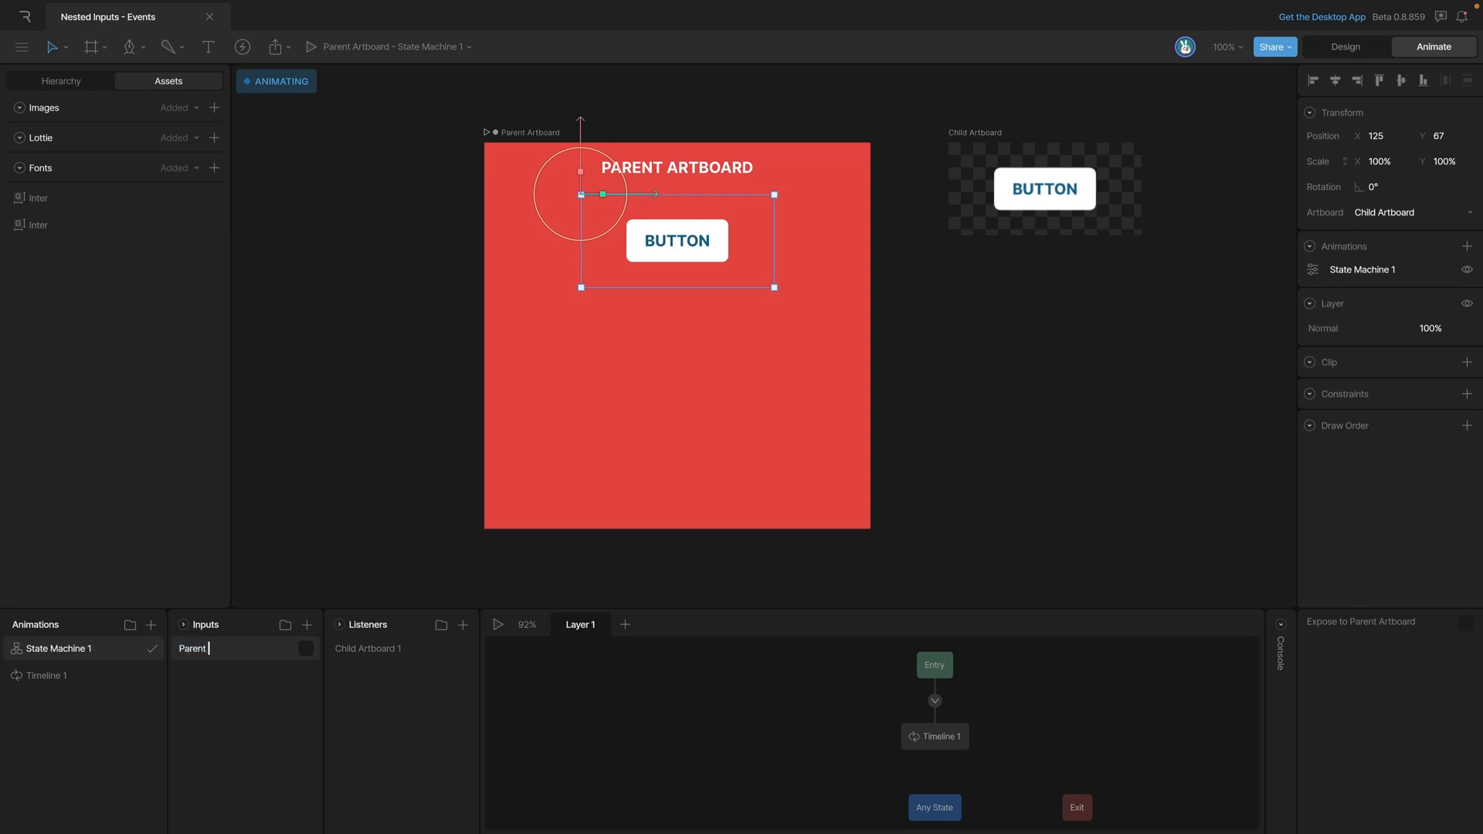
type("Boolean")
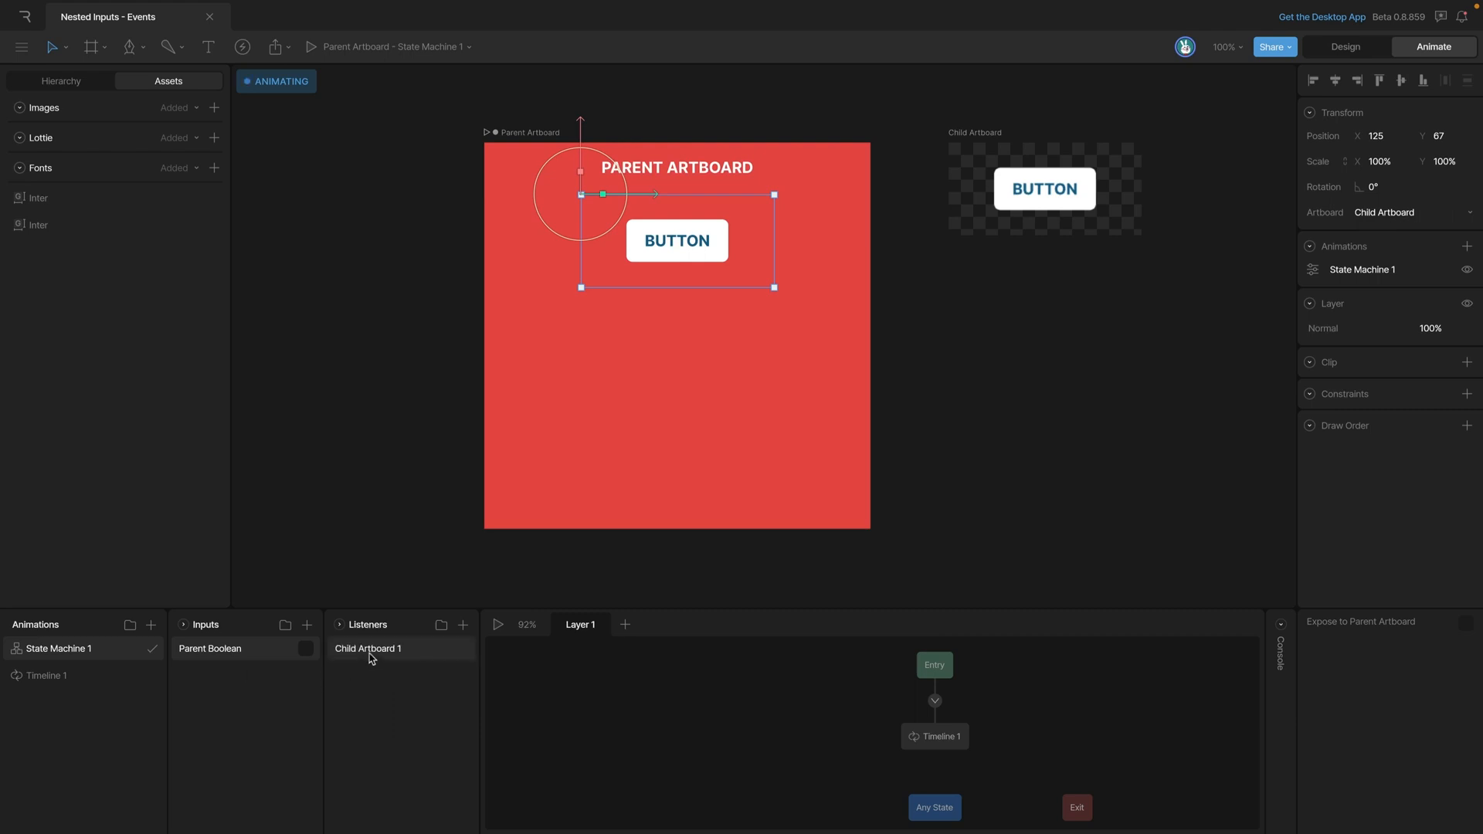
Step: Make the Child Artboard 1 listener toggle the Parent Boolean input
left_click(368, 647)
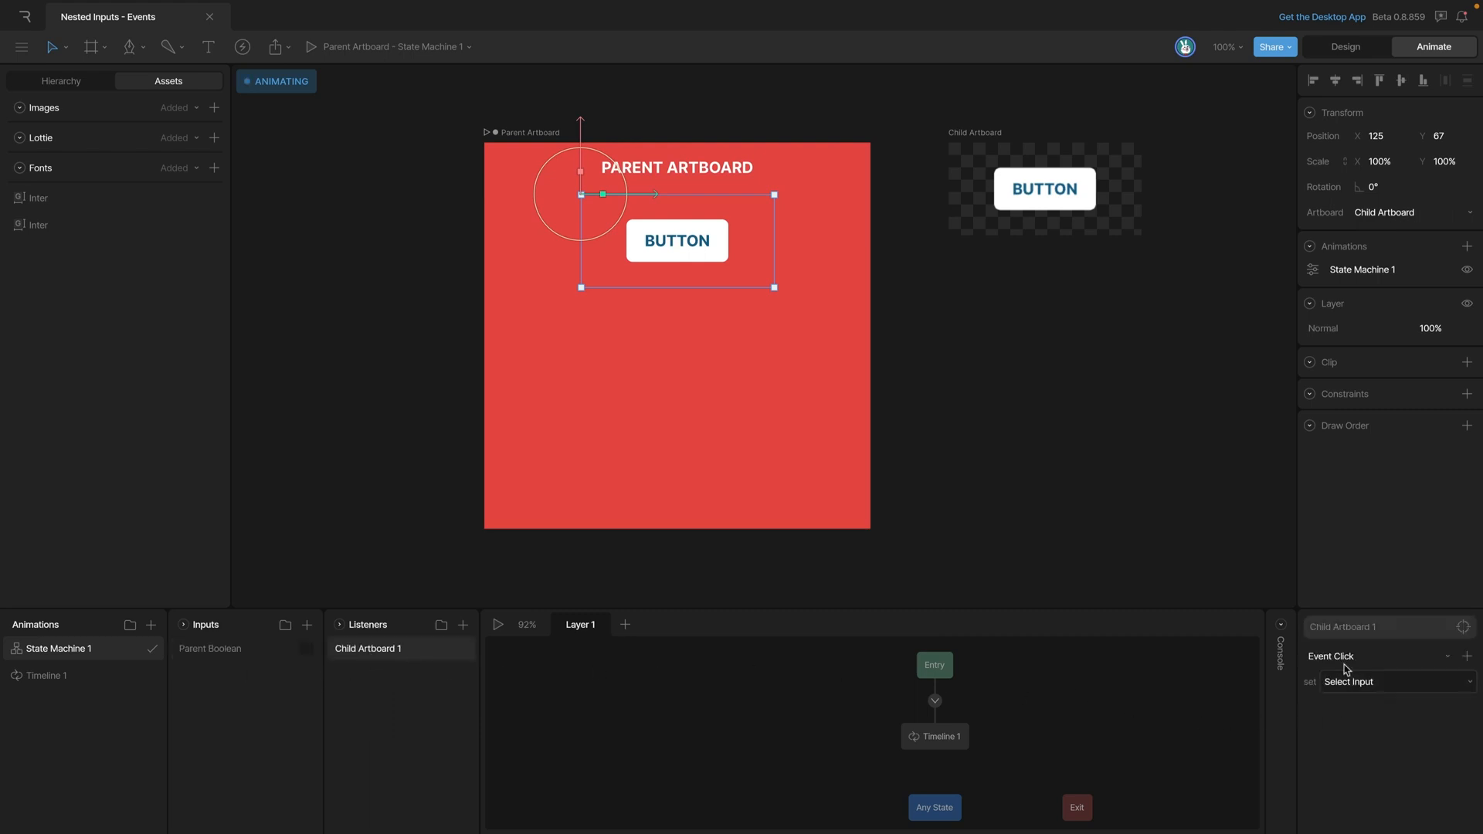
left_click(1391, 681)
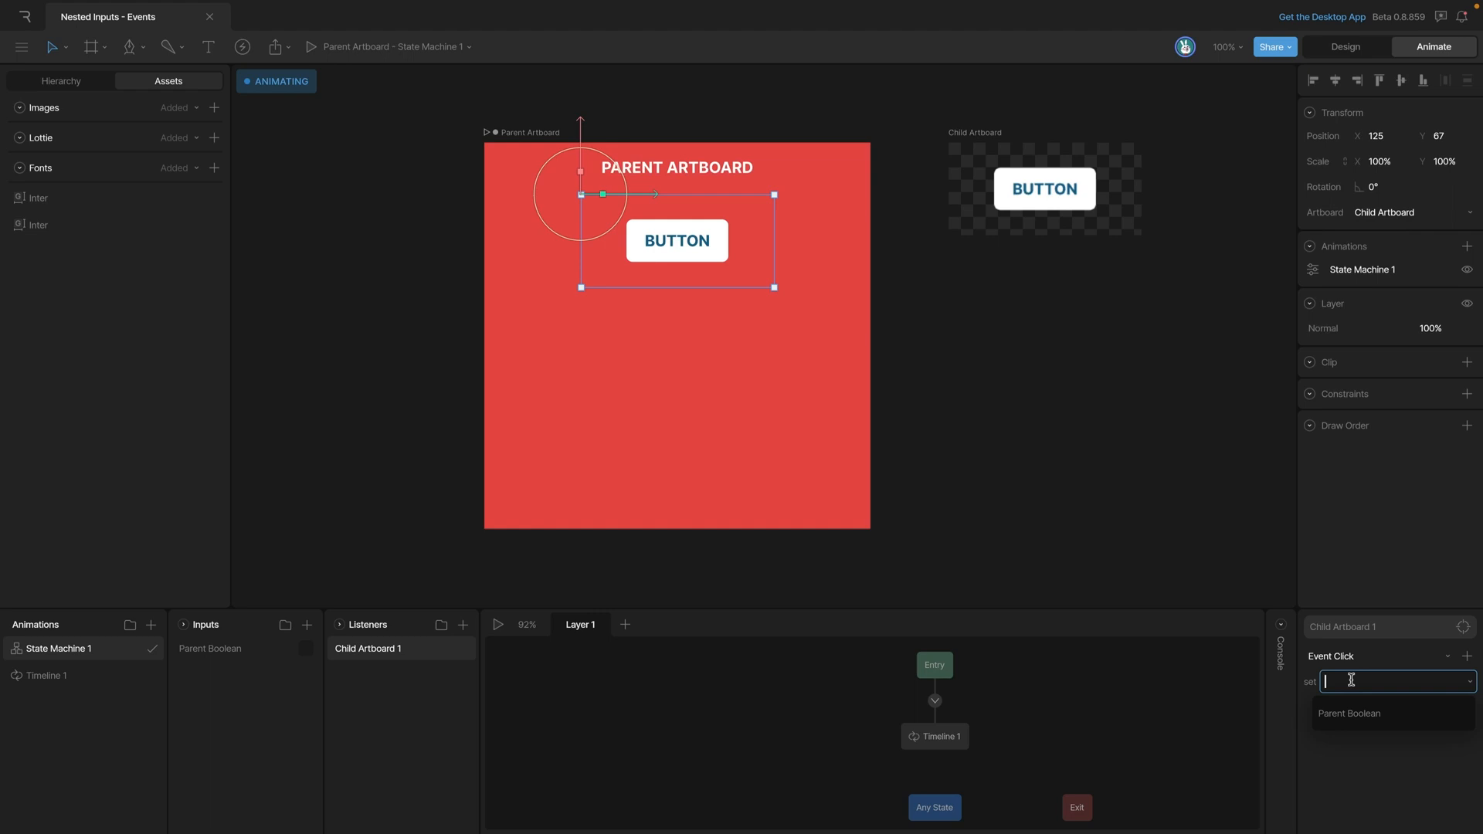
left_click(1349, 713)
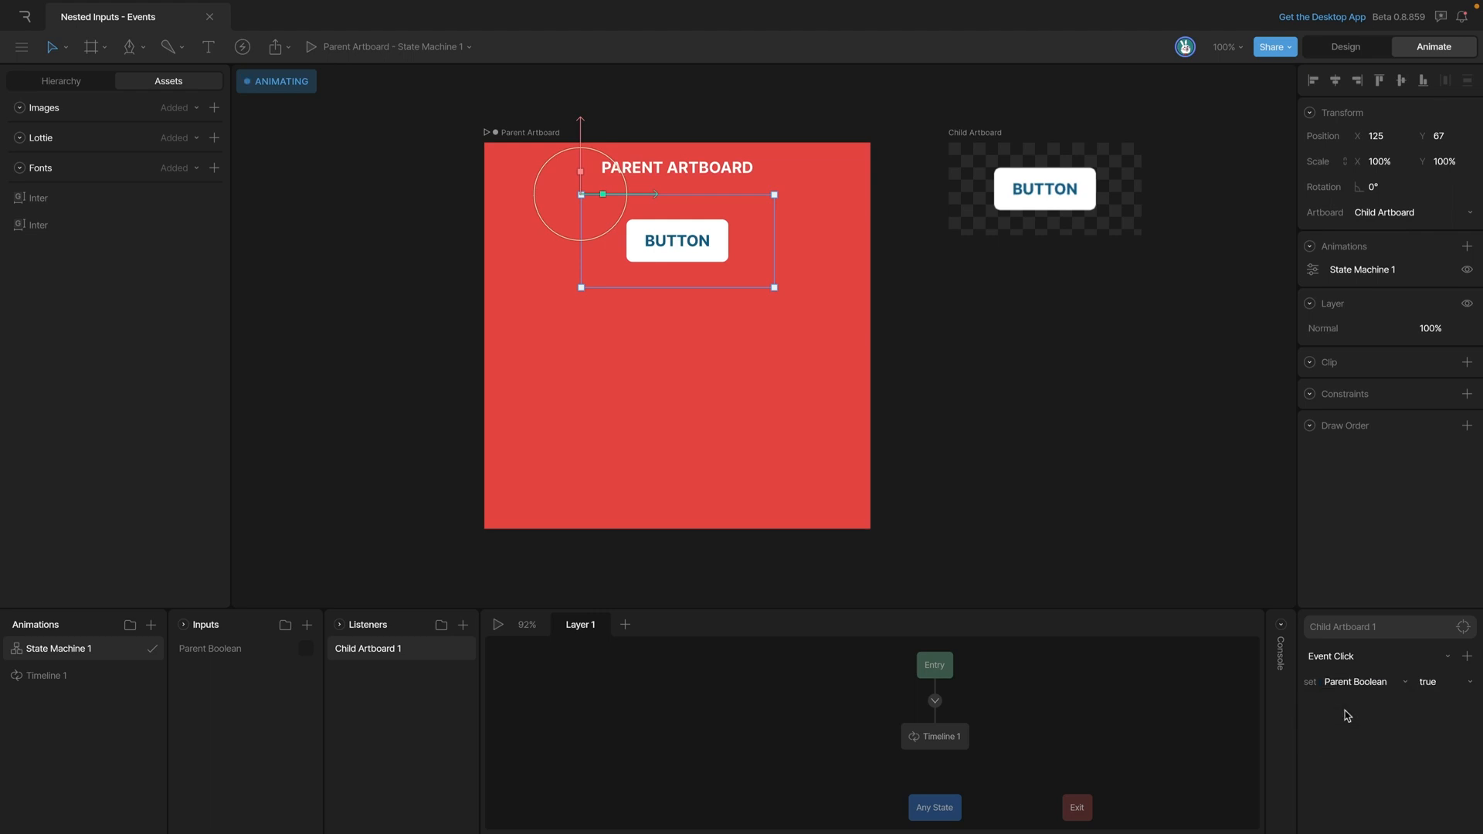
left_click(1445, 681)
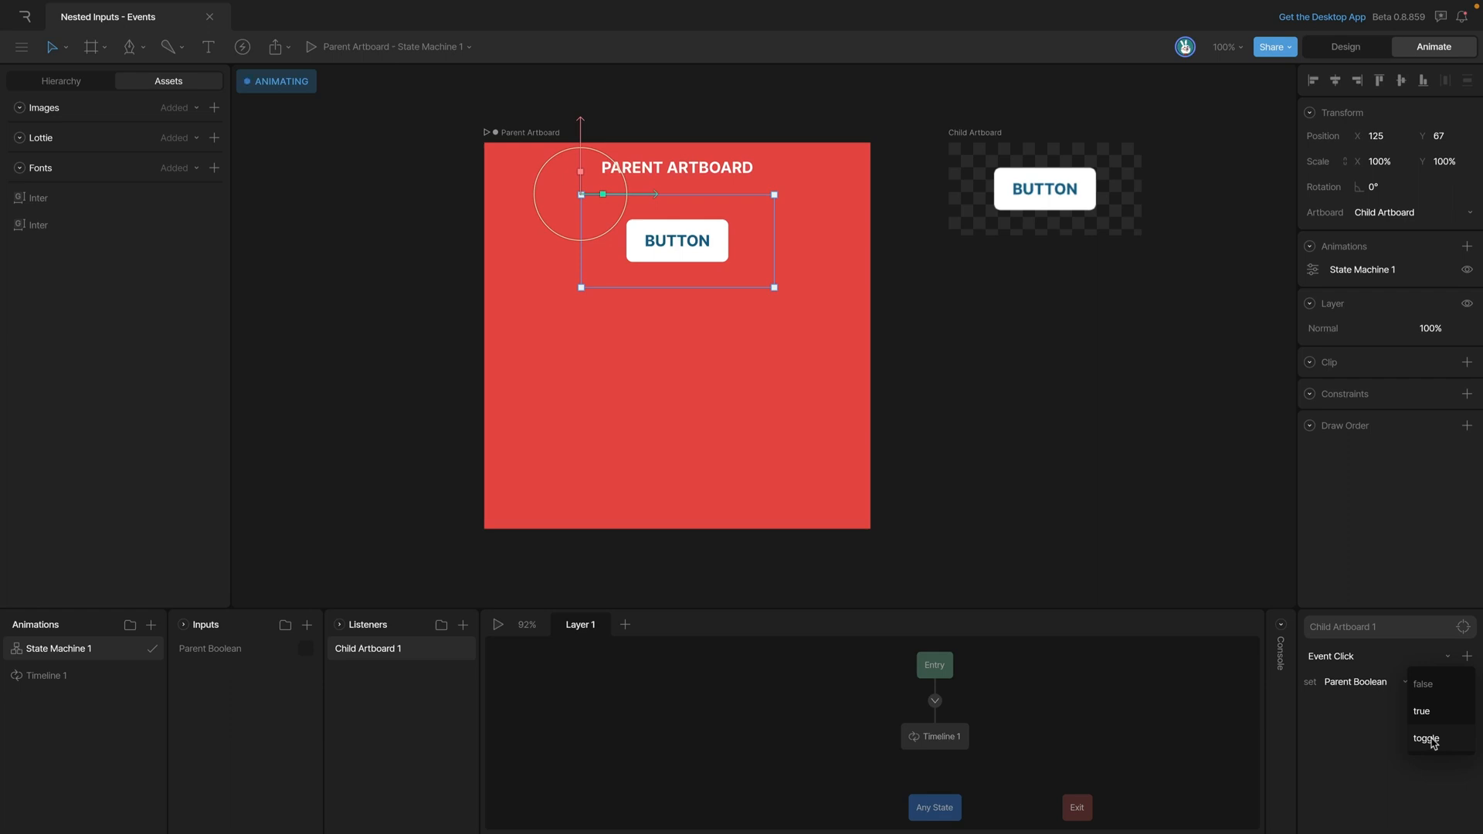
left_click(1425, 740)
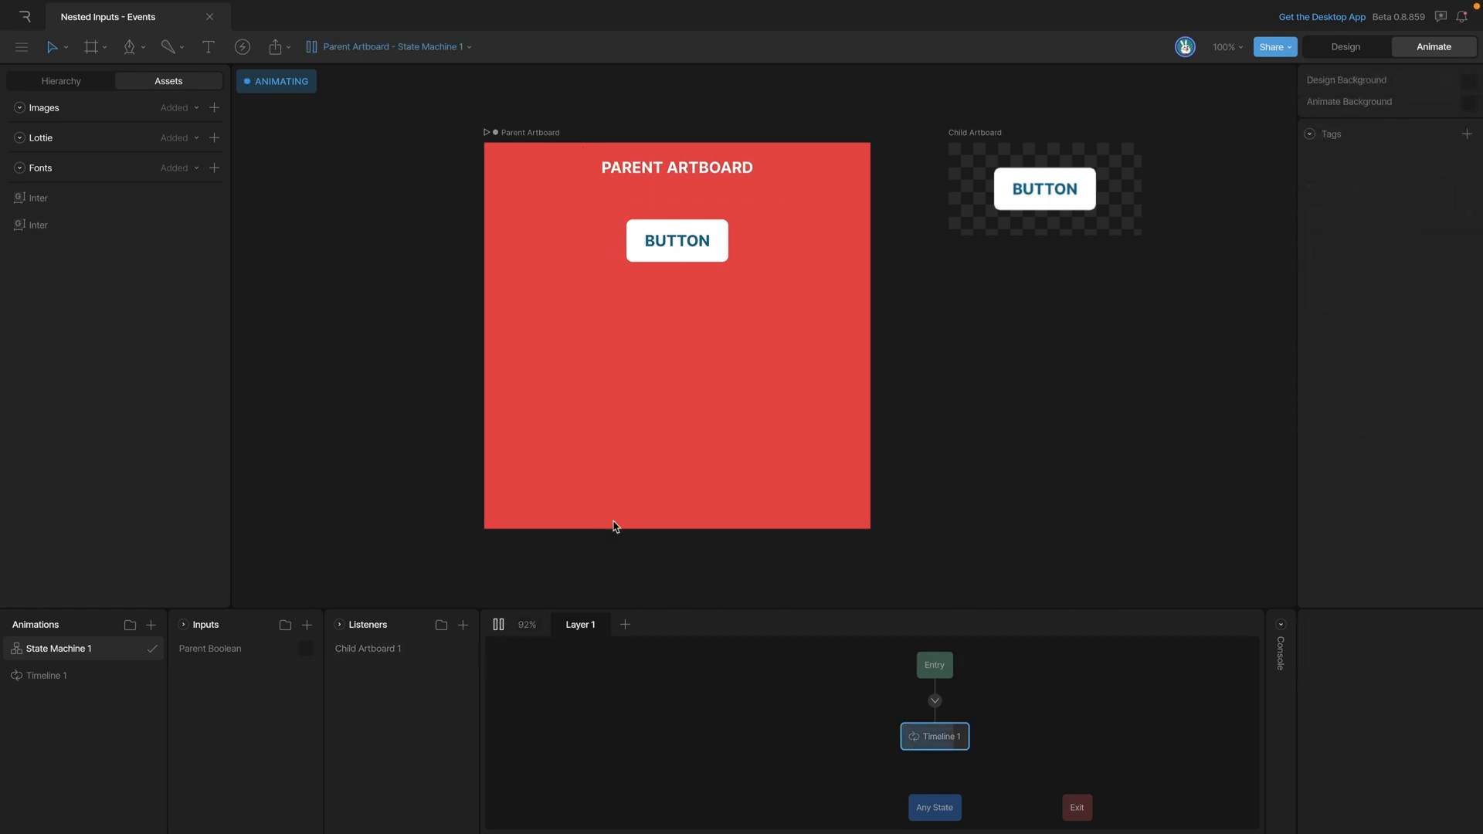
left_click(306, 648)
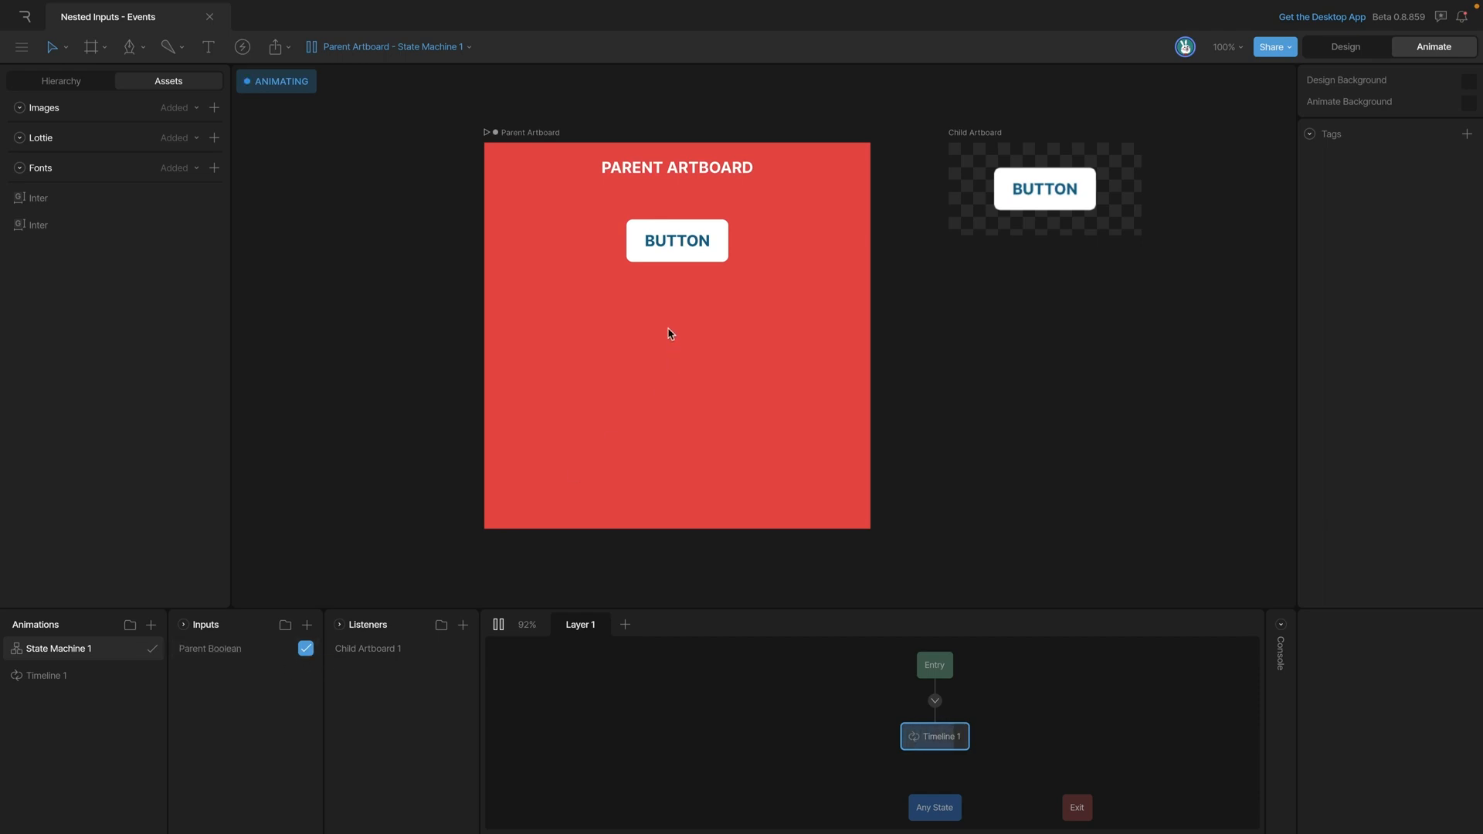
left_click(677, 240)
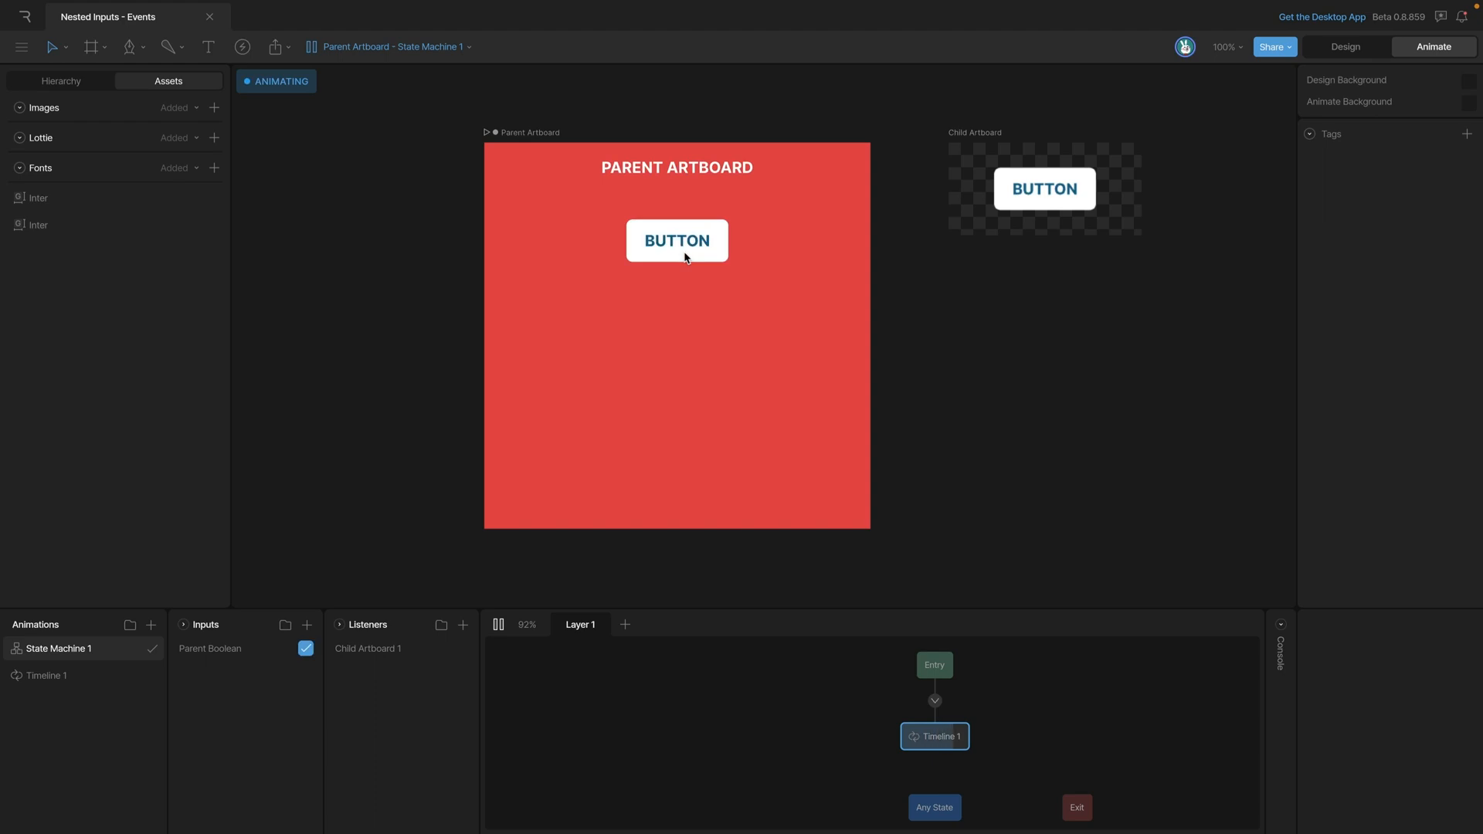
left_click(676, 240)
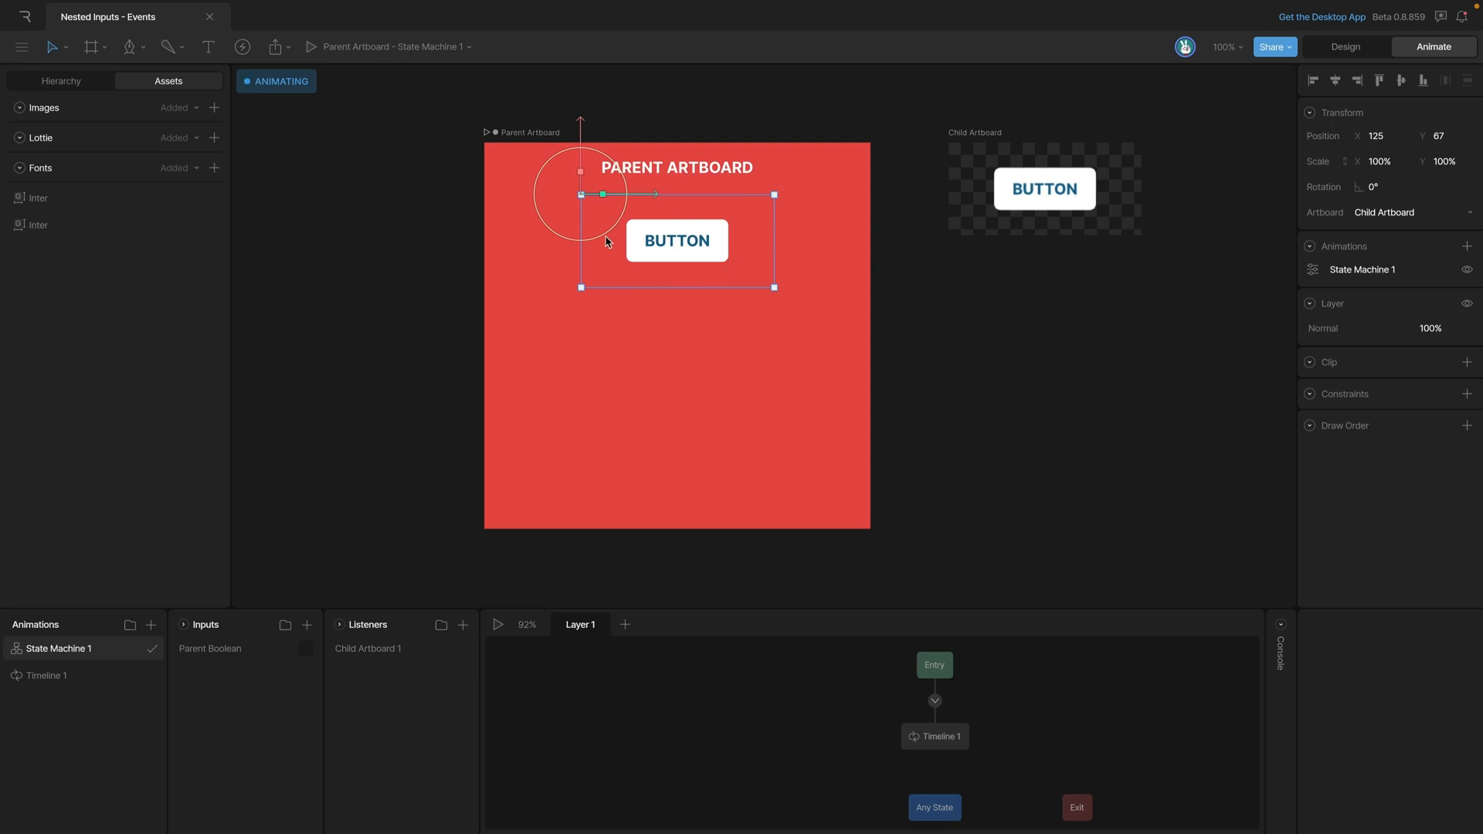
left_click(368, 648)
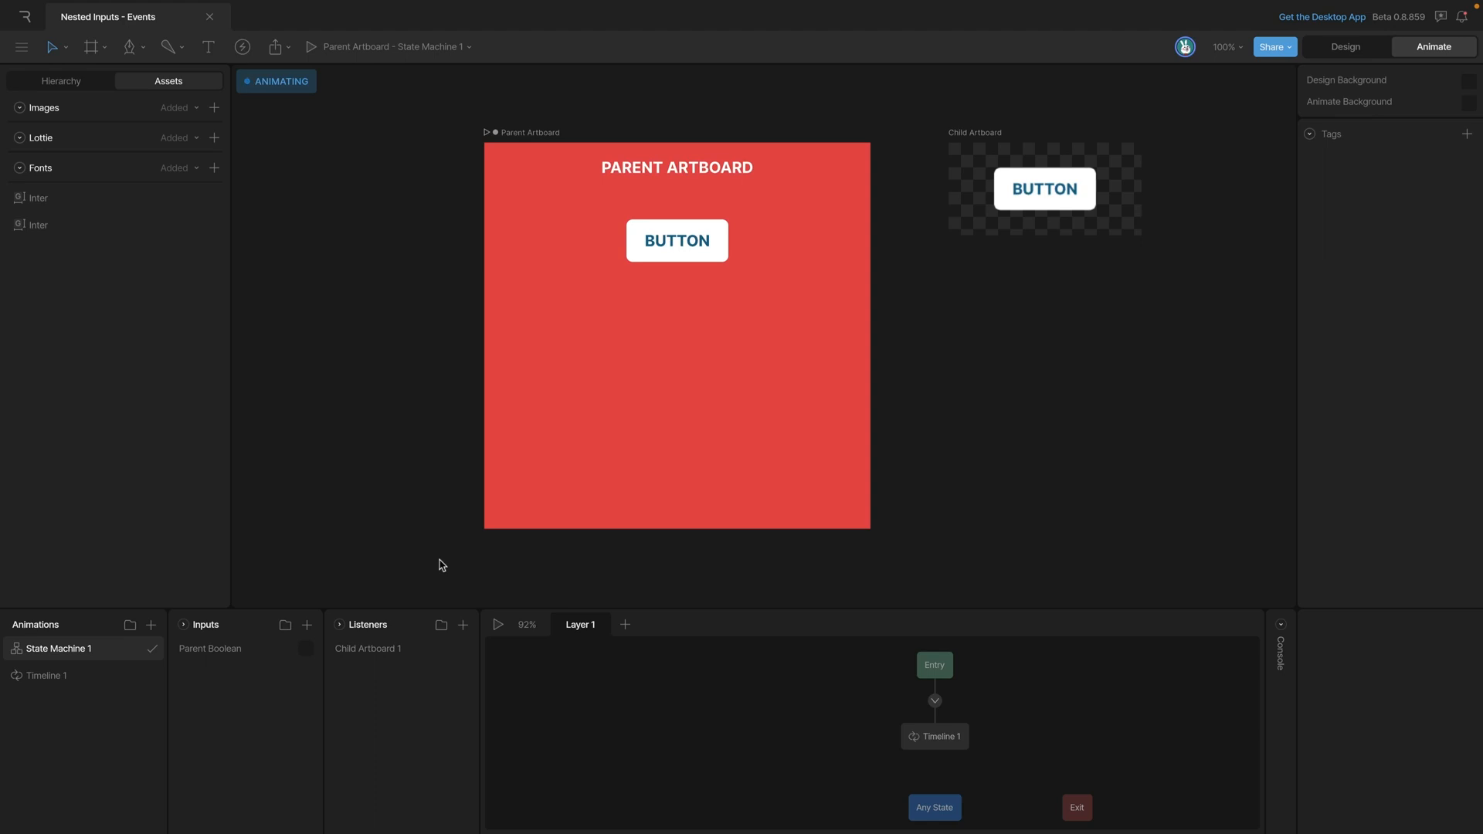
Step: Add a new Boolean input to the parent state machine and name it Parent Boolean 2
left_click(307, 624)
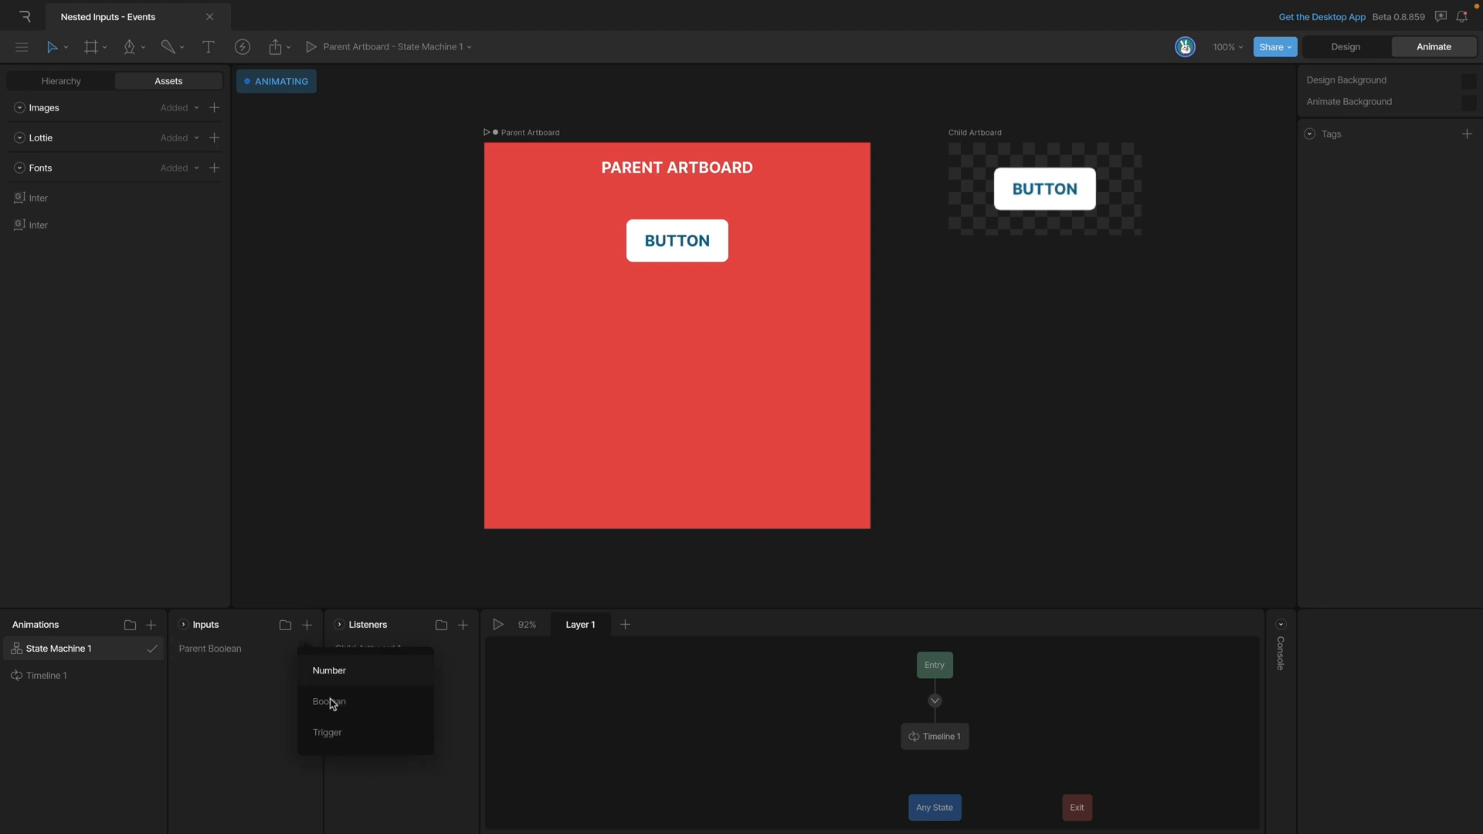
left_click(328, 702)
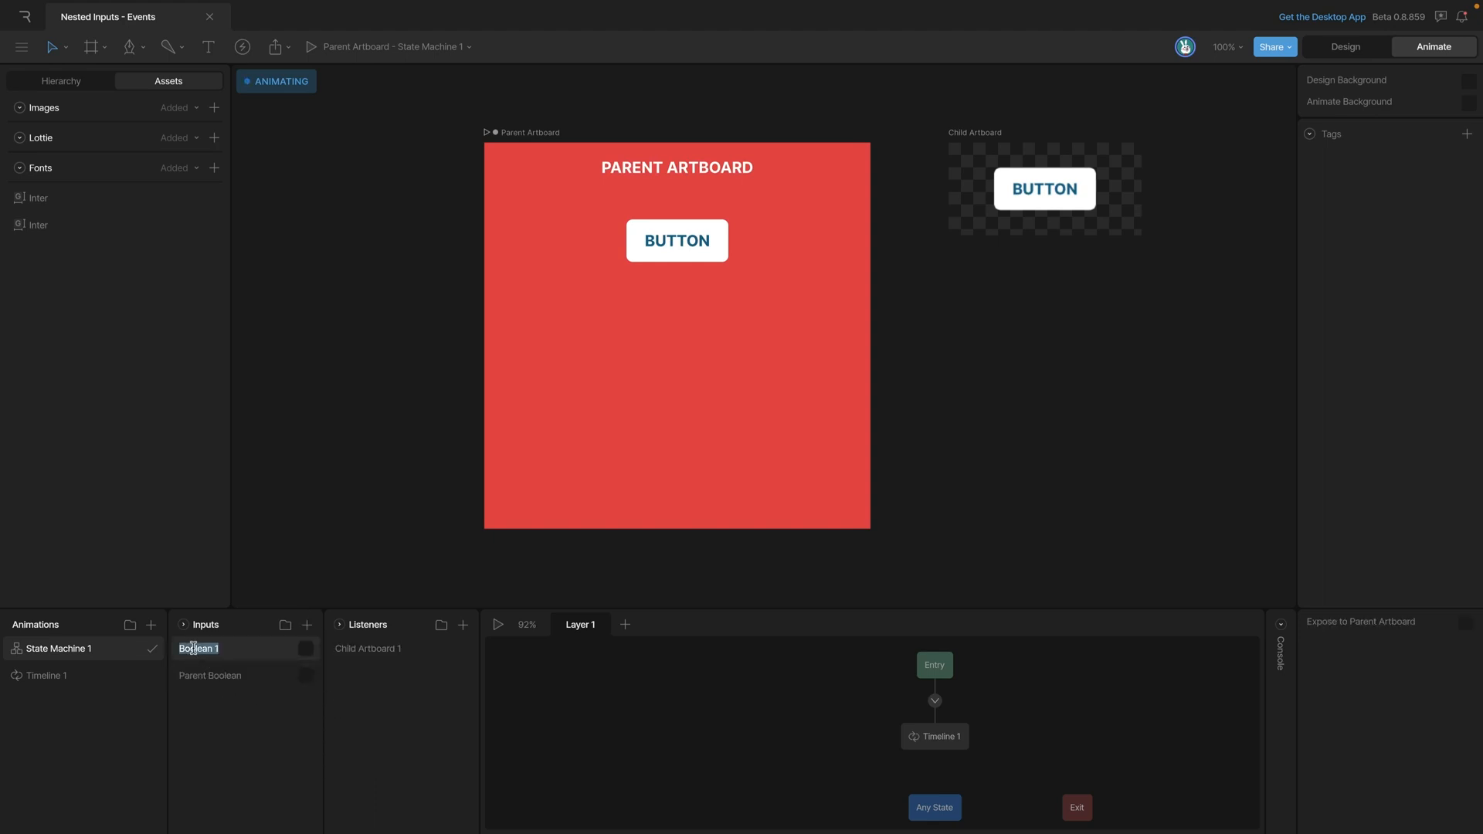
type("Parent")
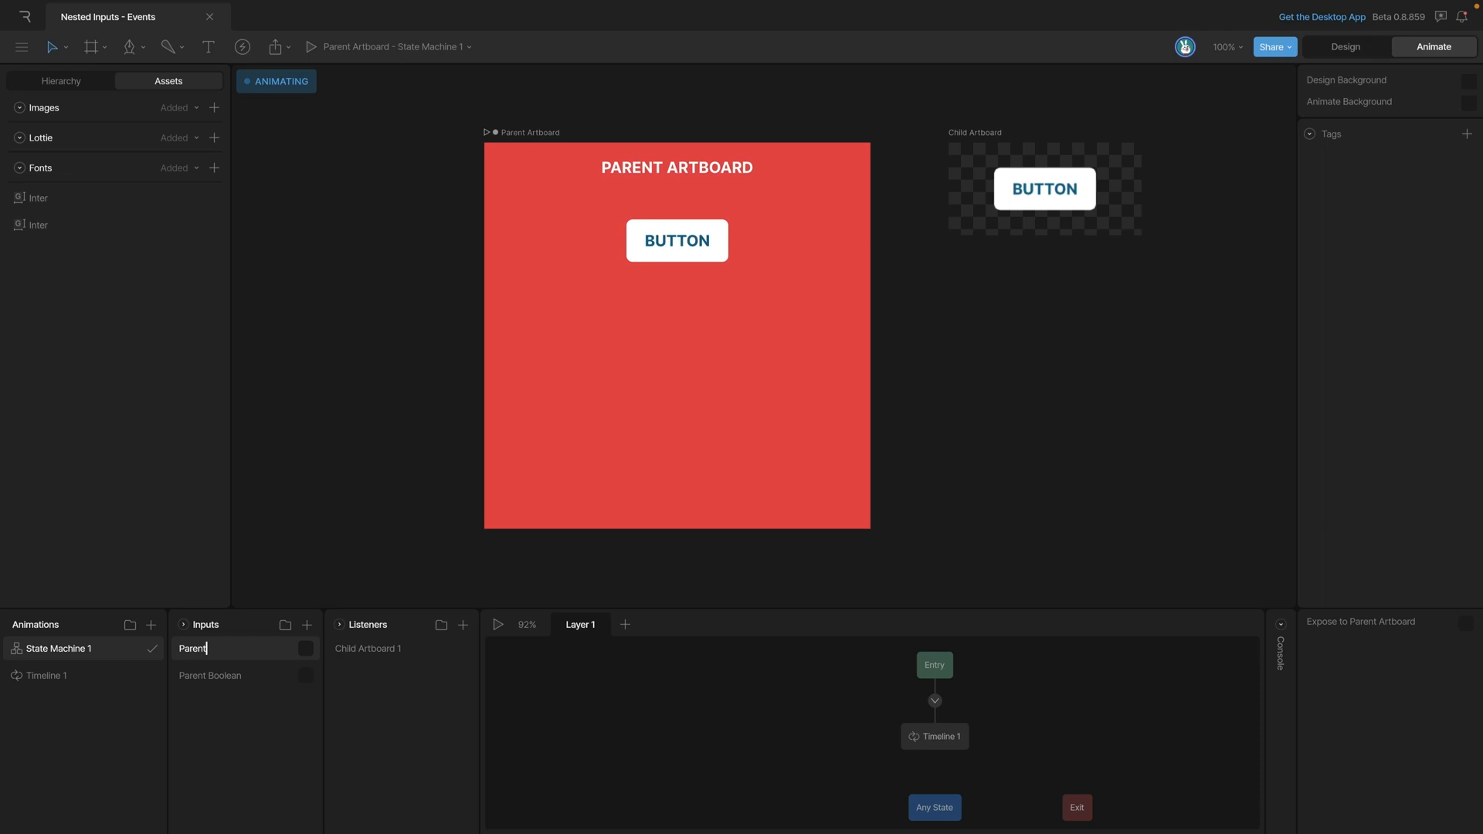
type("Boolean 2")
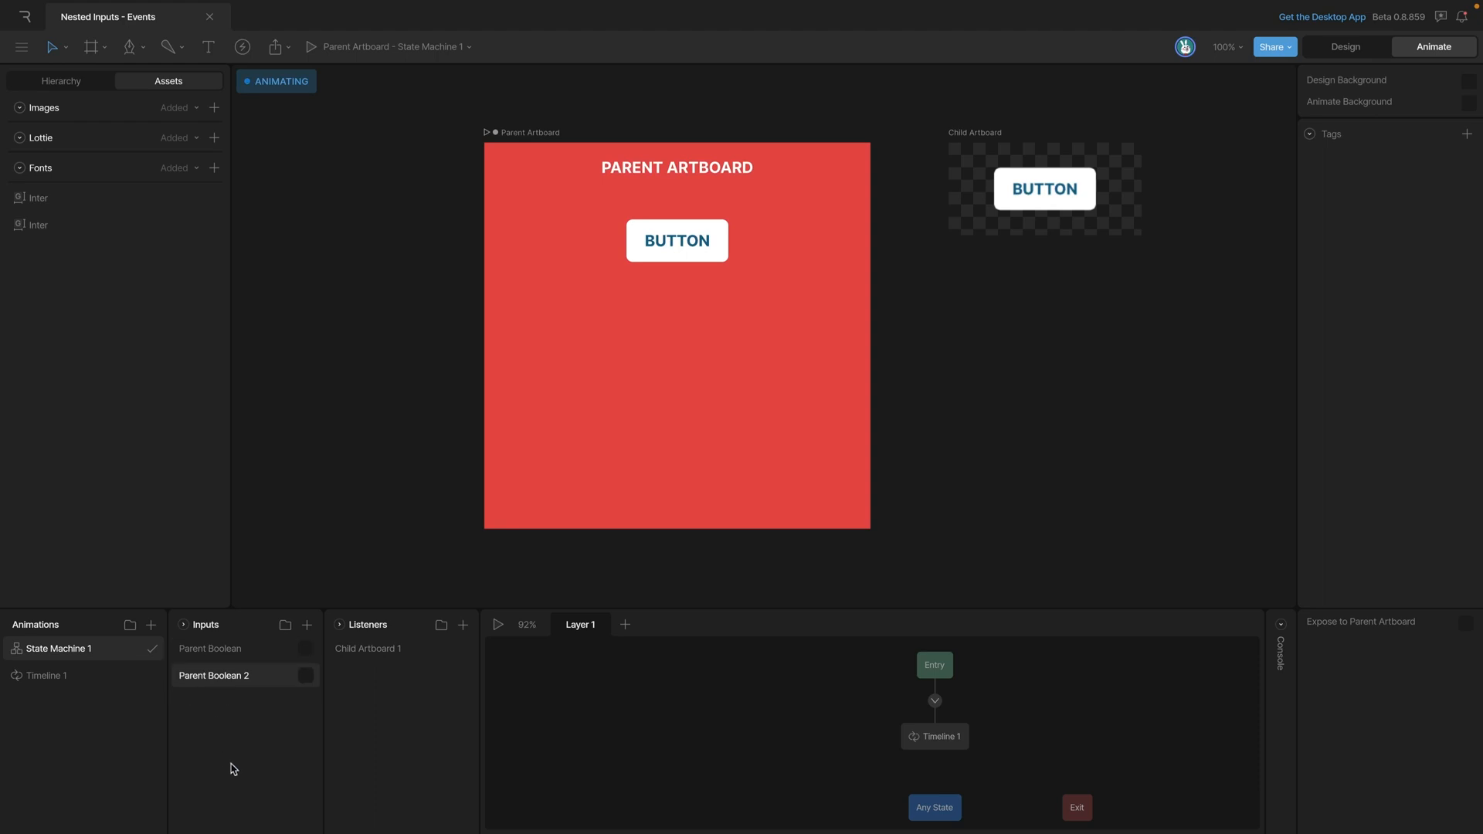
mouse_move(288, 712)
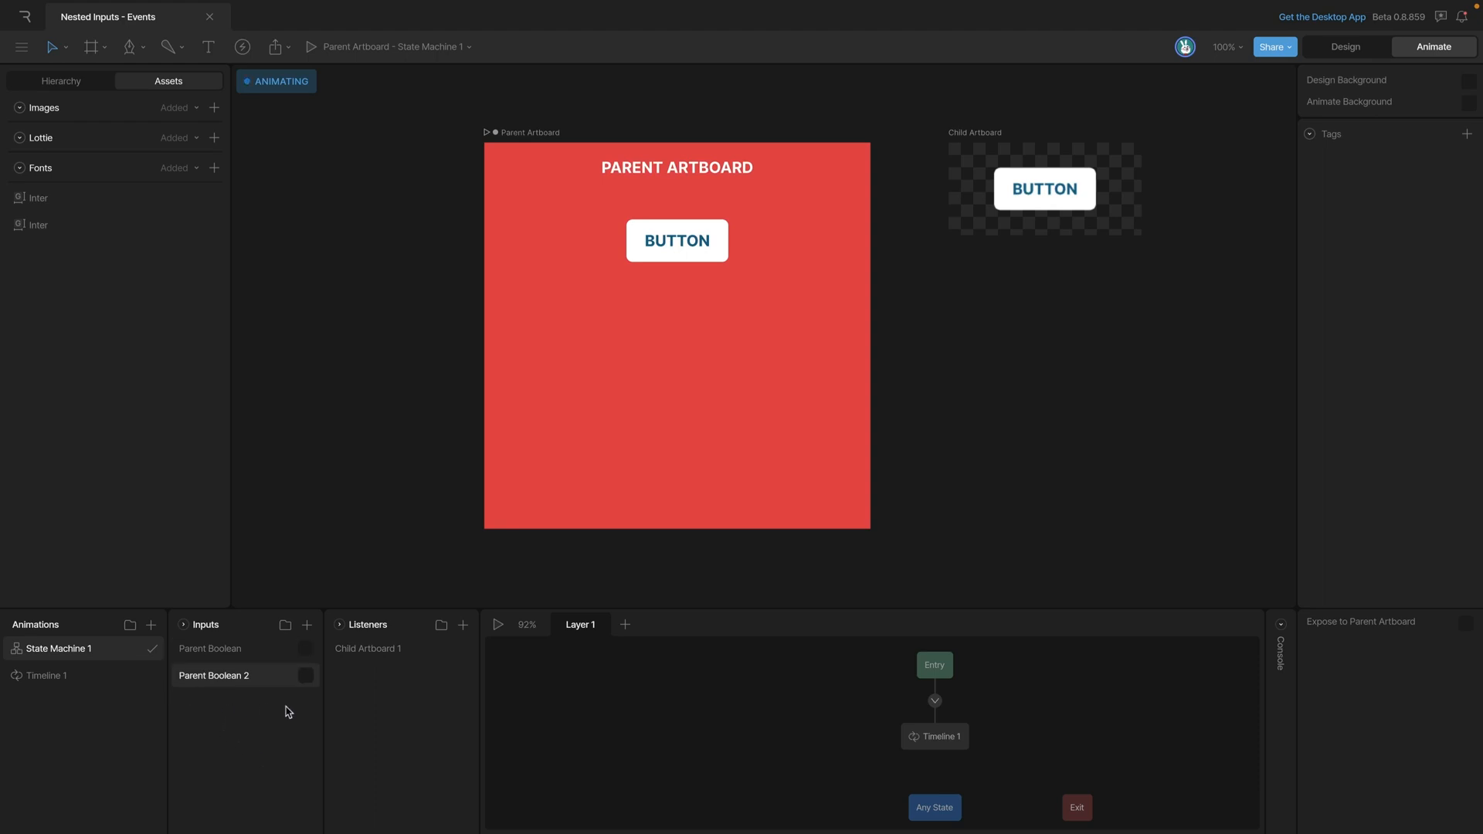
mouse_move(681, 509)
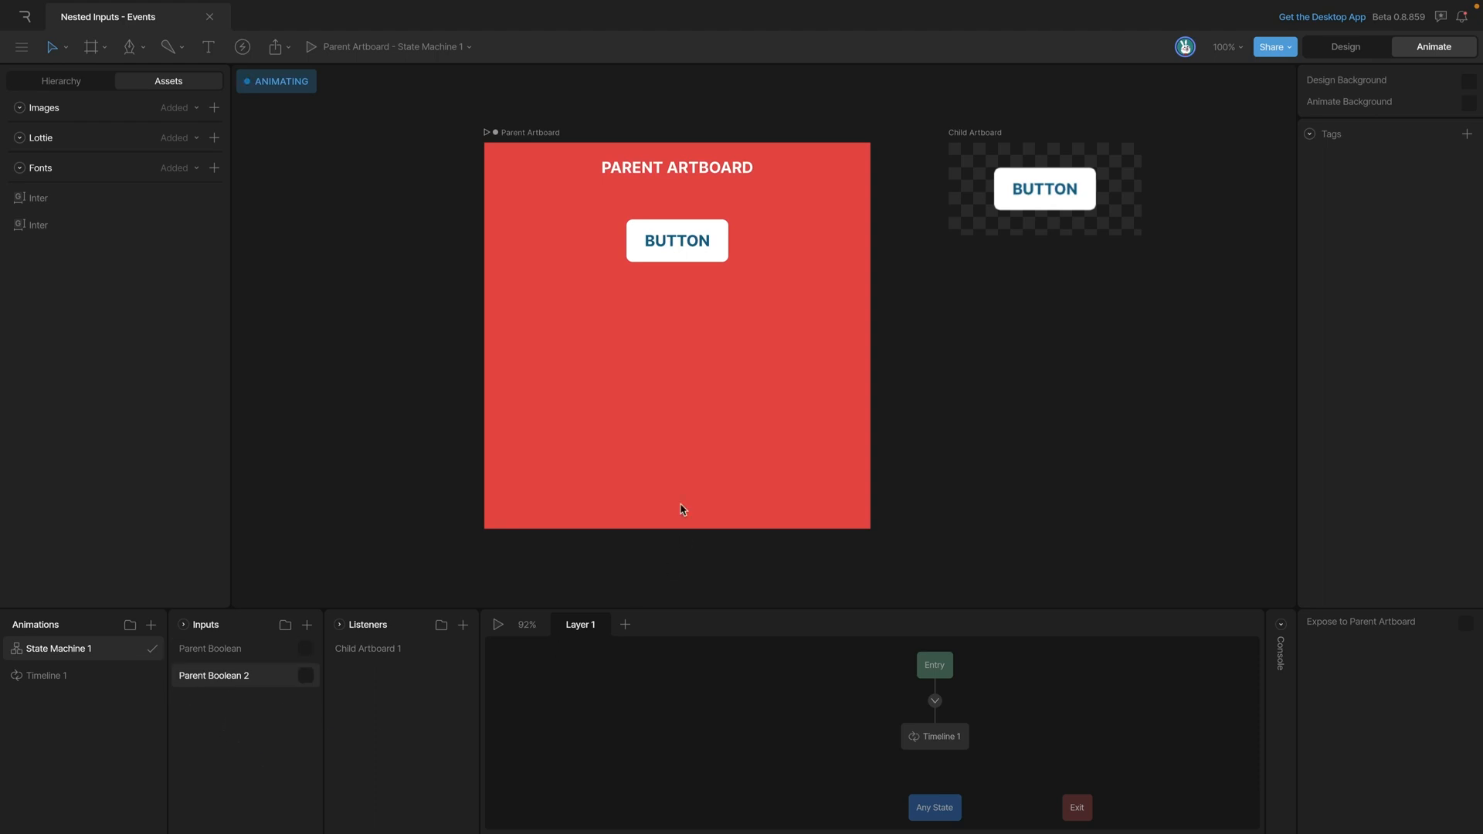
Step: Duplicate the nested button artboard with Cmd+D and rename the copy Child Artboard 2 in the Hierarchy
left_click(677, 240)
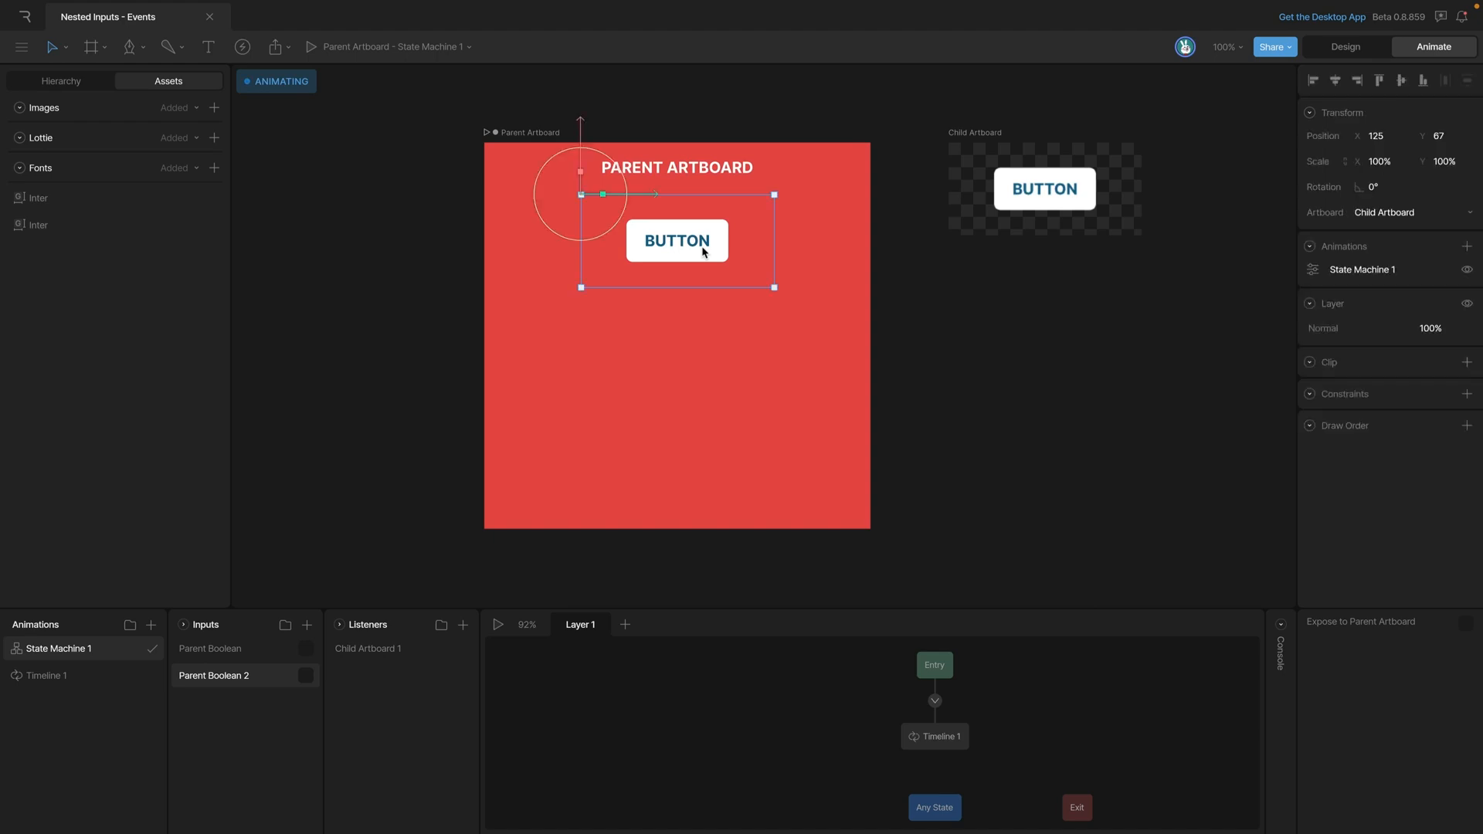
key("cmd+d")
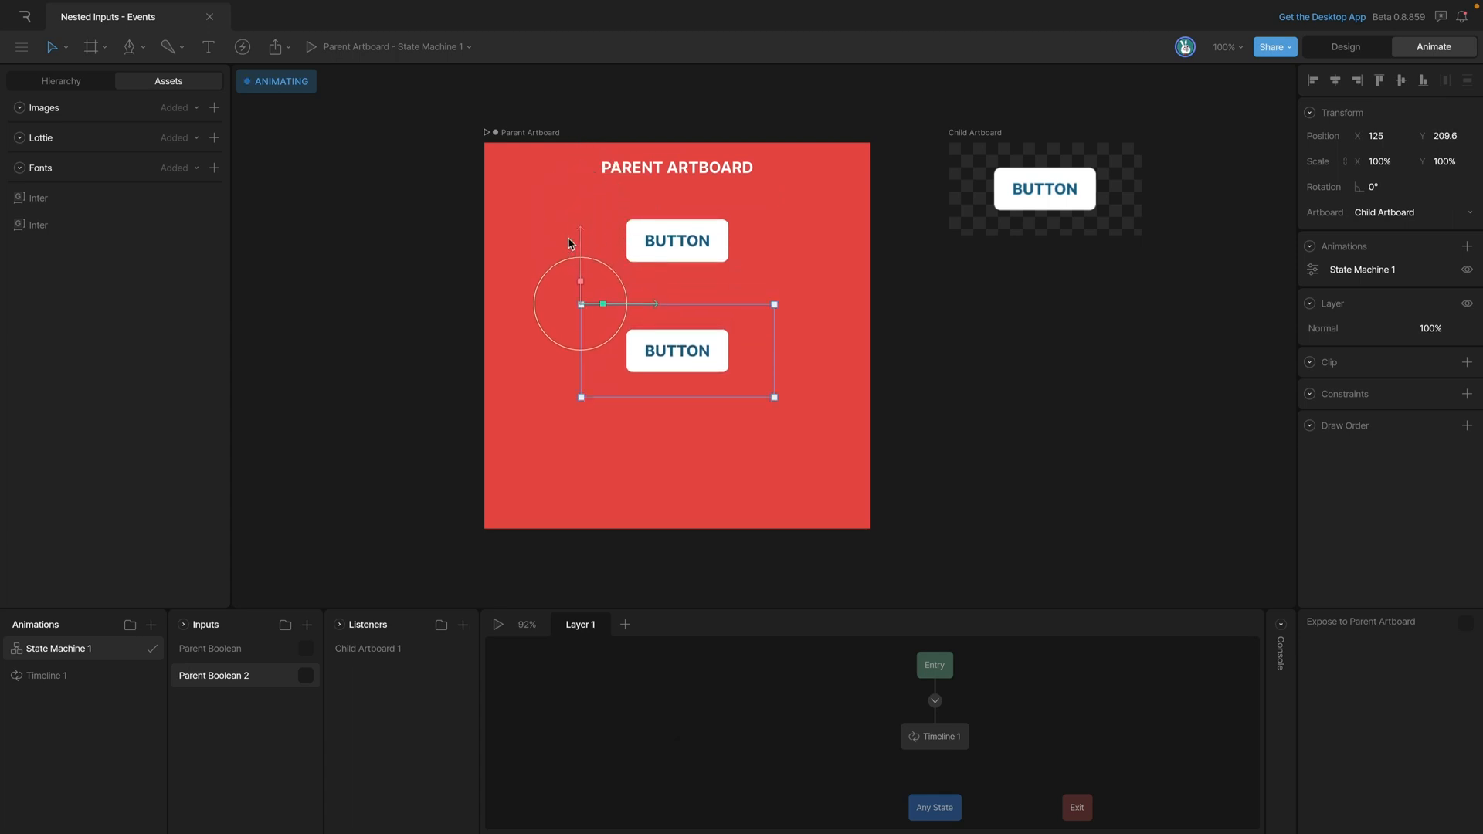
mouse_move(638, 326)
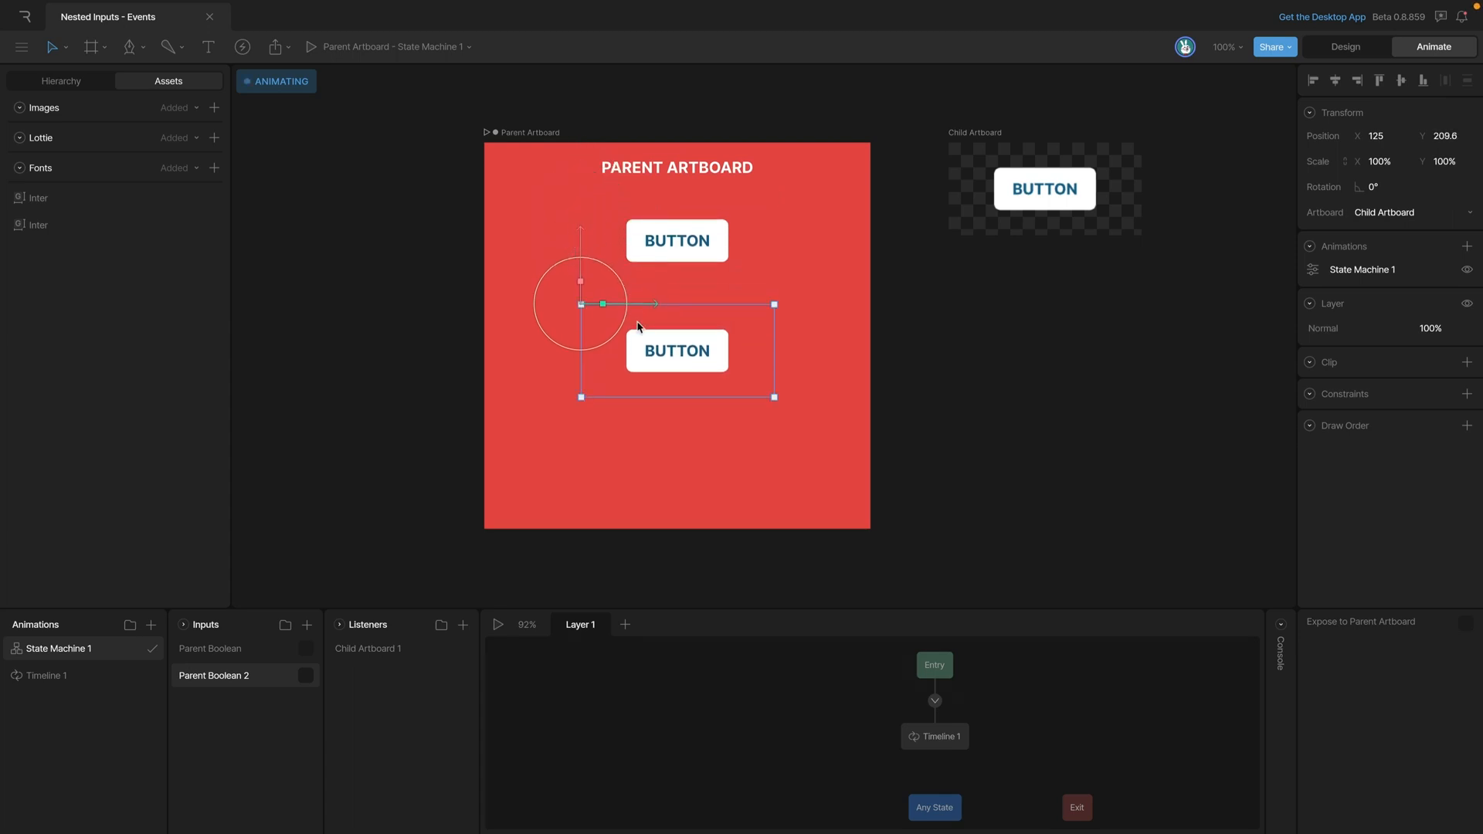
left_click(60, 81)
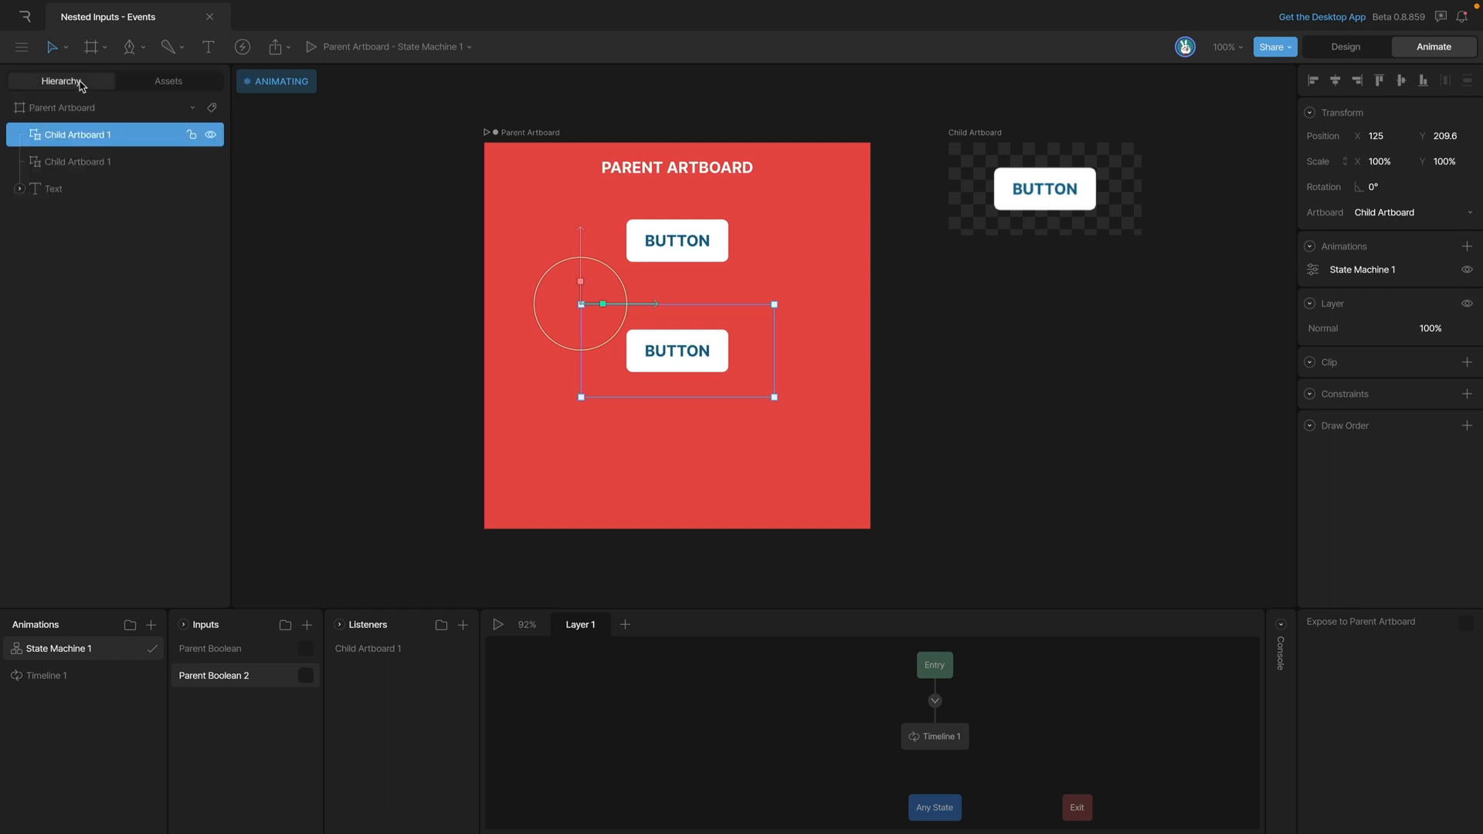
double_click(77, 134)
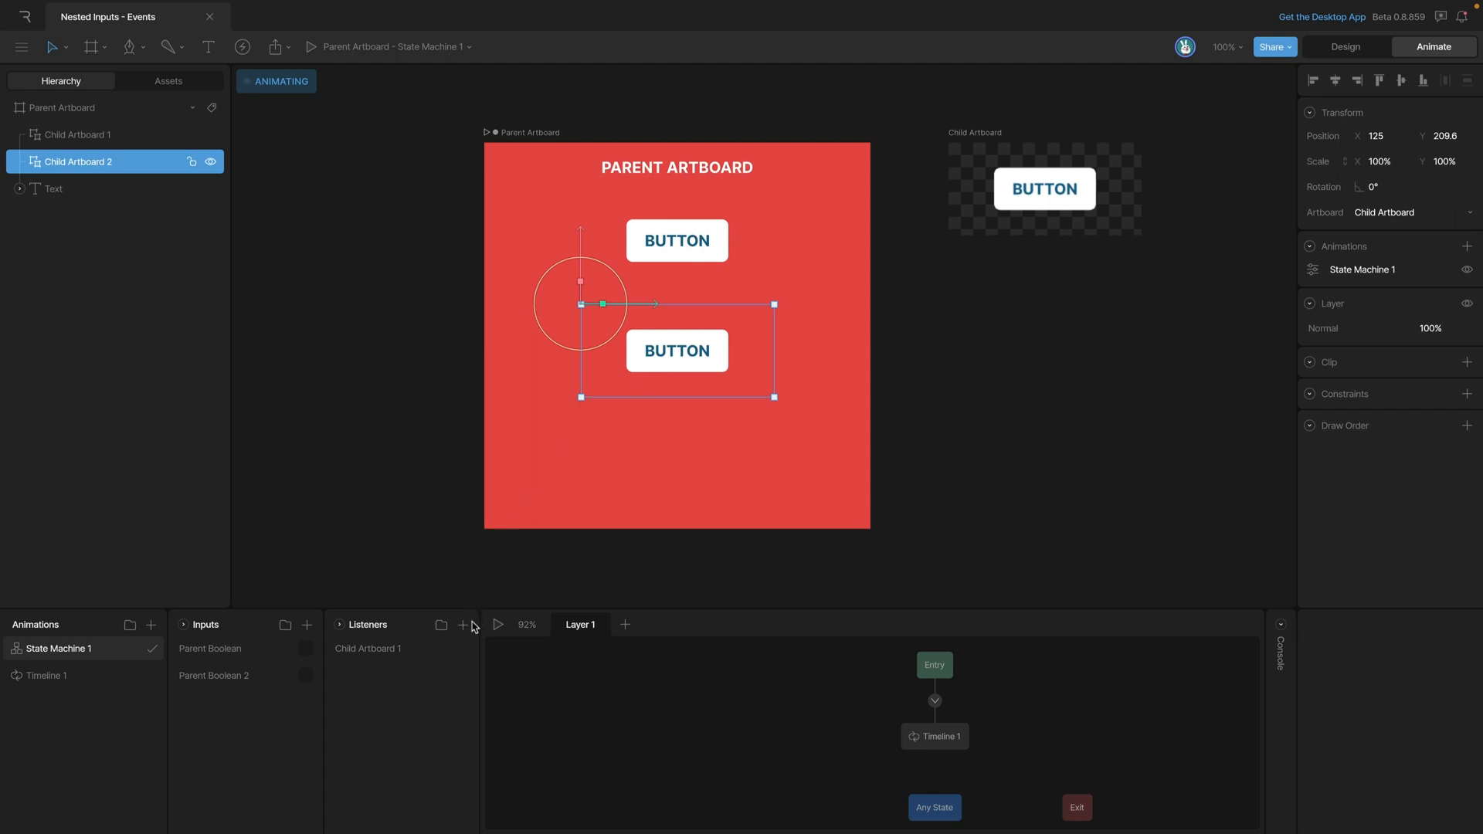
Step: Add a listener triggered by Event Click that sets Parent Boolean 2
left_click(464, 624)
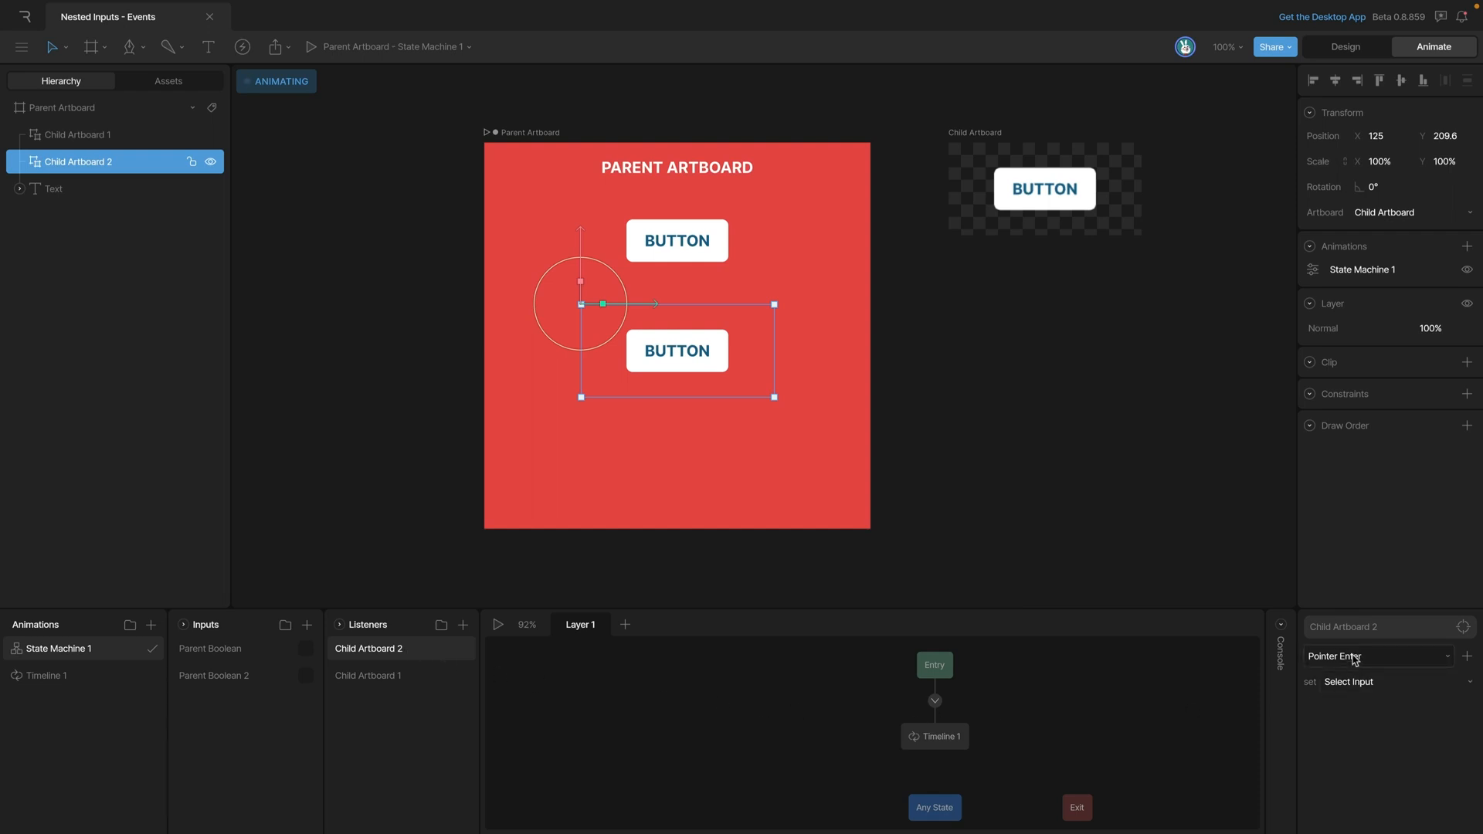
left_click(1373, 657)
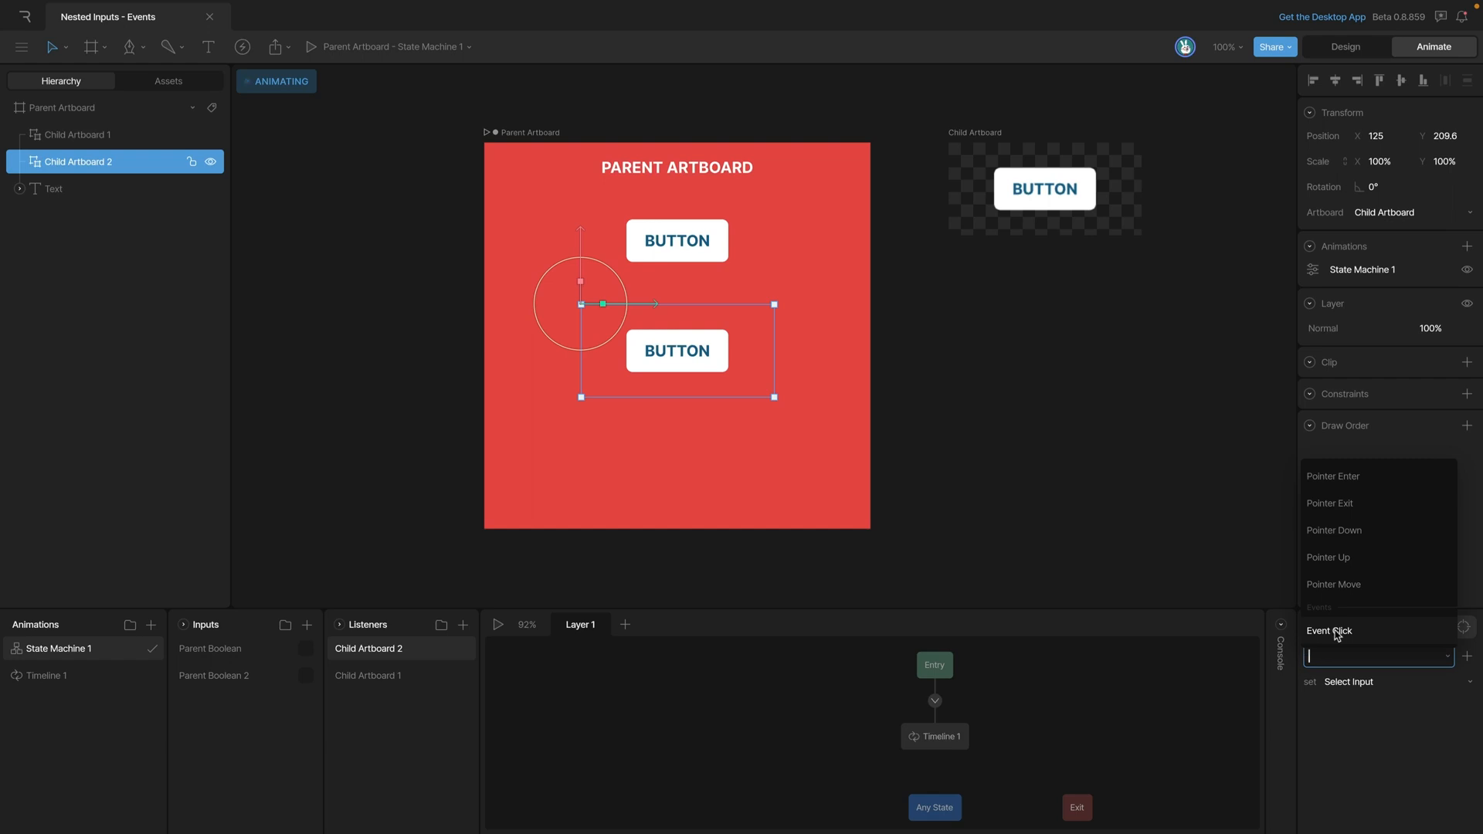
left_click(1328, 631)
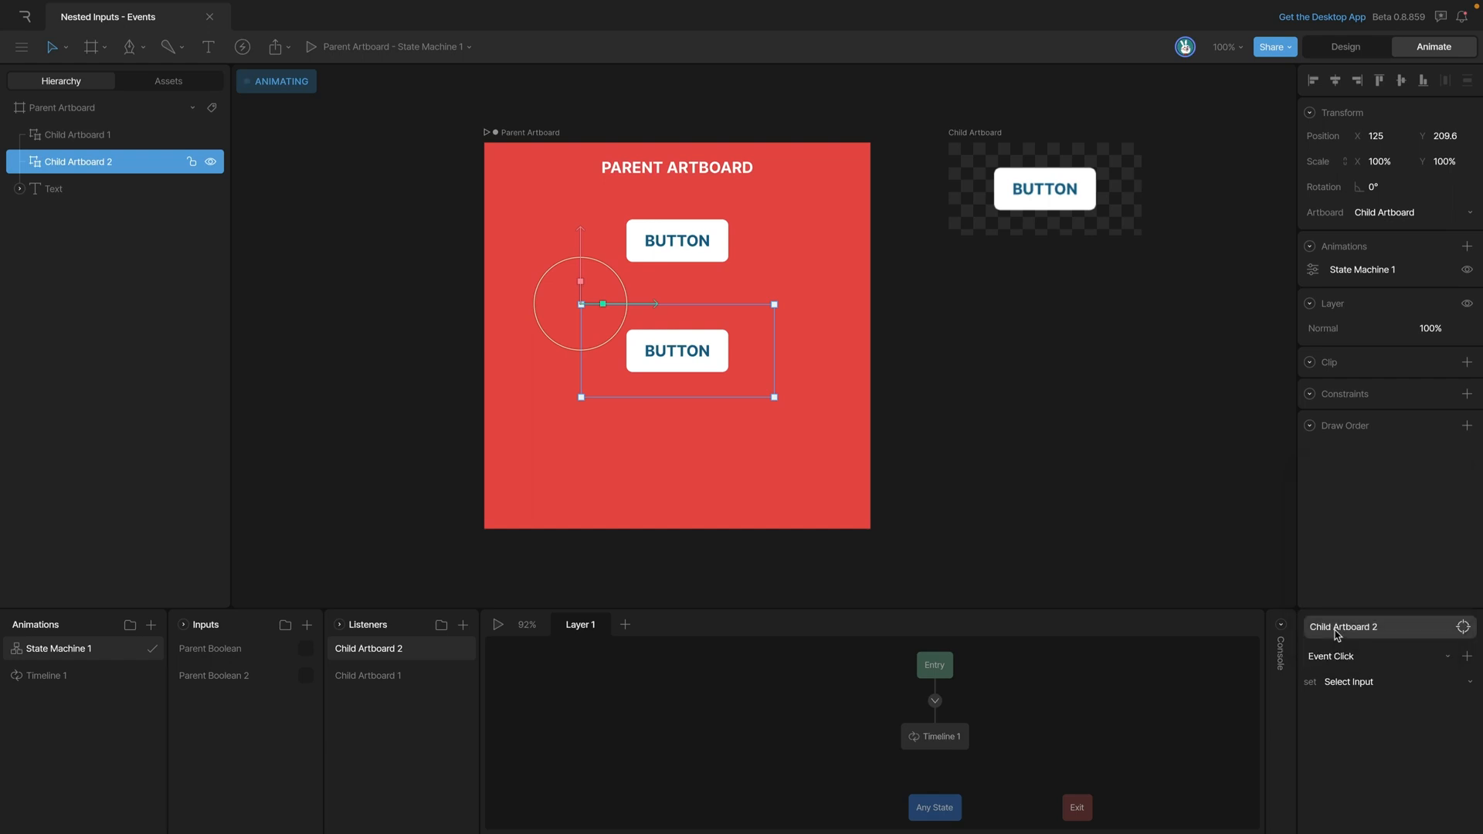
left_click(1395, 682)
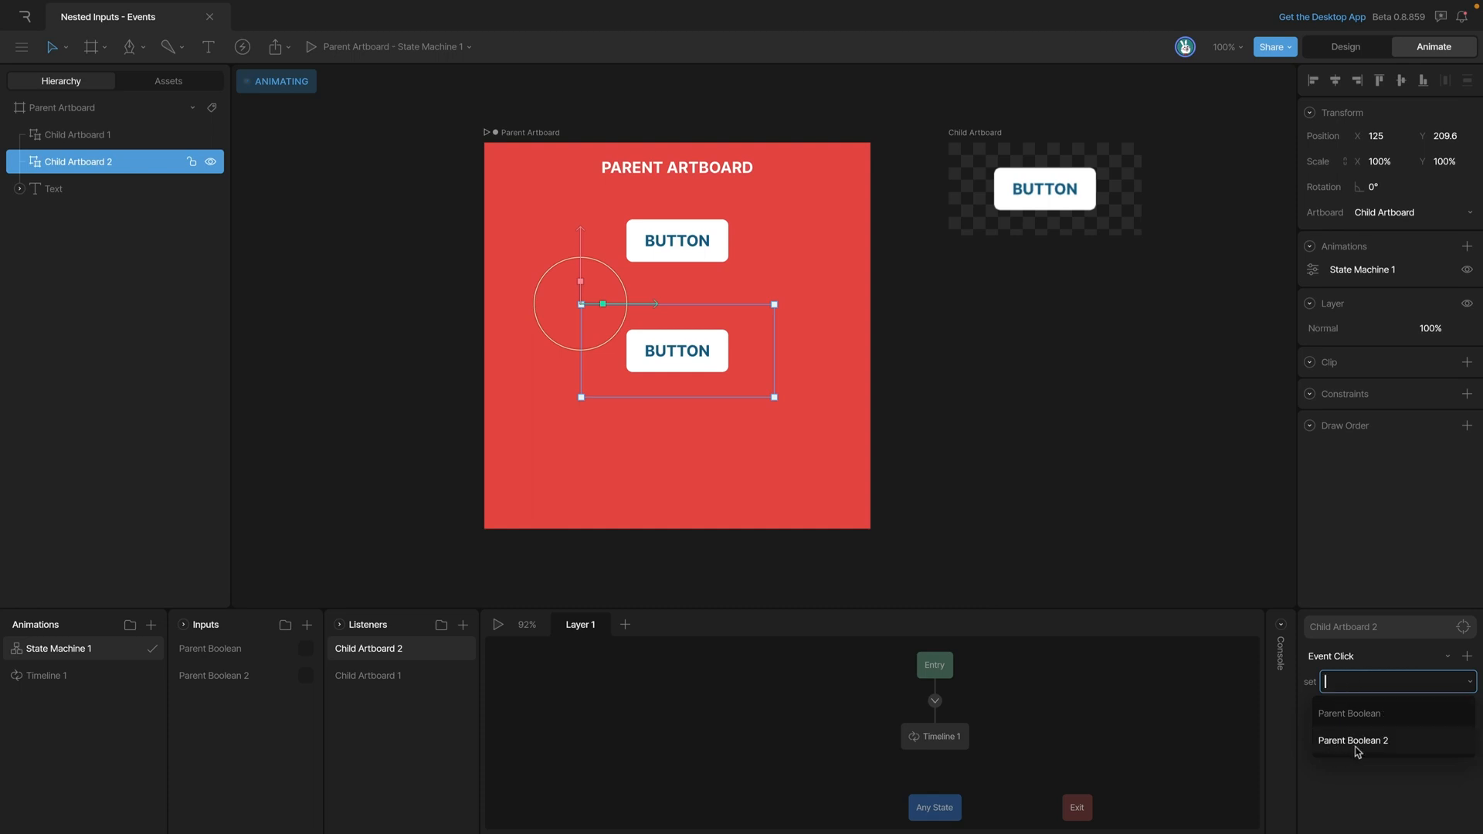
left_click(1352, 740)
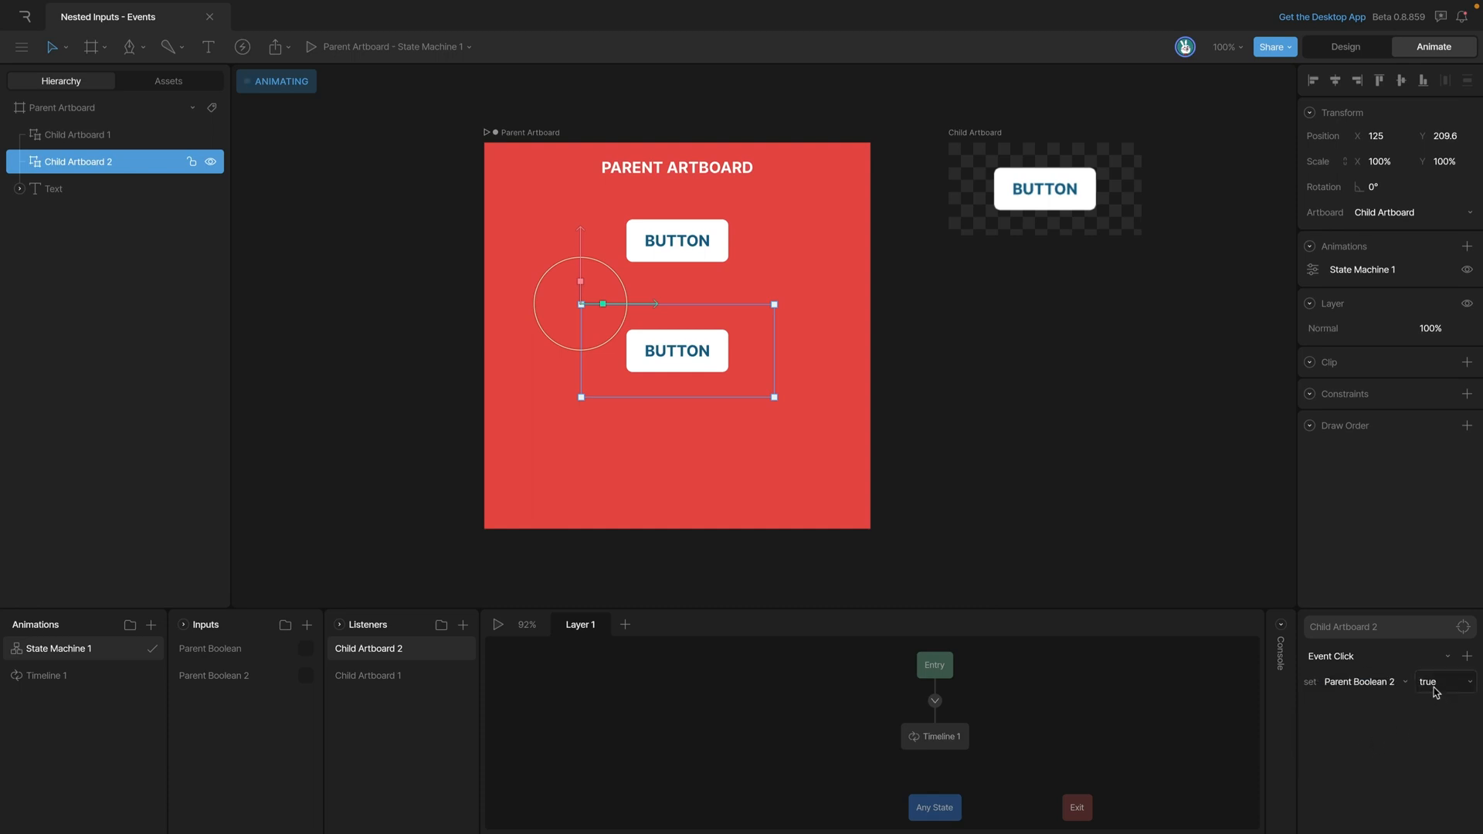
left_click(1441, 681)
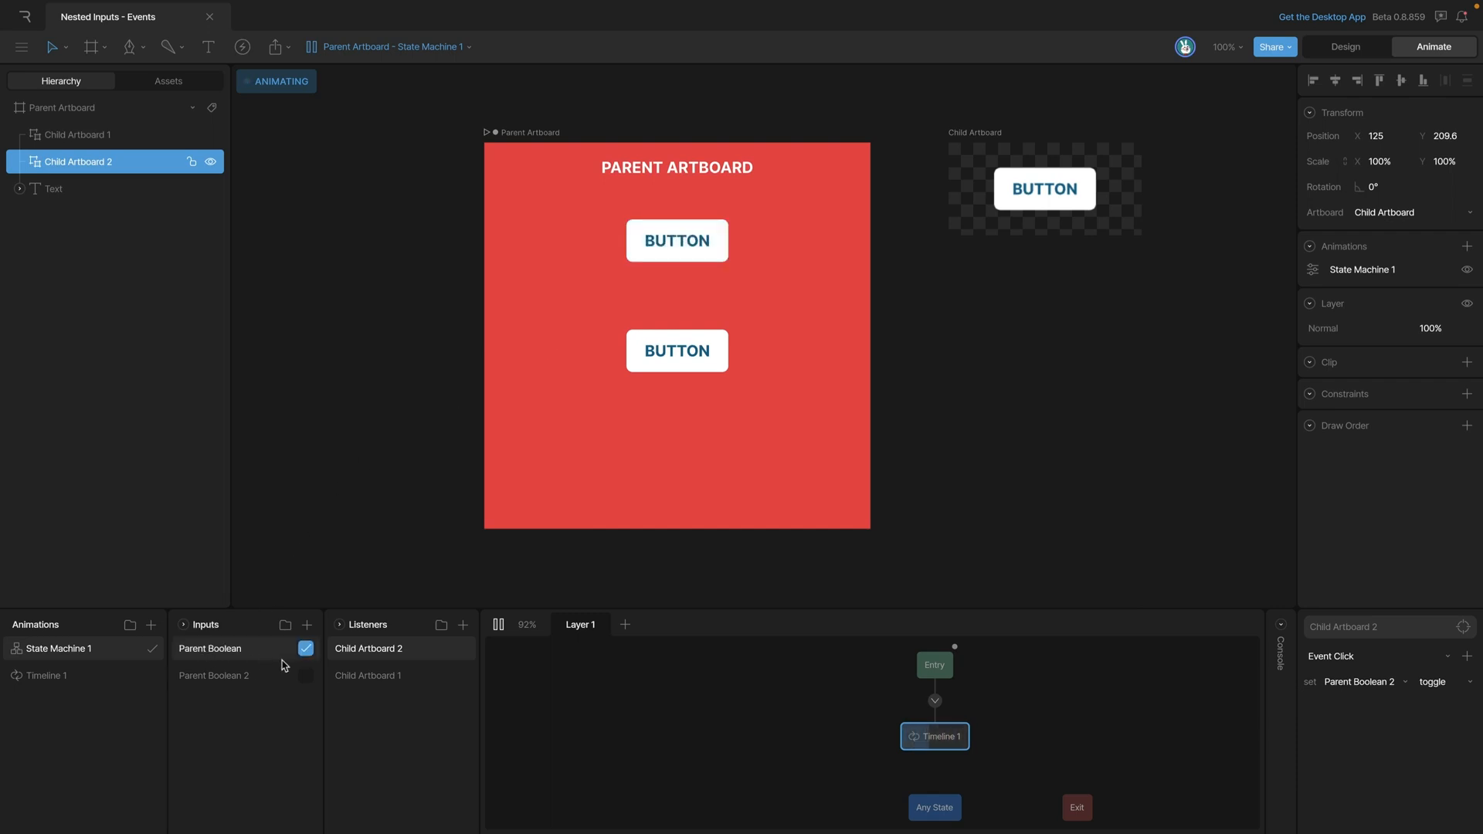
Step: Click the second nested button to switch Parent Boolean 2 on
left_click(676, 350)
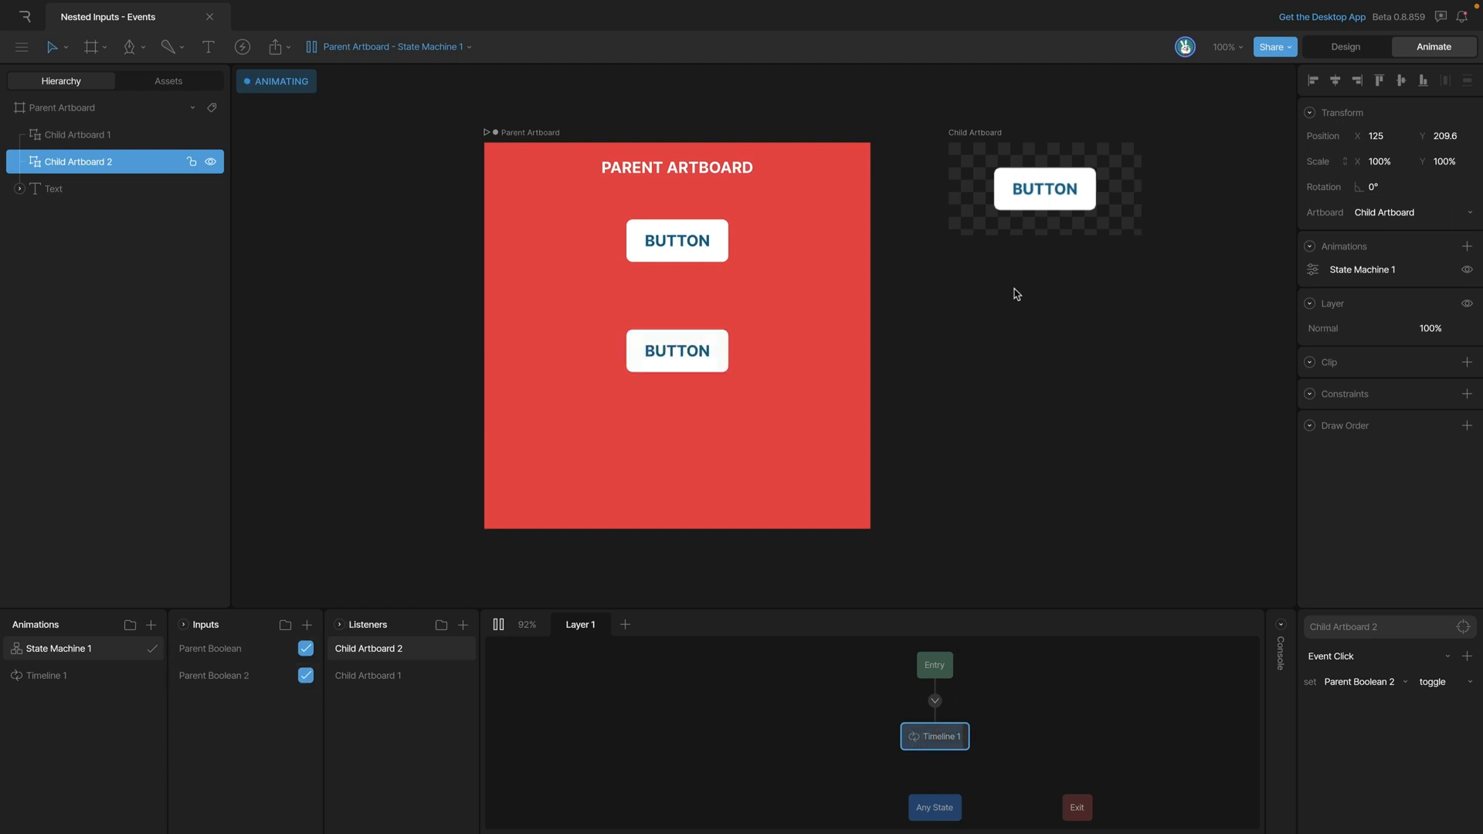
mouse_move(875, 286)
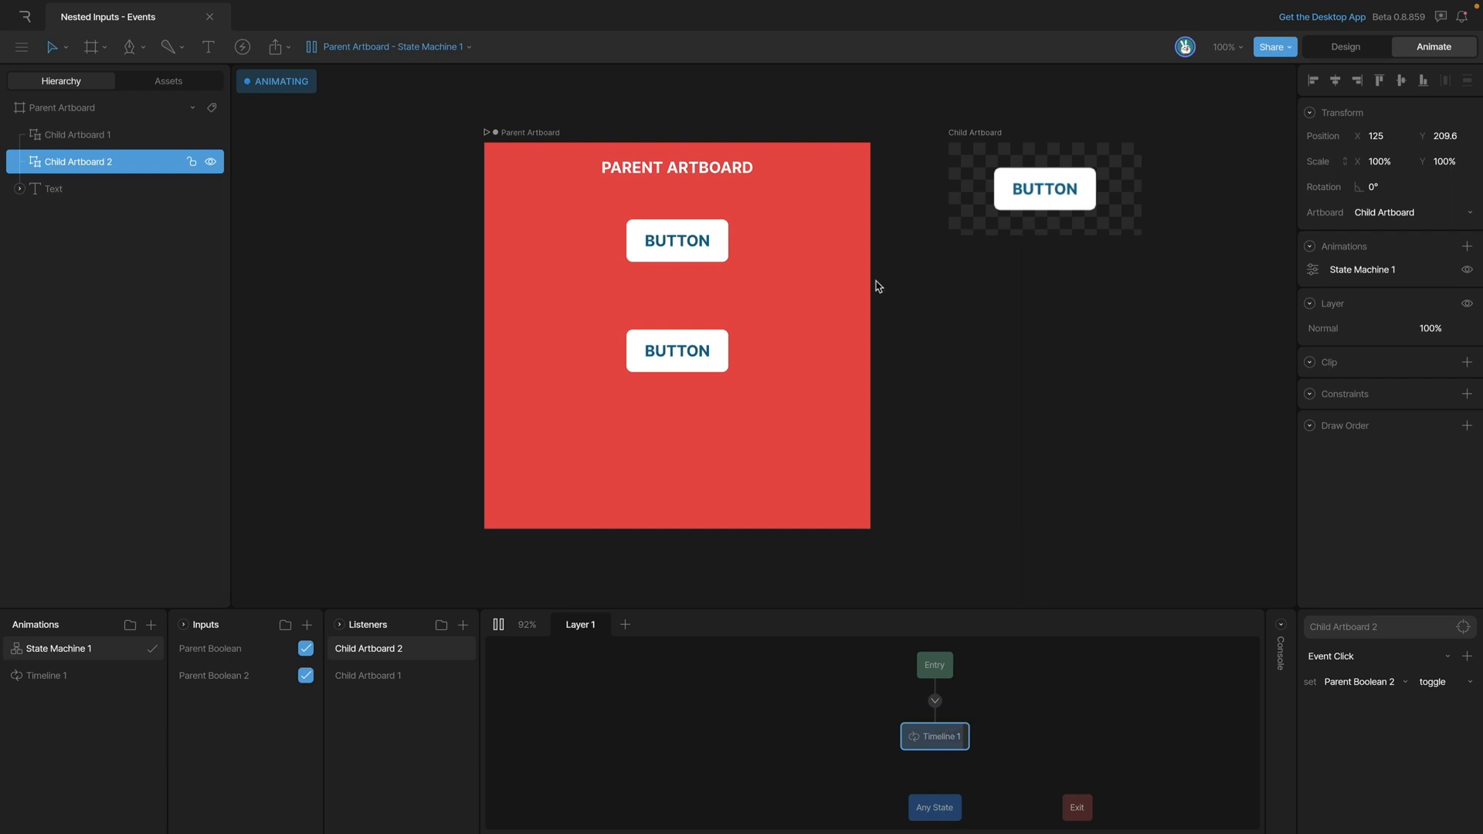
mouse_move(769, 282)
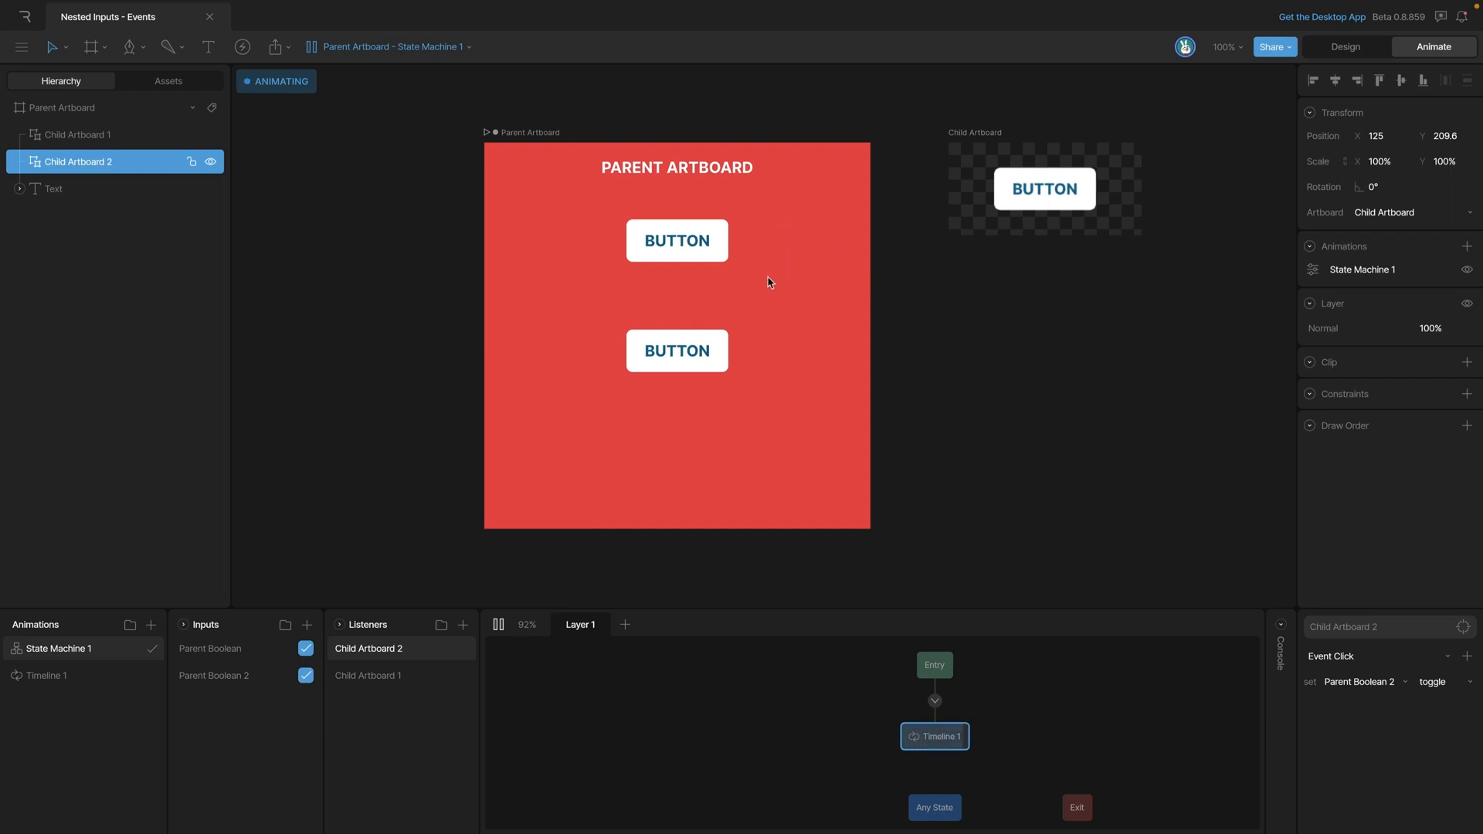